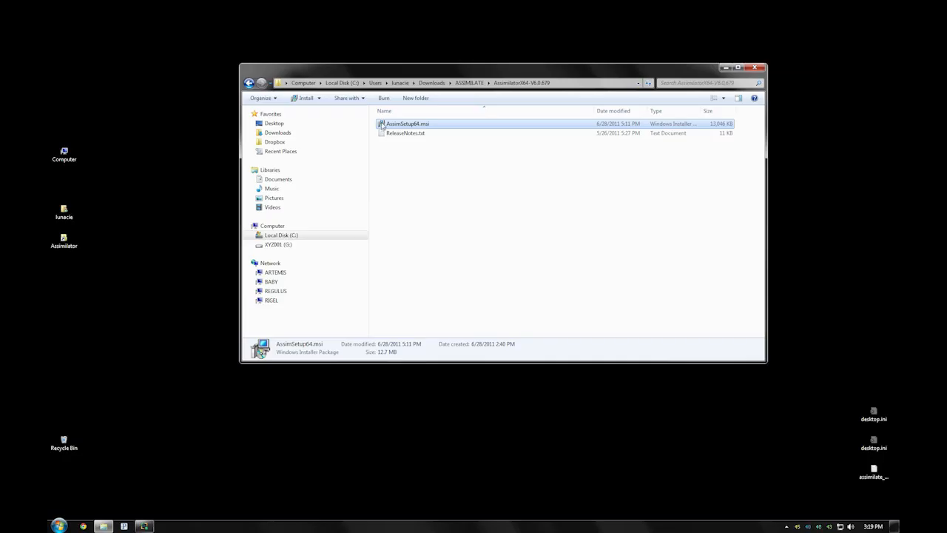
- Run AssimSetup64.msi through the wizard with default options, accept the licence, and close when done
double_click(406, 124)
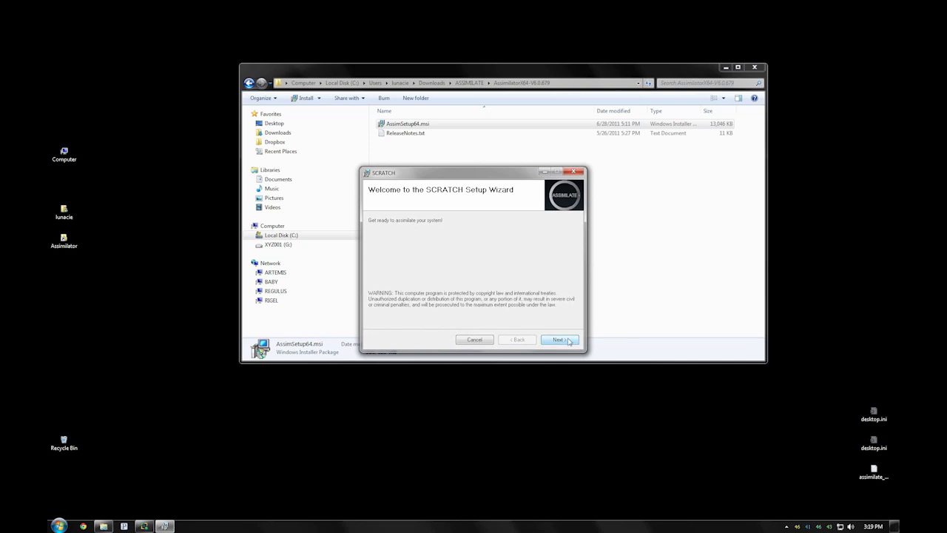
click(559, 339)
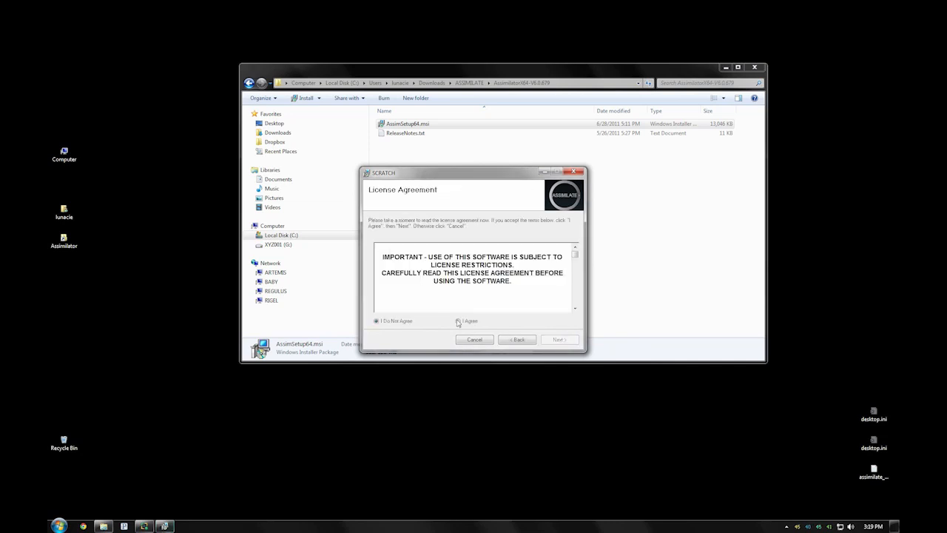
click(559, 339)
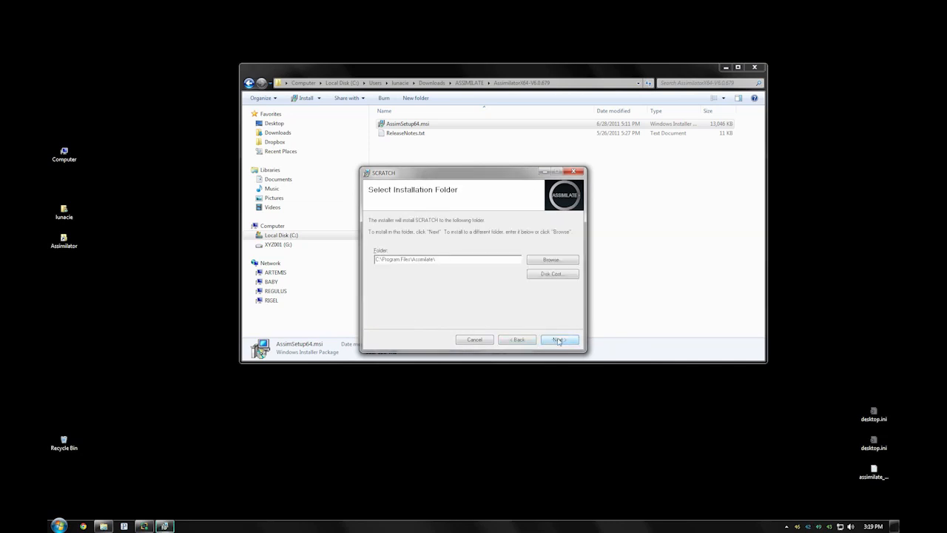
click(559, 338)
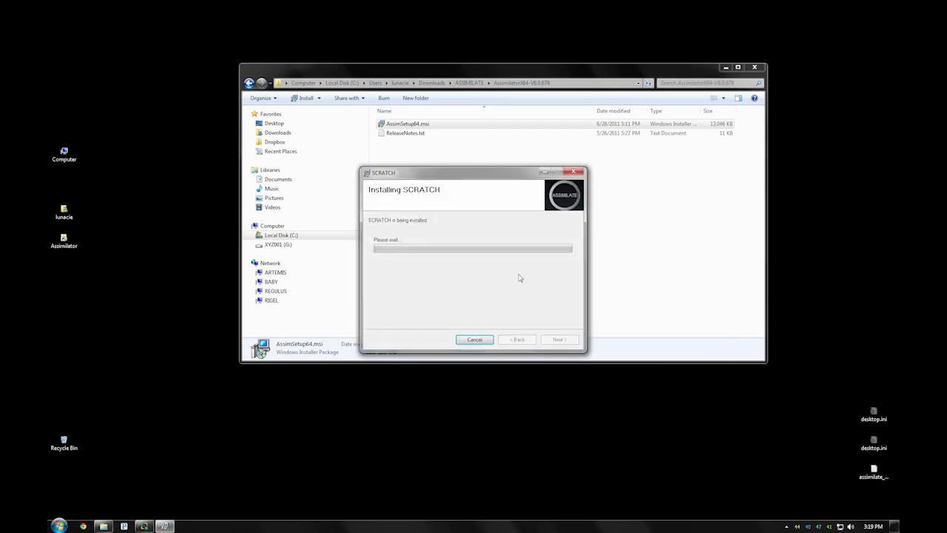
mouse_move(485, 289)
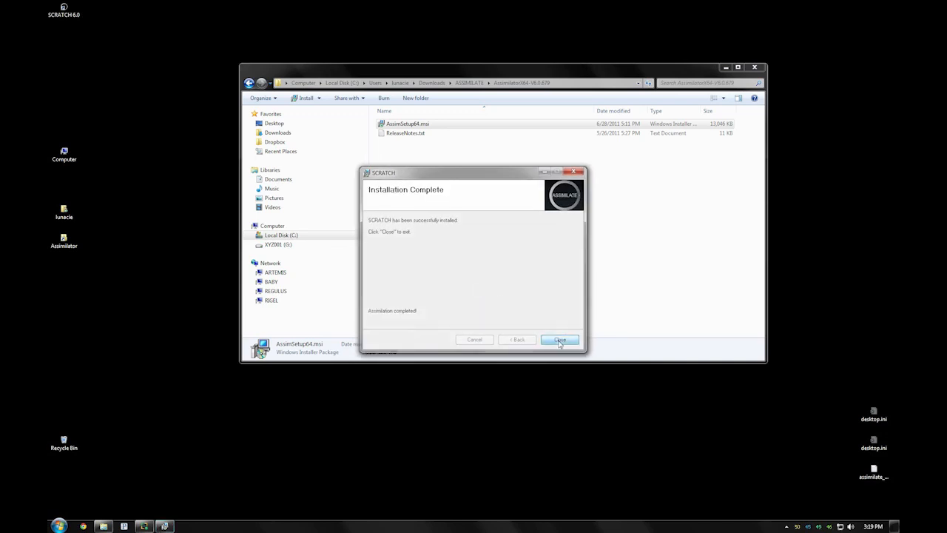
click(559, 341)
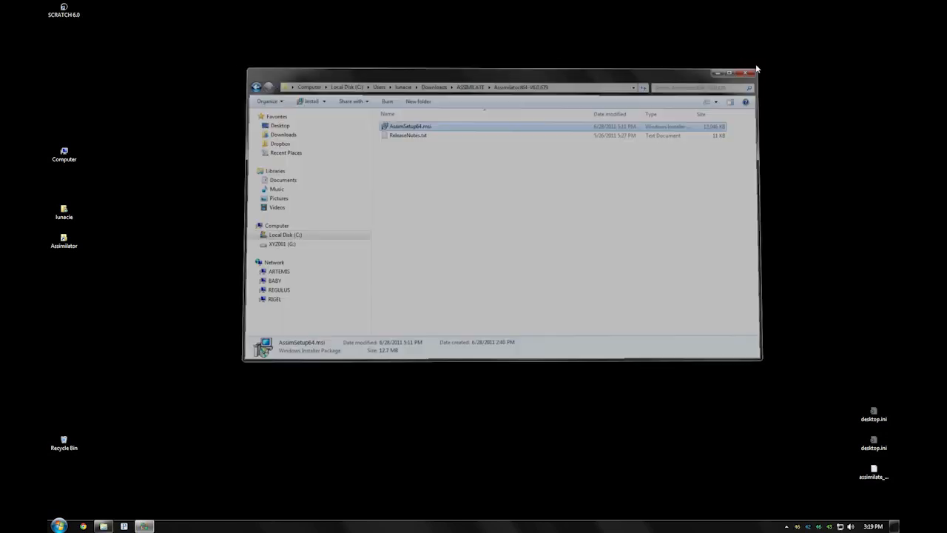
- Launch SCRATCH Lab and add a new project named MARGERITA
click(745, 72)
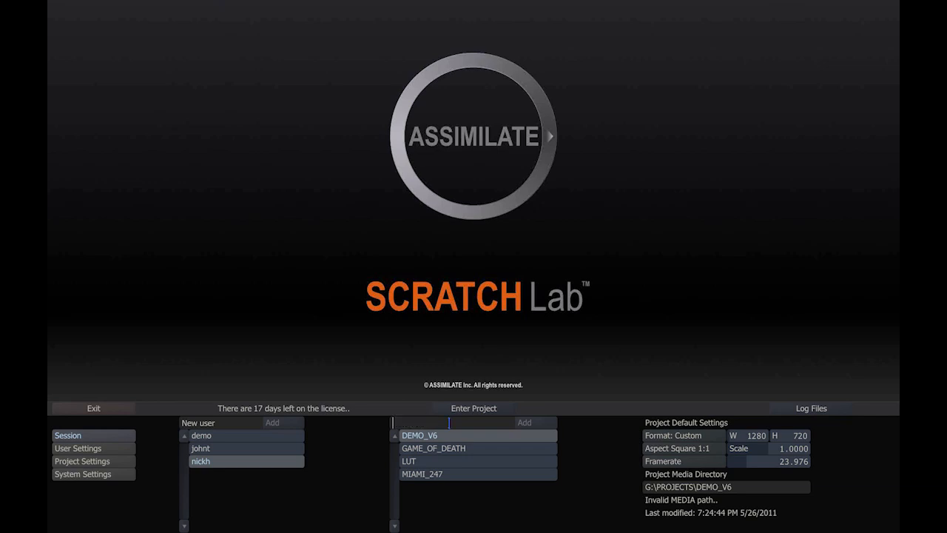
text(MARG)
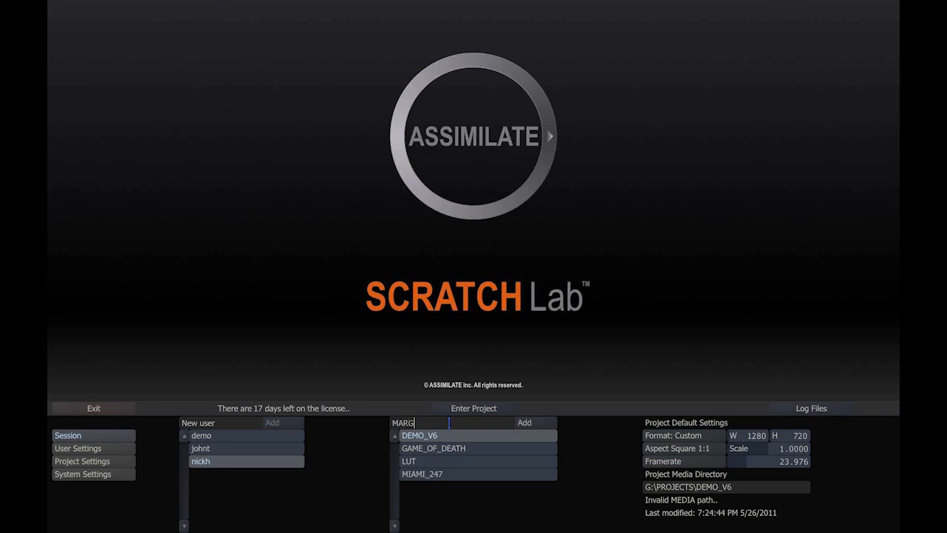
text(ERITA)
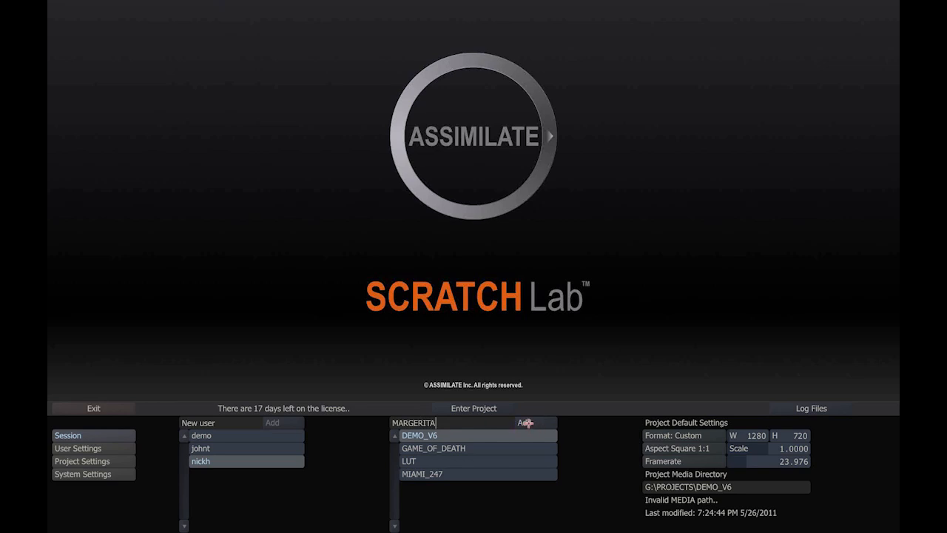
click(523, 423)
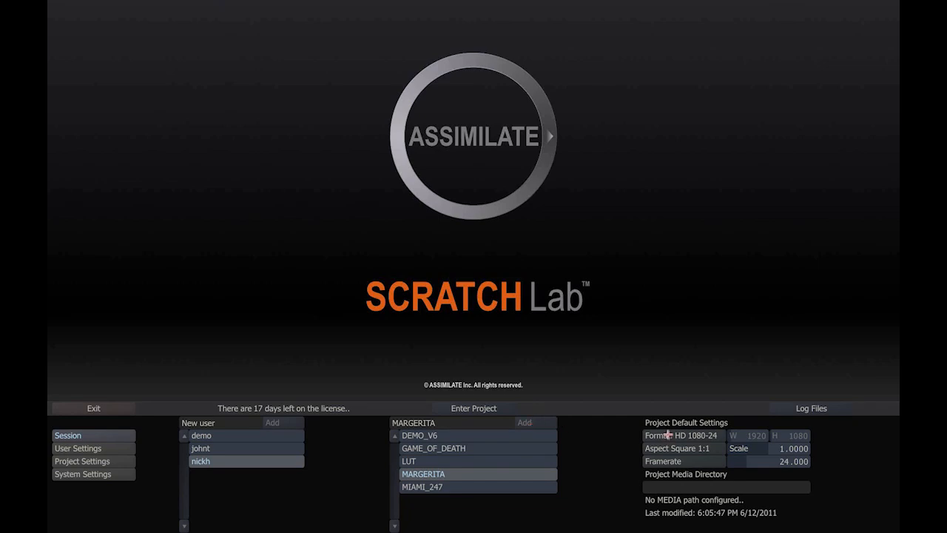
- Set the project format to HD 1280x720 at a 23.976 fps framerate
click(682, 435)
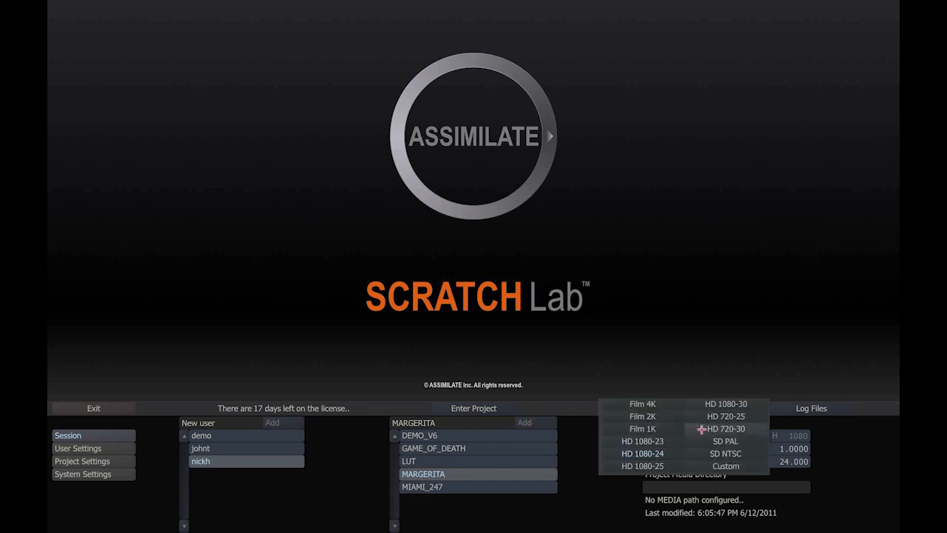
click(723, 415)
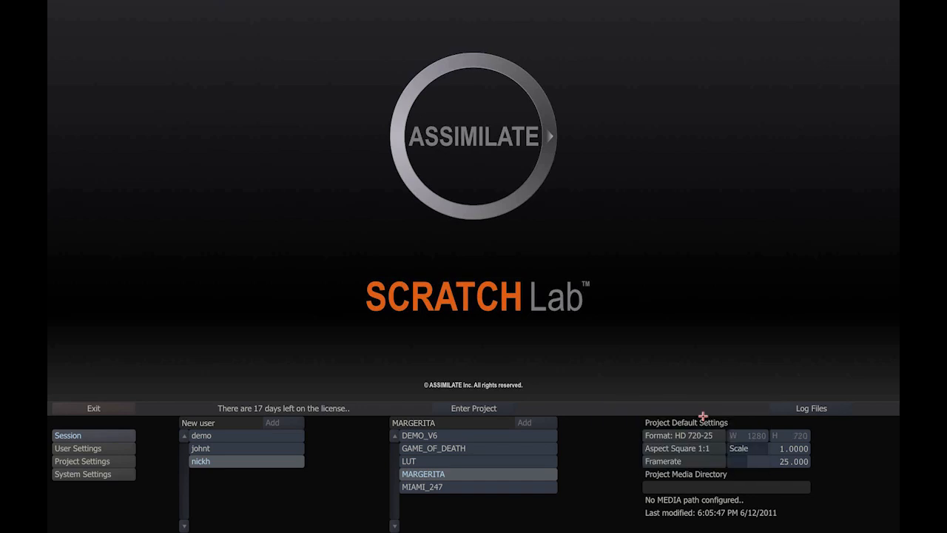
click(784, 462)
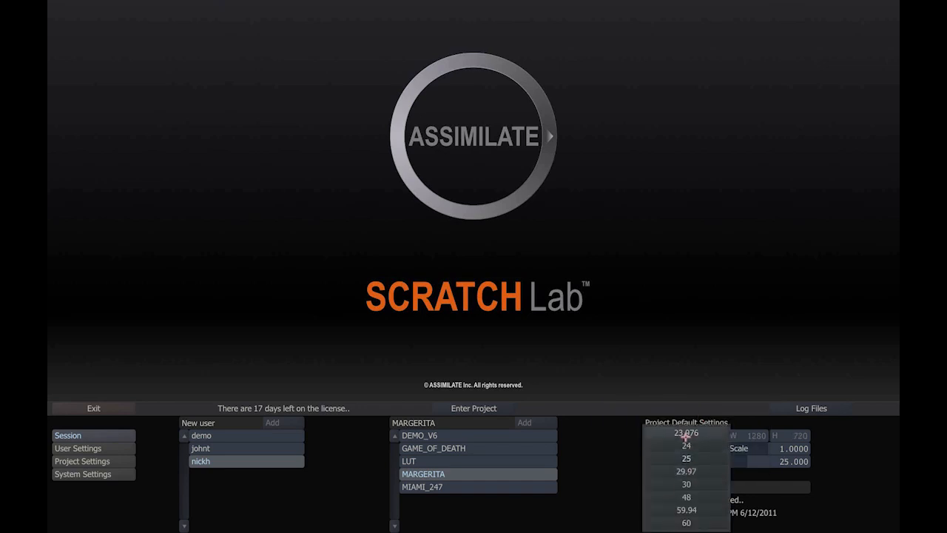
click(687, 432)
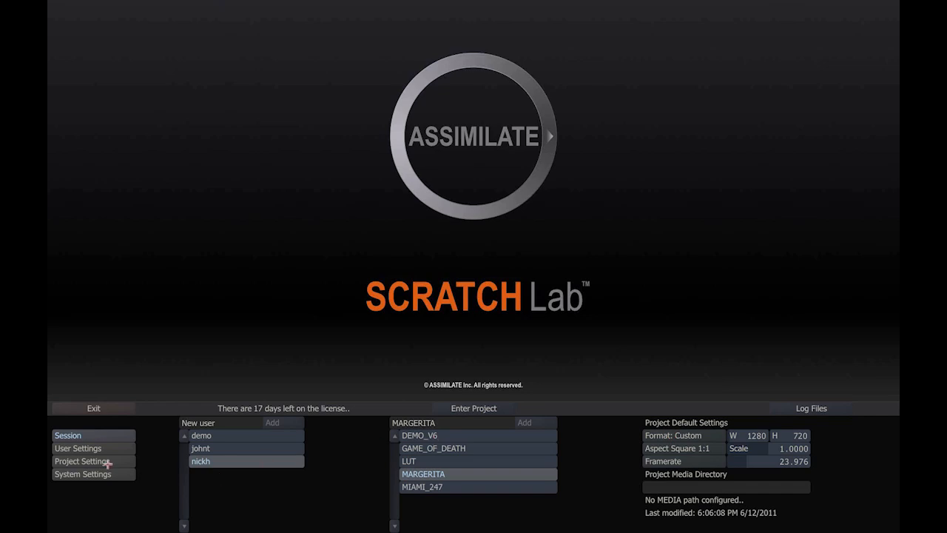
- In Project Settings, create G:\PROJECTS\Margerita and select it as the media and render path
click(81, 461)
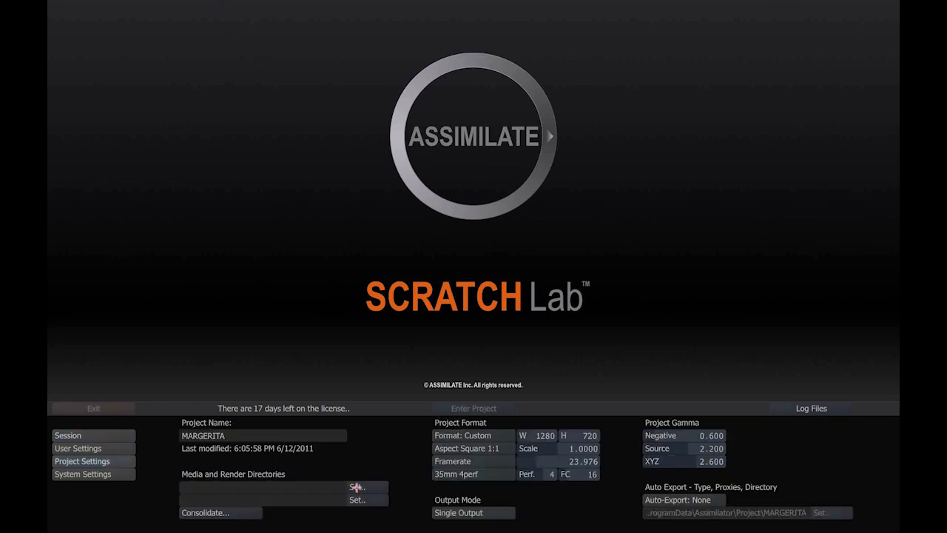
click(358, 486)
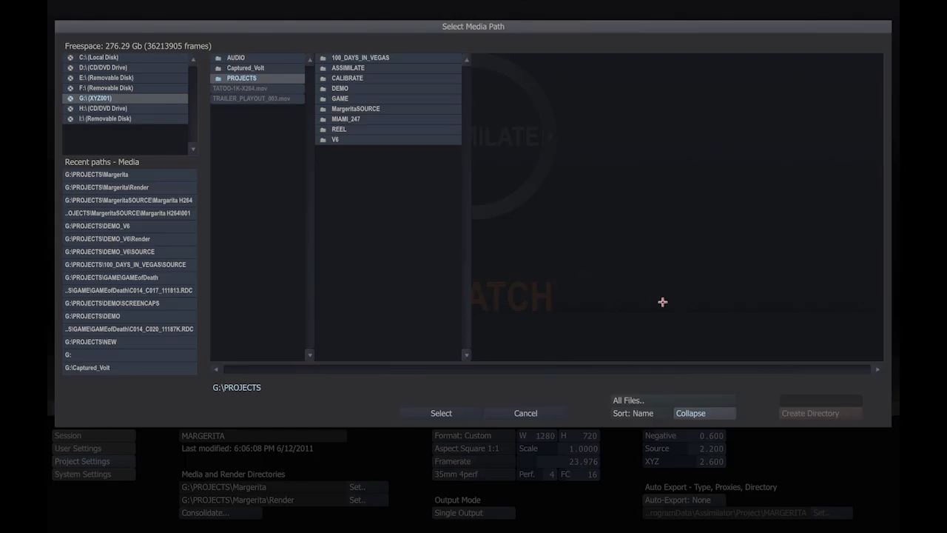
click(819, 399)
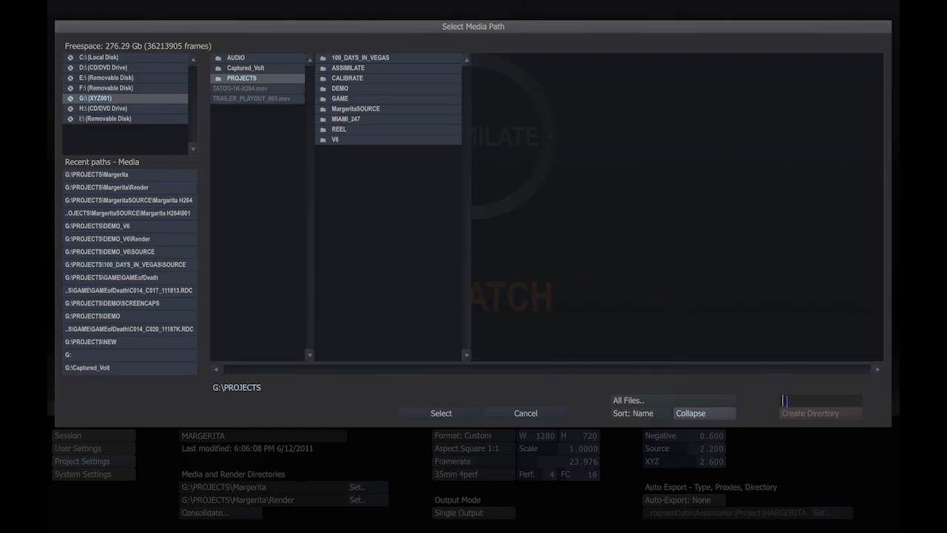
text(Marg)
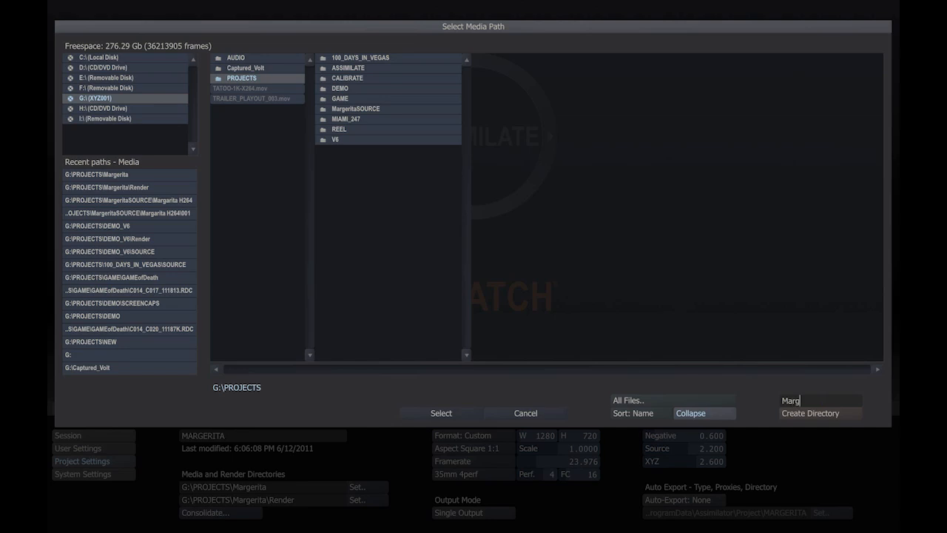
click(810, 413)
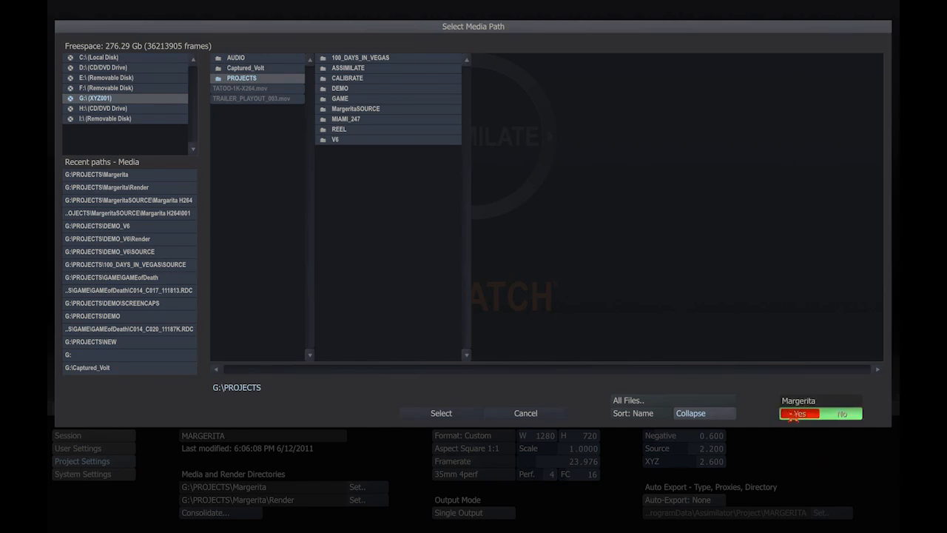
click(343, 110)
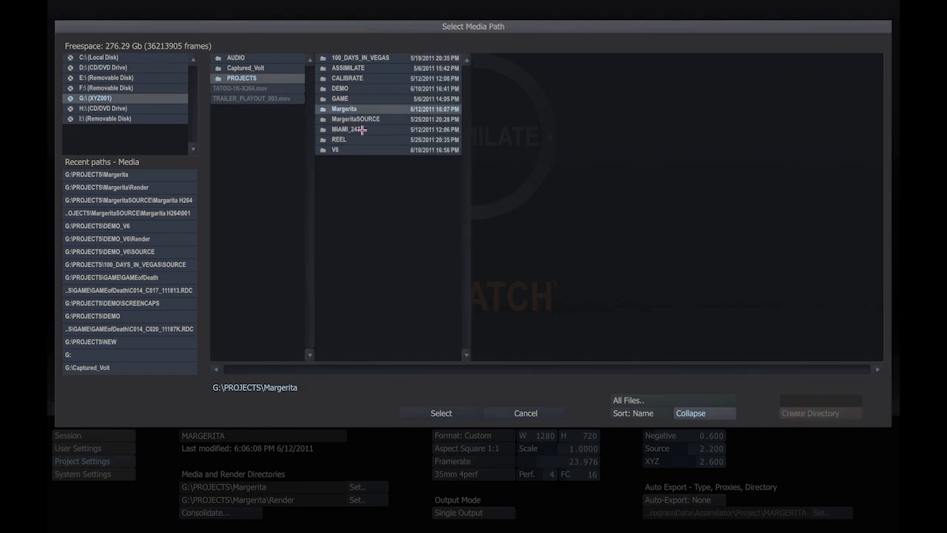
click(525, 412)
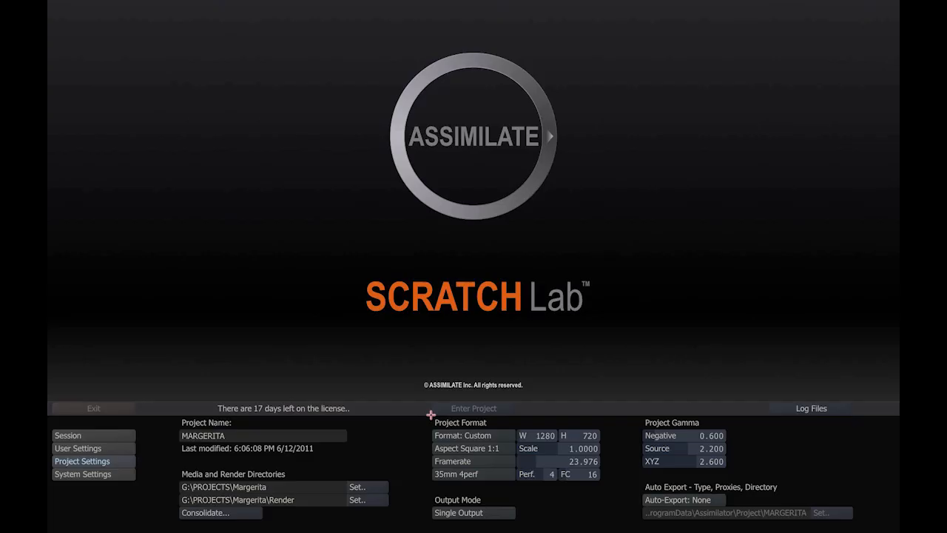
mouse_move(271, 497)
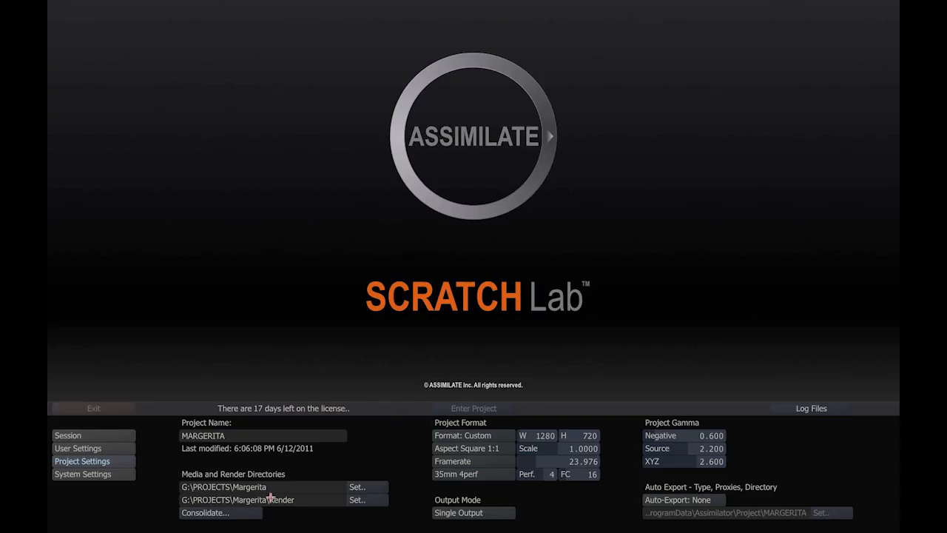
- Enter the MARGERITA project to show its empty construct
click(68, 435)
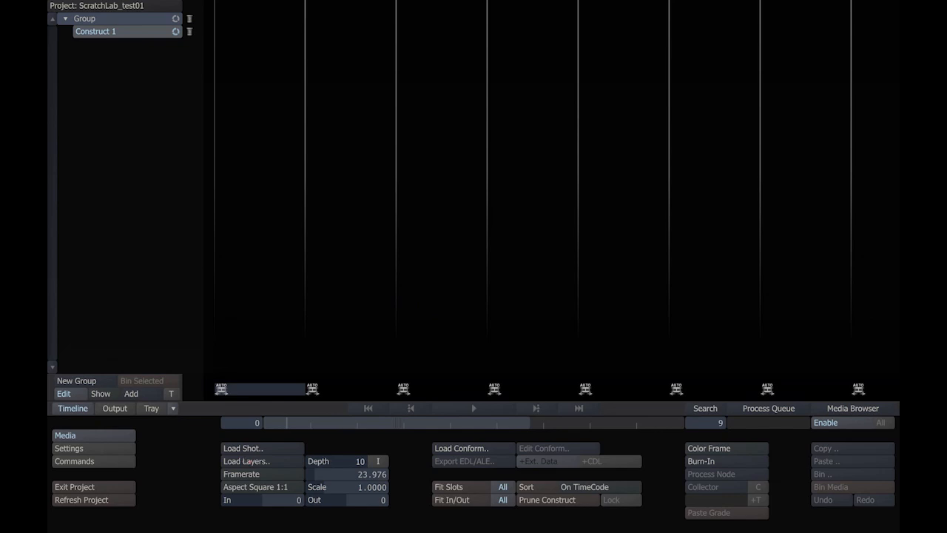
mouse_move(388, 172)
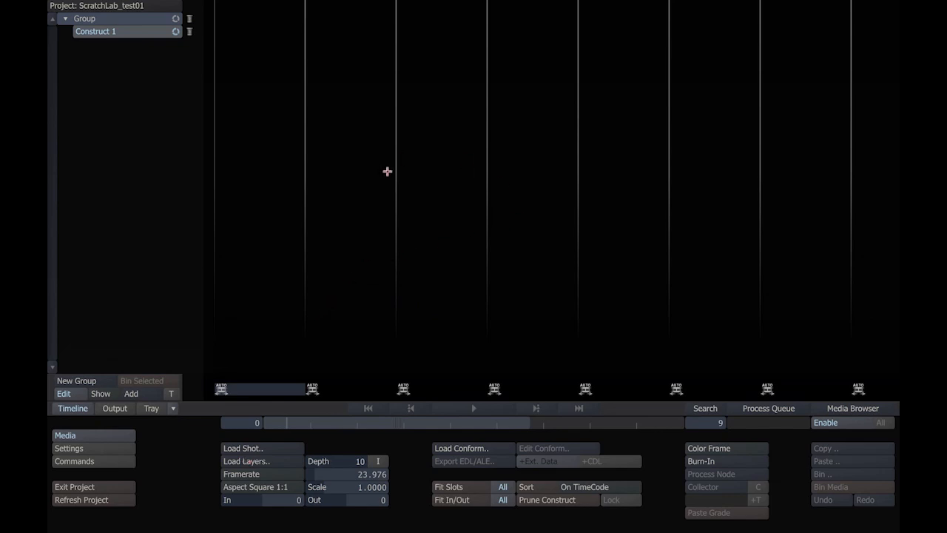
mouse_move(491, 223)
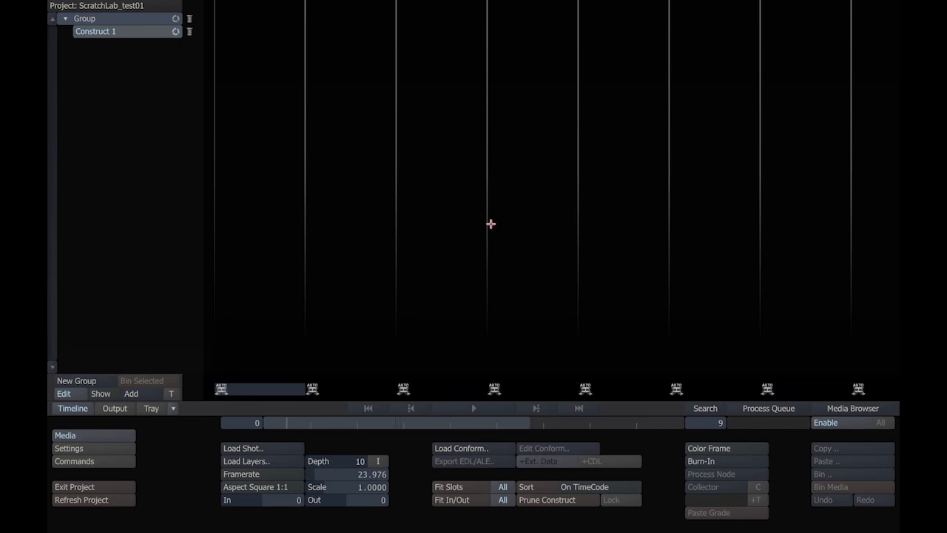
mouse_move(473, 267)
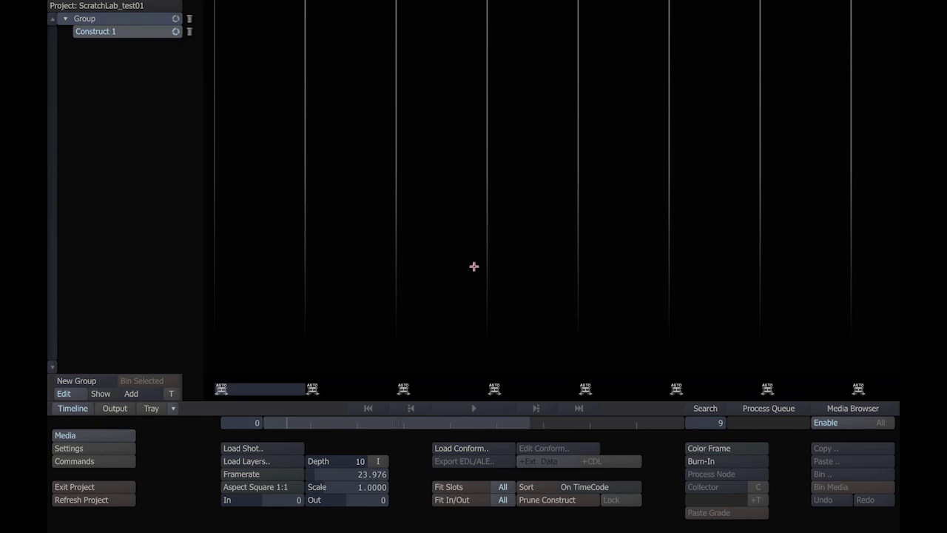
mouse_move(317, 310)
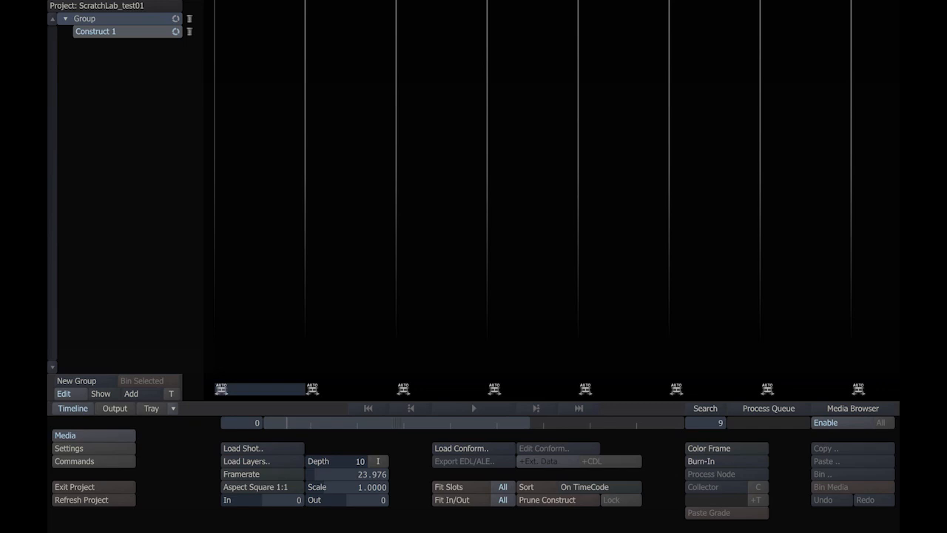
- Load the .mov clip from Margarita H264 folder 001 as the construct's first shot
click(243, 447)
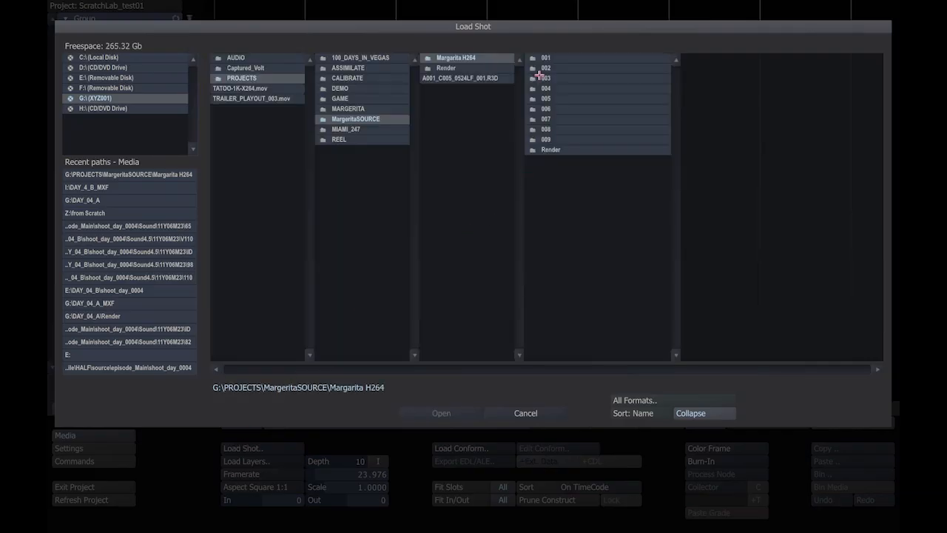
click(545, 56)
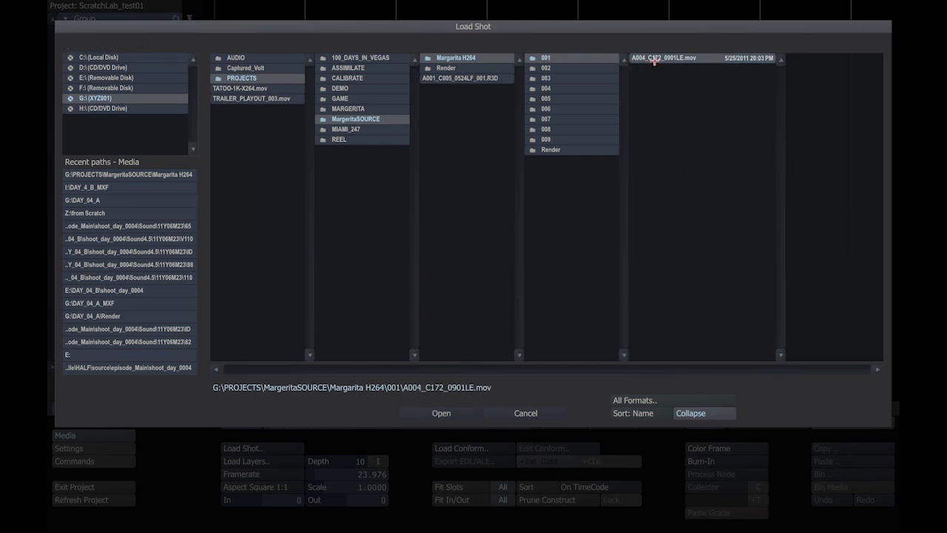
mouse_move(417, 422)
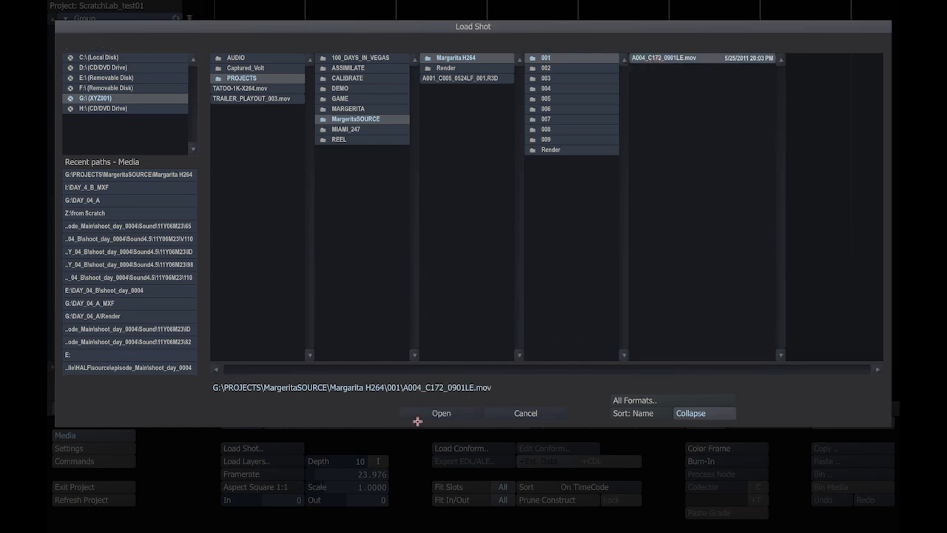
click(440, 412)
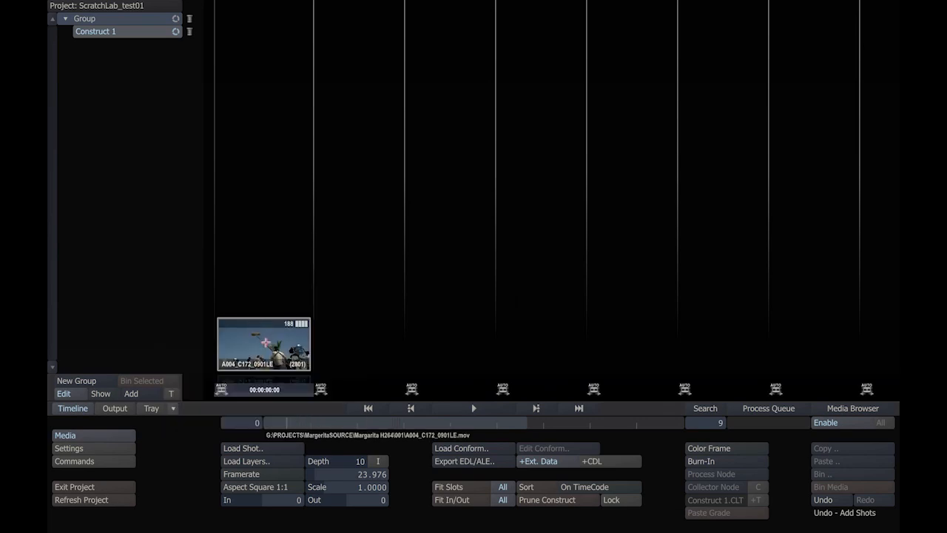
- Move the shot between slots, then copy and paste duplicates and select a pasted copy
drag(263, 343, 312, 259)
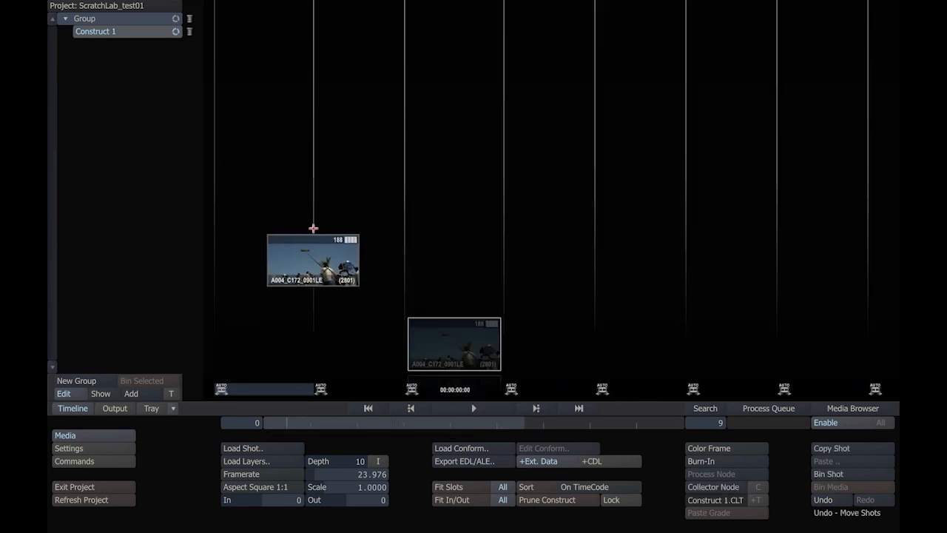
drag(312, 259, 263, 343)
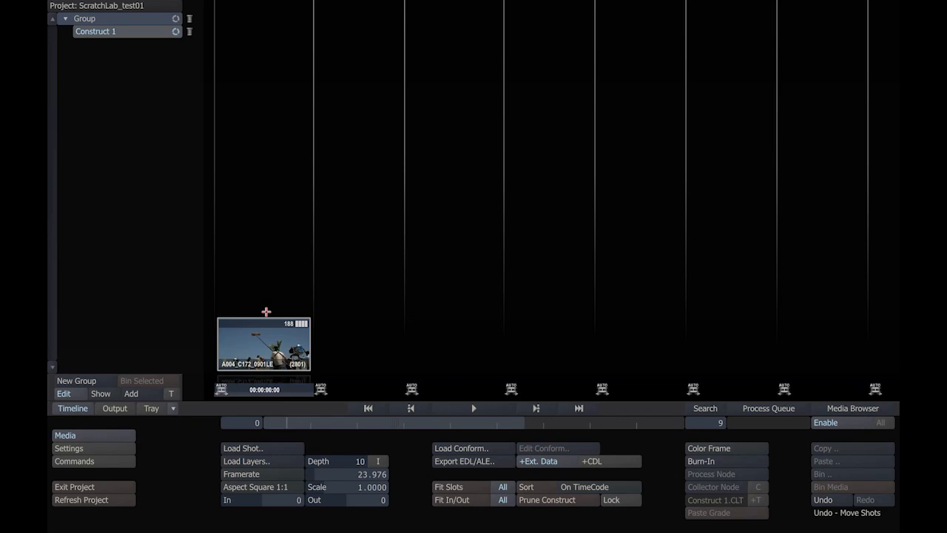
click(263, 343)
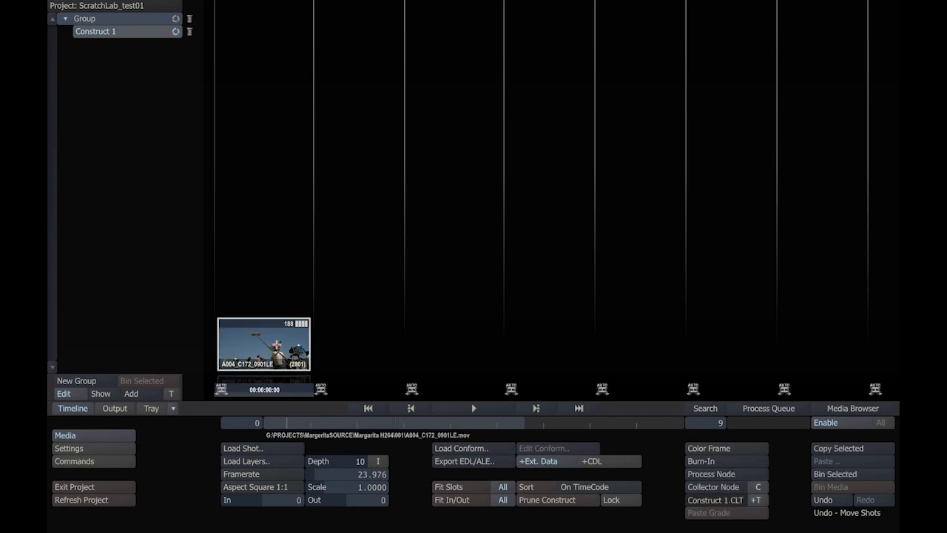
mouse_move(367, 340)
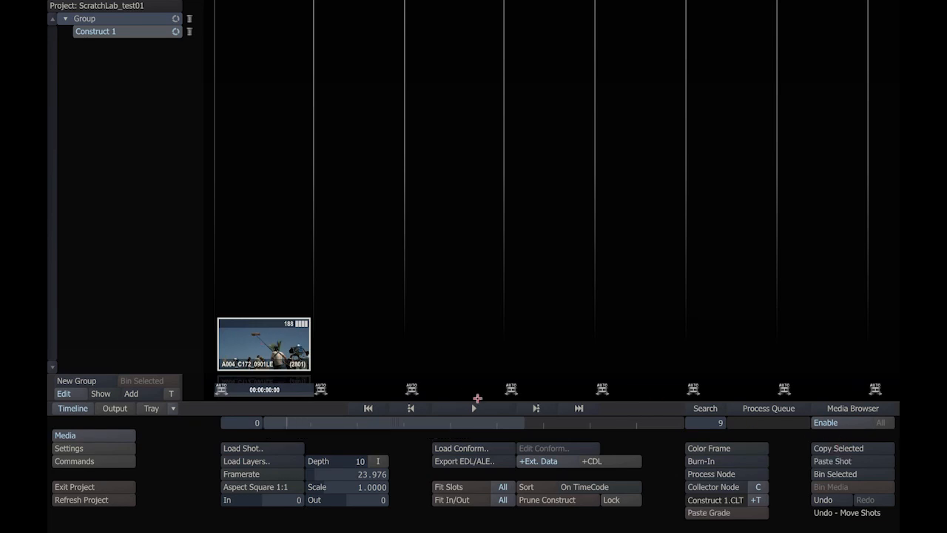
click(831, 461)
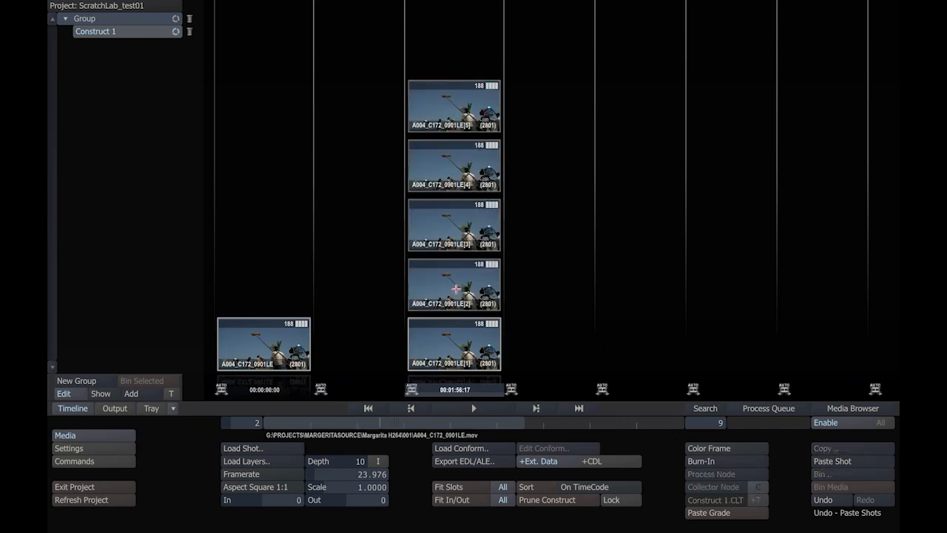
mouse_move(454, 337)
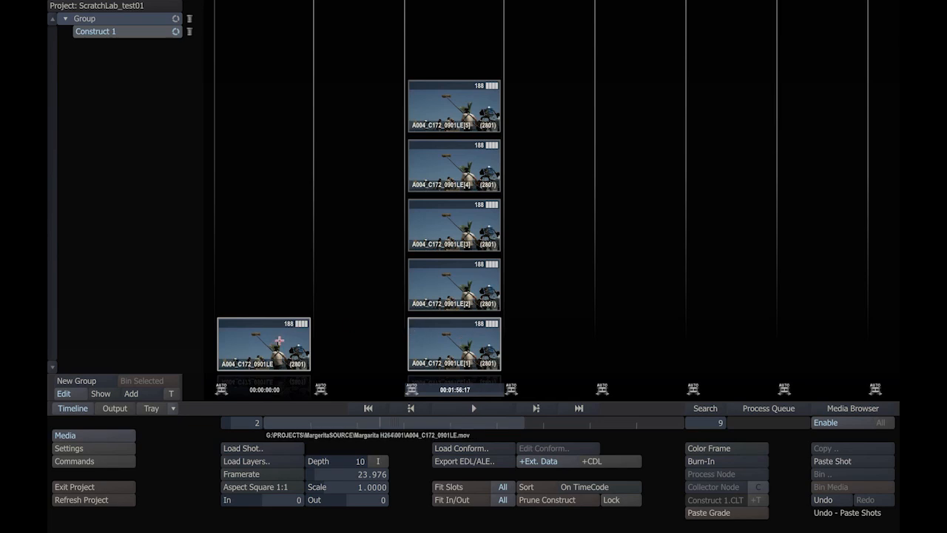
click(453, 343)
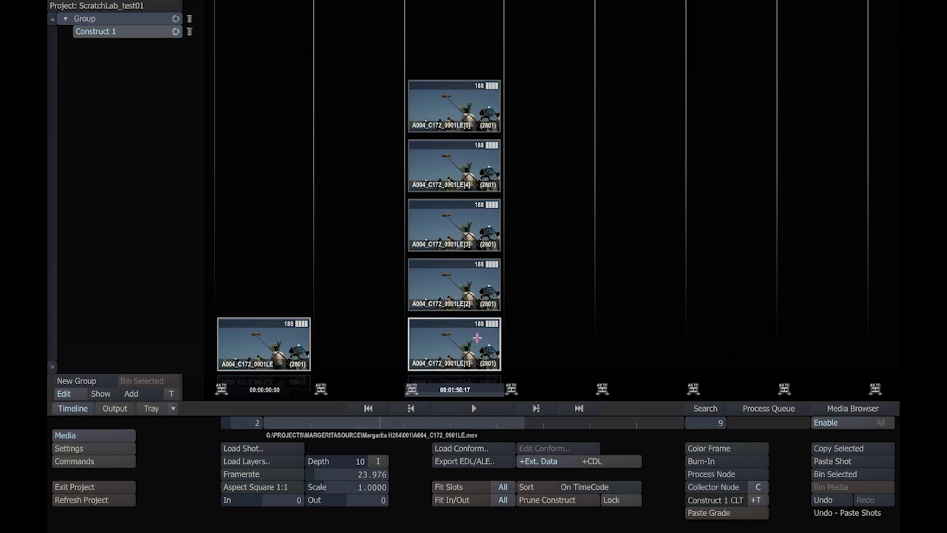
mouse_move(457, 272)
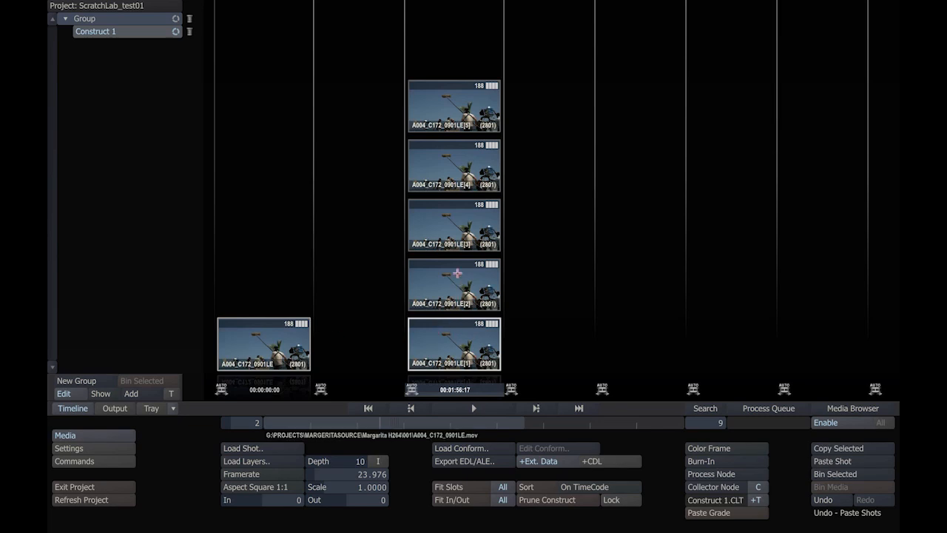
mouse_move(462, 202)
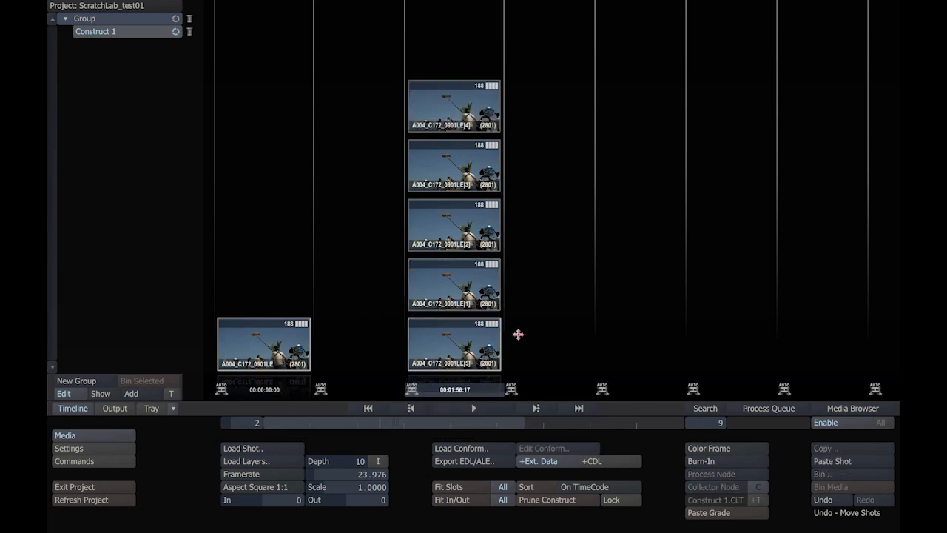
mouse_move(515, 104)
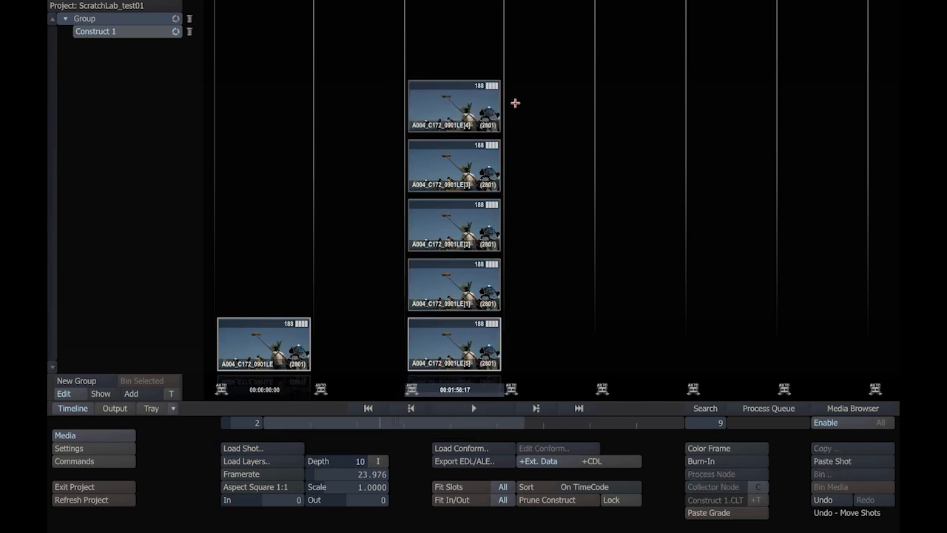
mouse_move(535, 63)
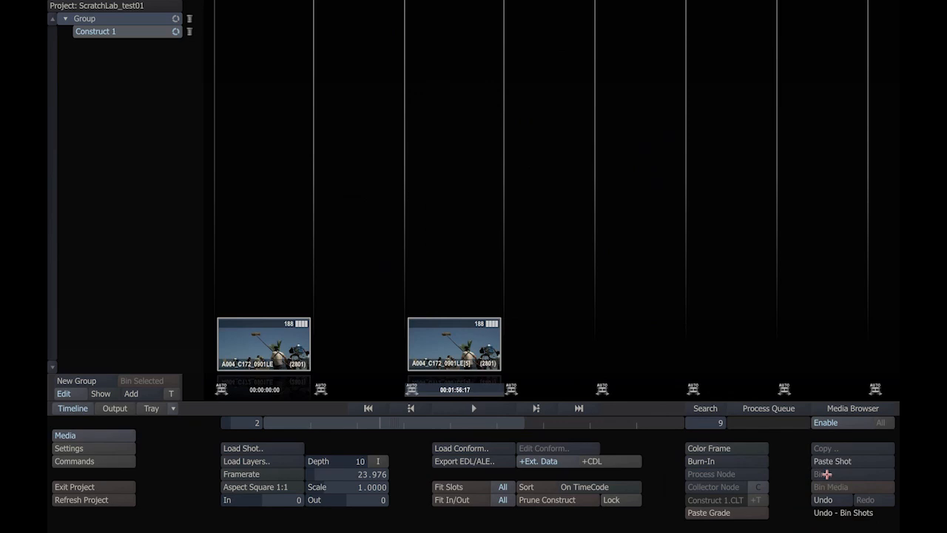
mouse_move(509, 287)
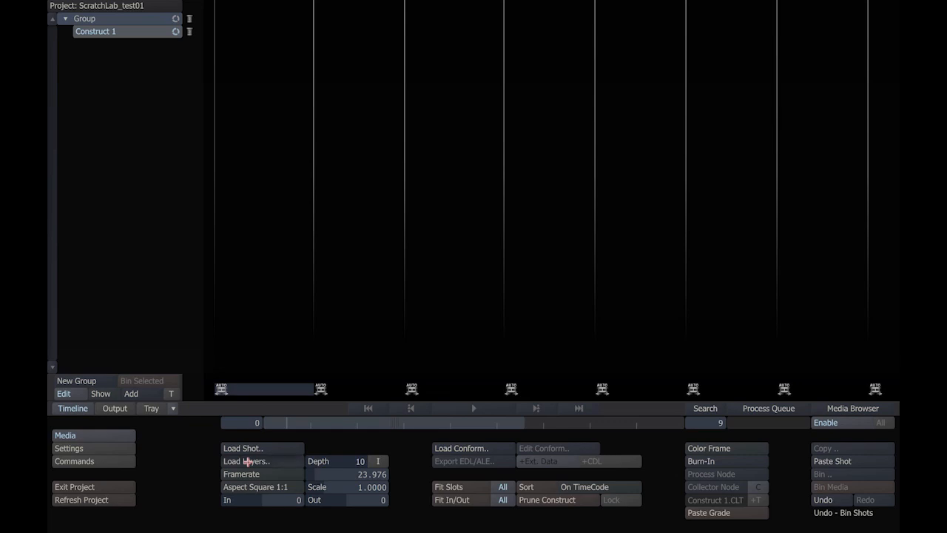
- Load every QuickTime clip in the Margarita H264 folder as consecutive shots via Load Layers
click(246, 461)
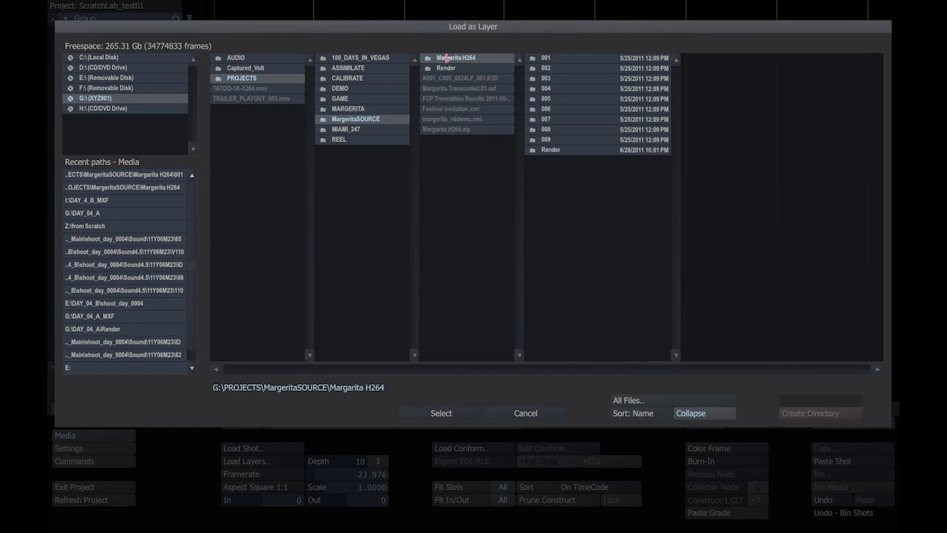
mouse_move(558, 139)
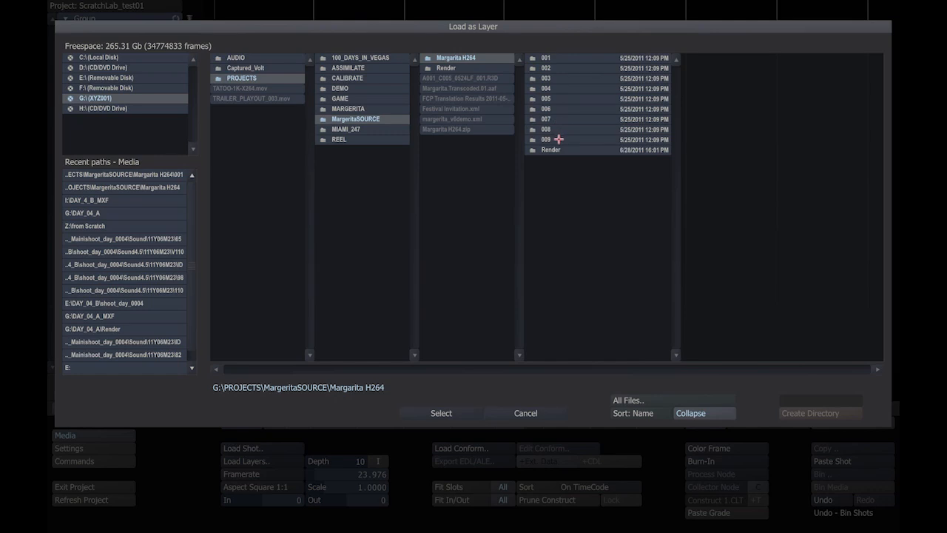
click(546, 98)
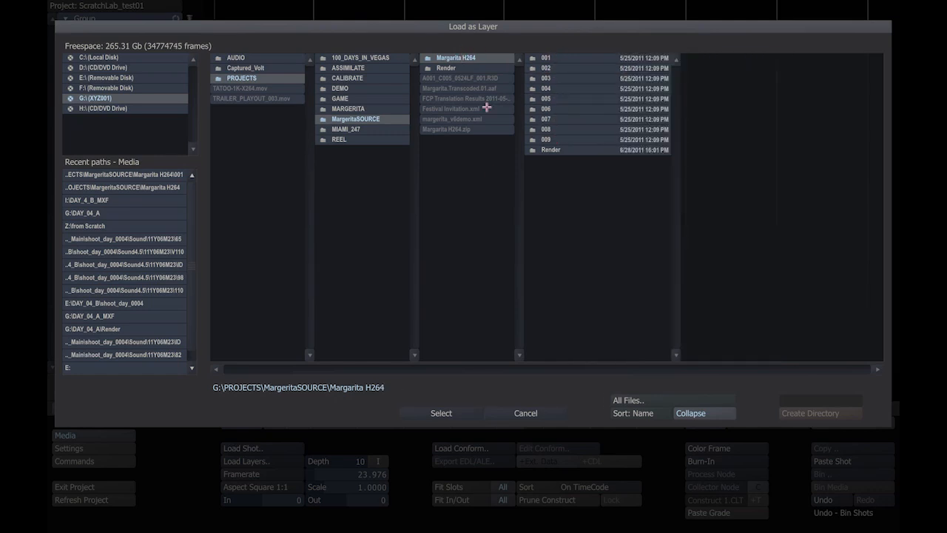
click(627, 399)
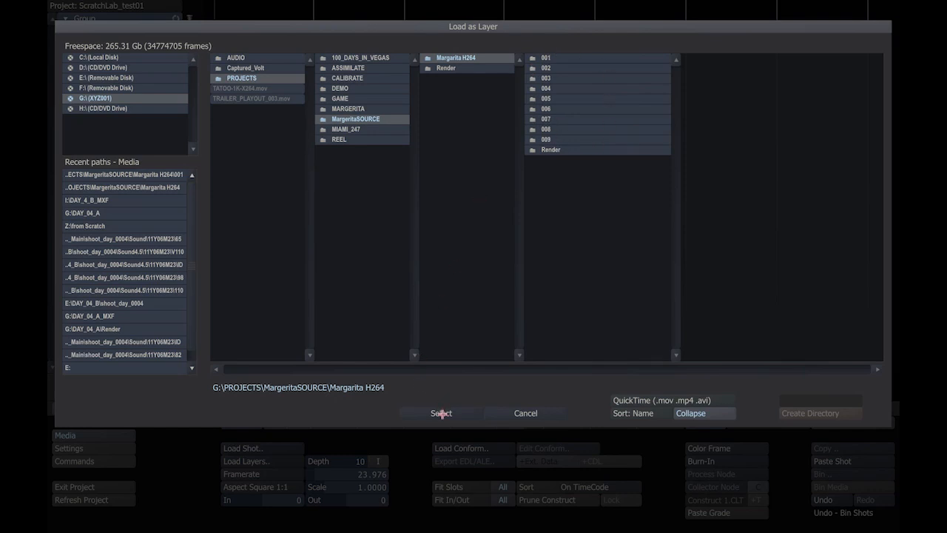
click(441, 413)
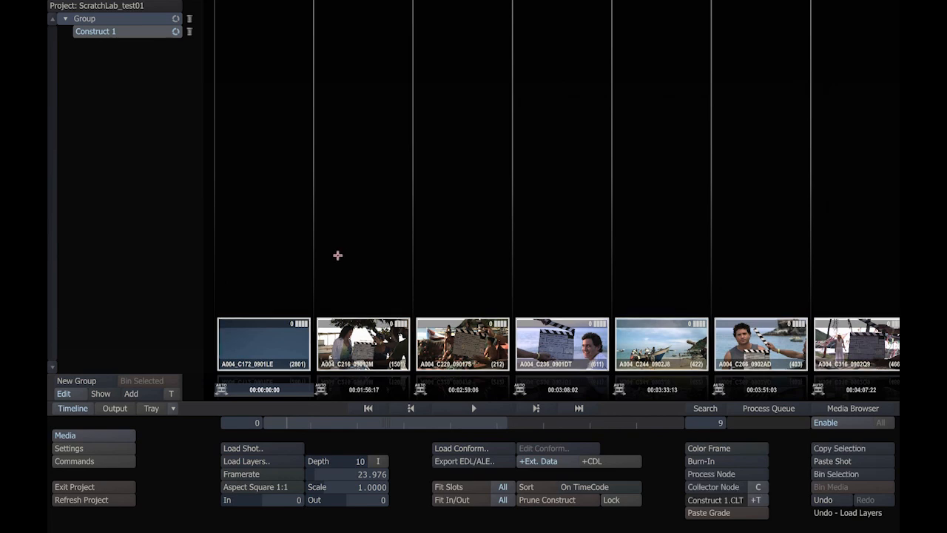
mouse_move(781, 435)
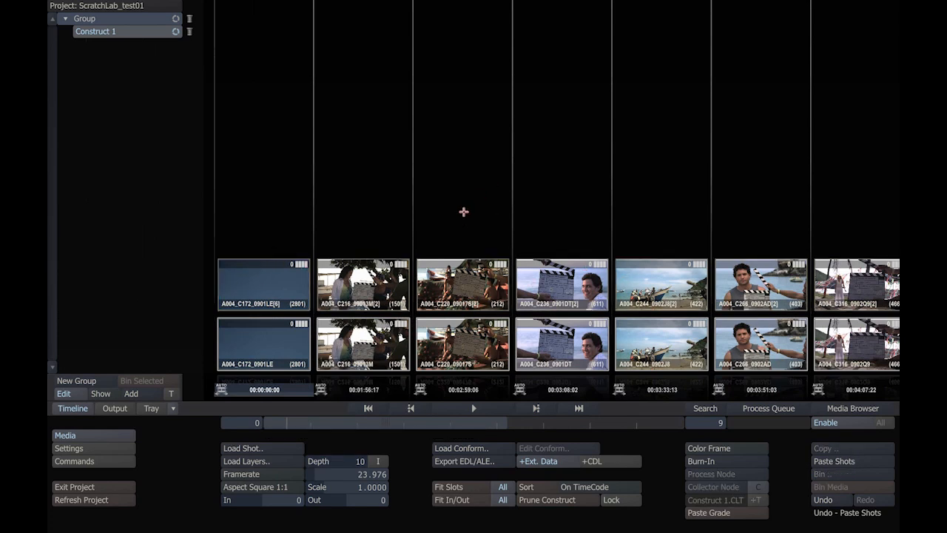
mouse_move(456, 231)
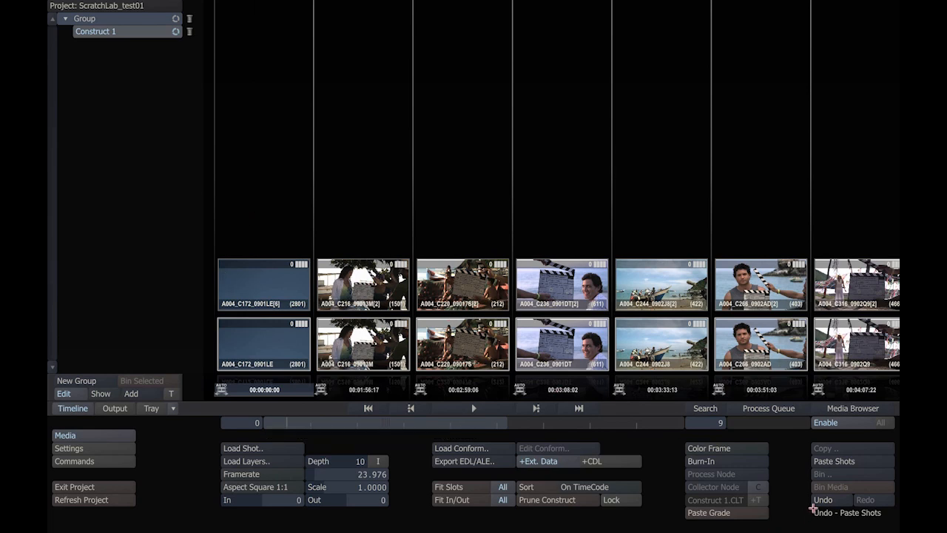
click(823, 500)
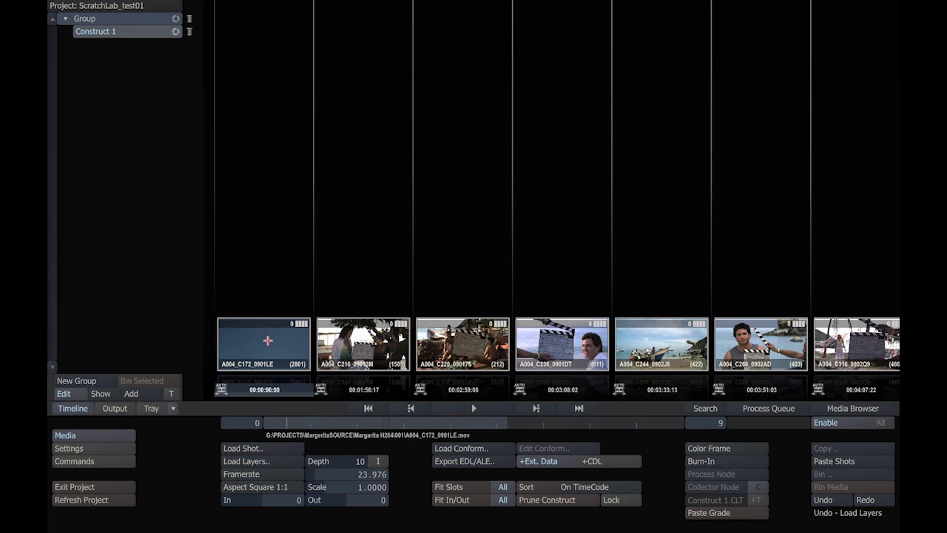
click(660, 343)
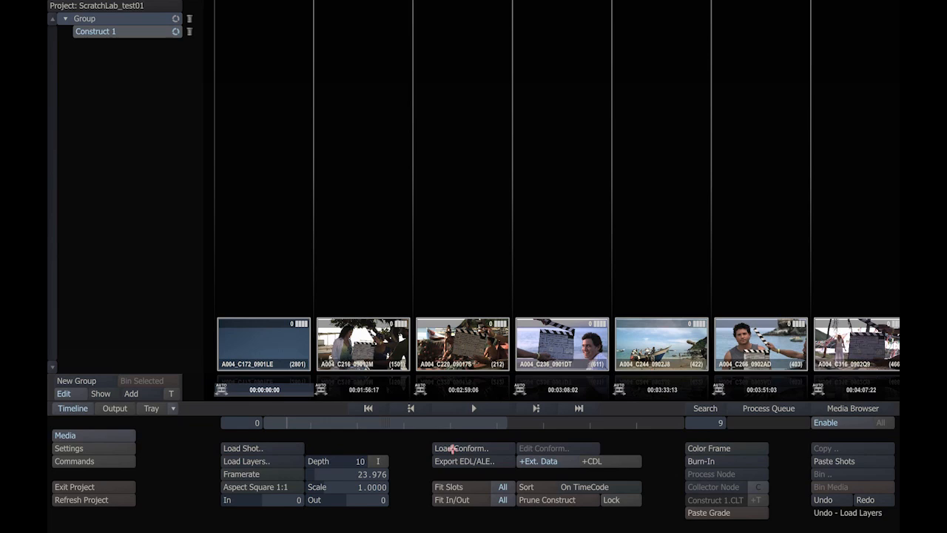
mouse_move(453, 448)
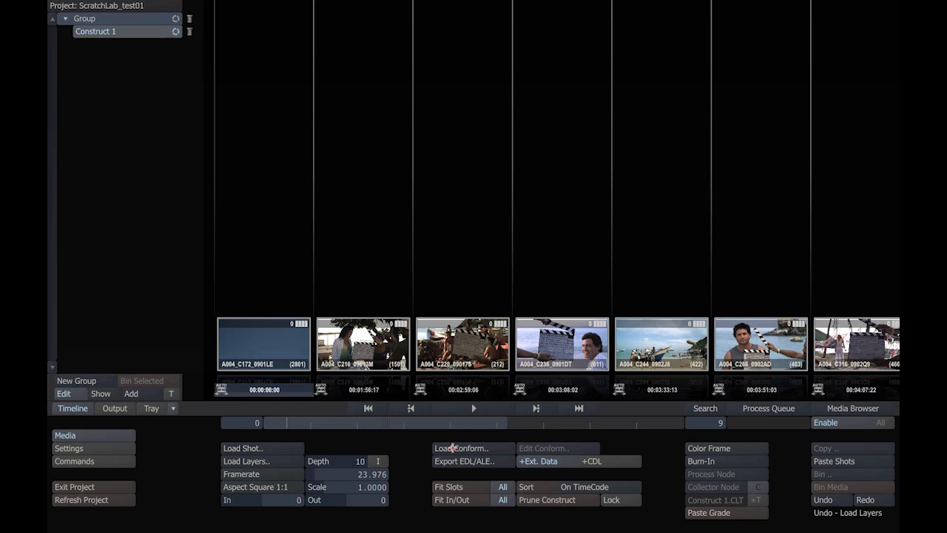
- Load Festival Invitation.xml from G:\PROJECTS\MargaritaSOURCE into the conform window
click(461, 446)
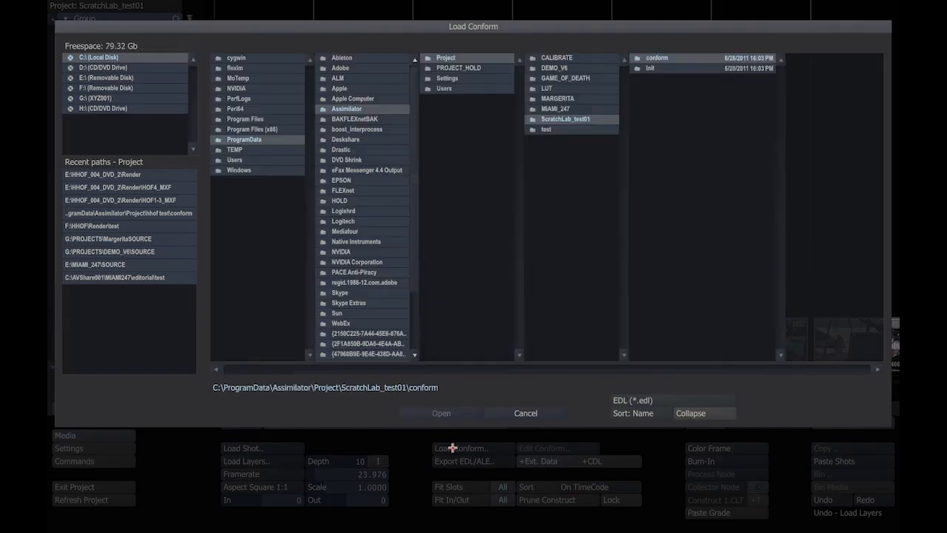
click(673, 400)
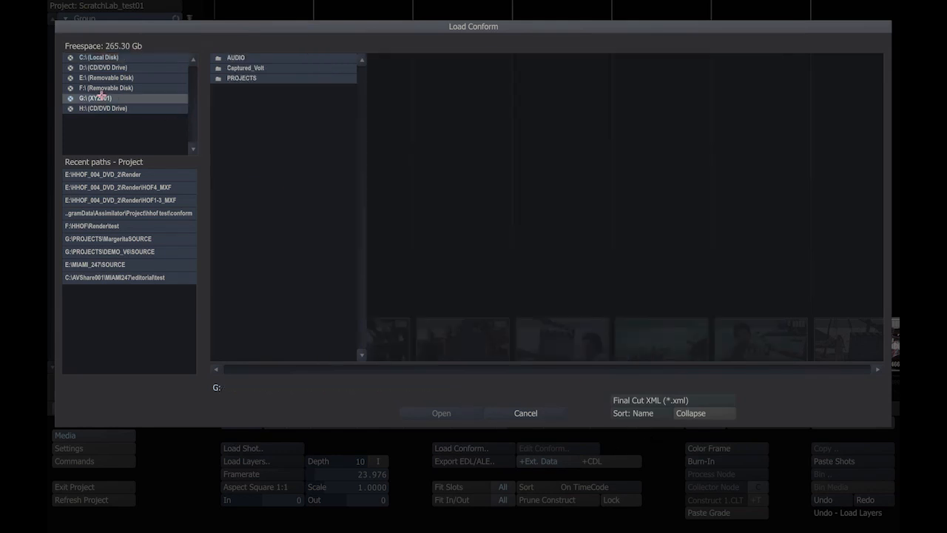
click(243, 77)
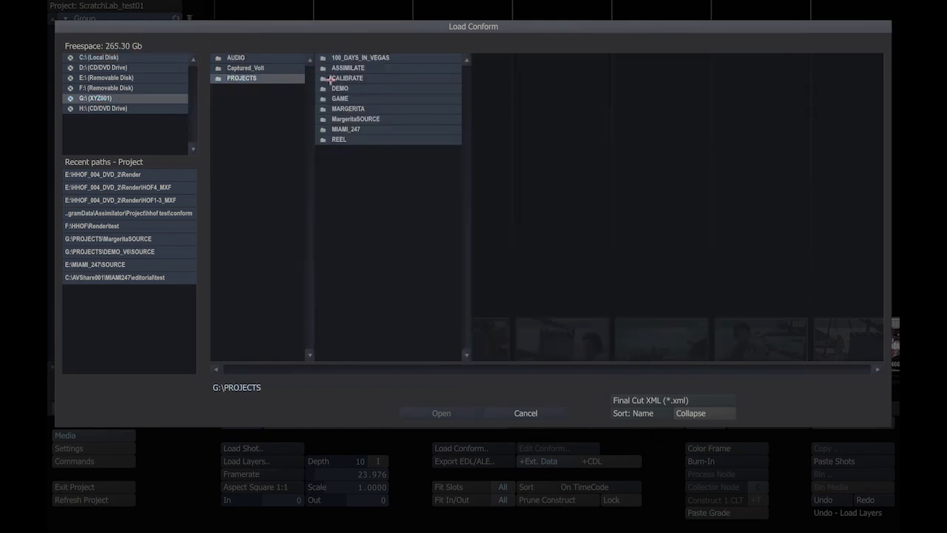
click(355, 119)
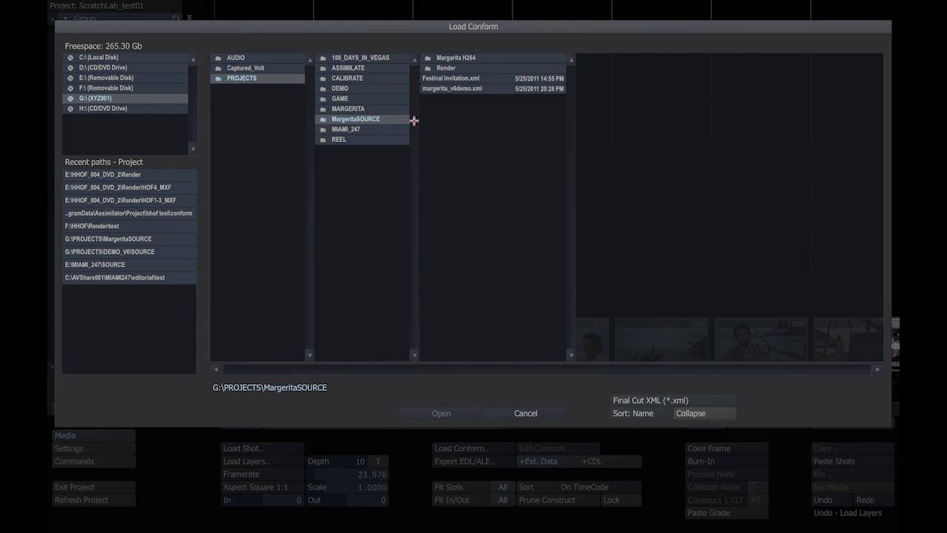
click(450, 77)
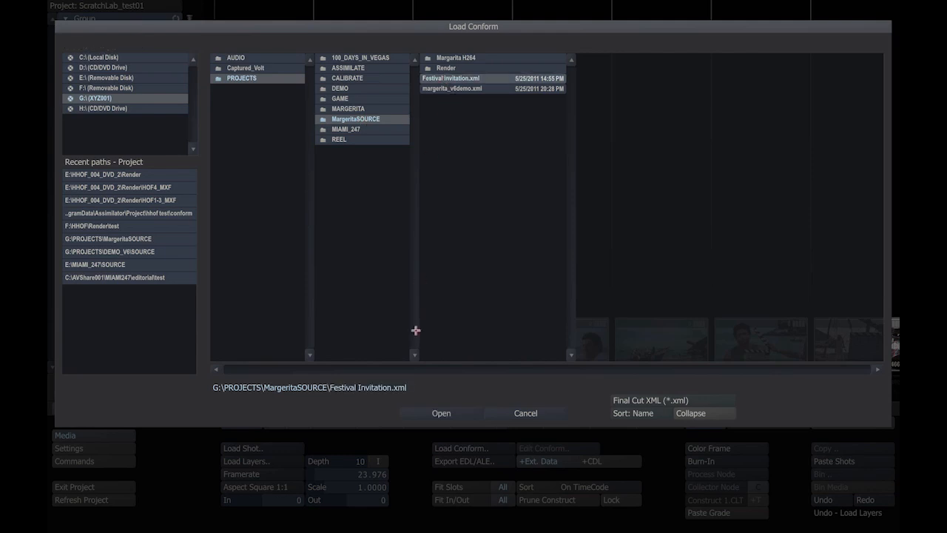
click(441, 413)
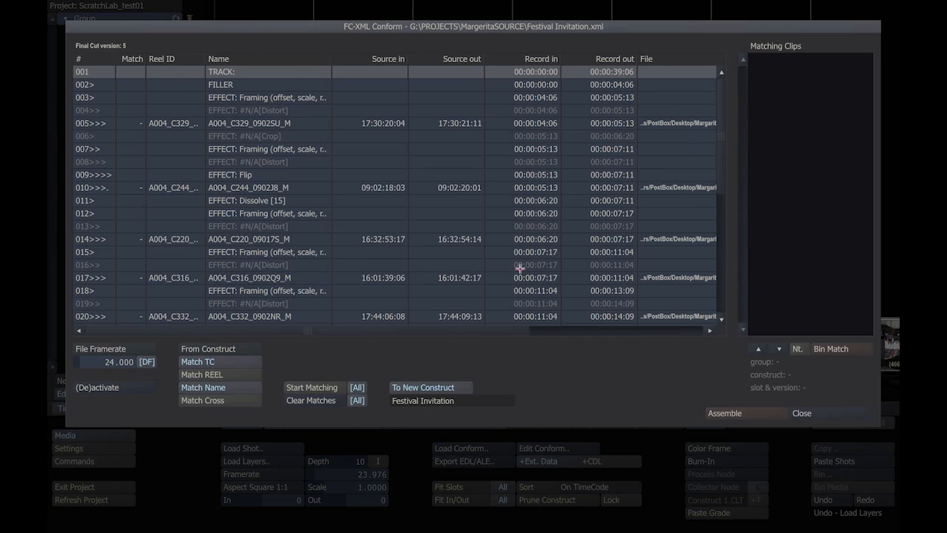
mouse_move(672, 222)
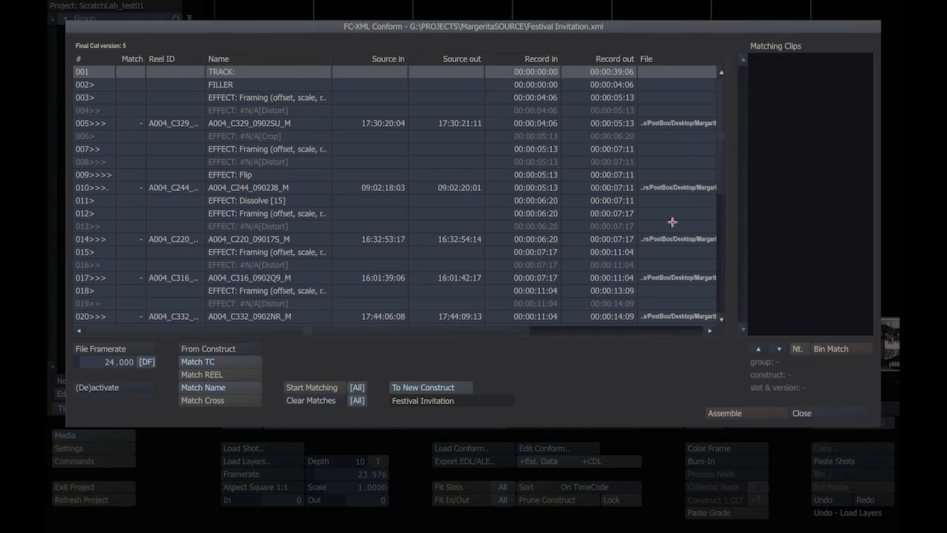
- Scroll through the conform list to review the edit events
scroll(down, 3)
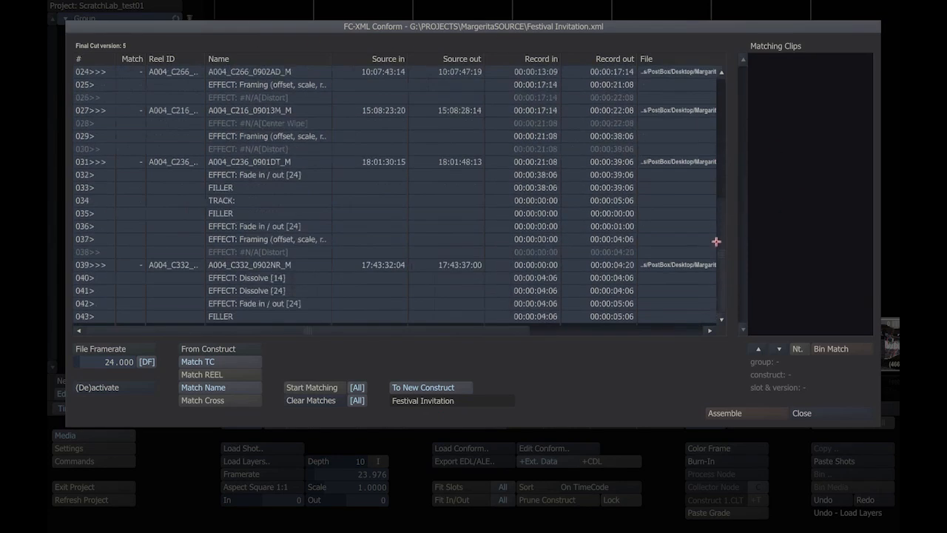
scroll(up, 3)
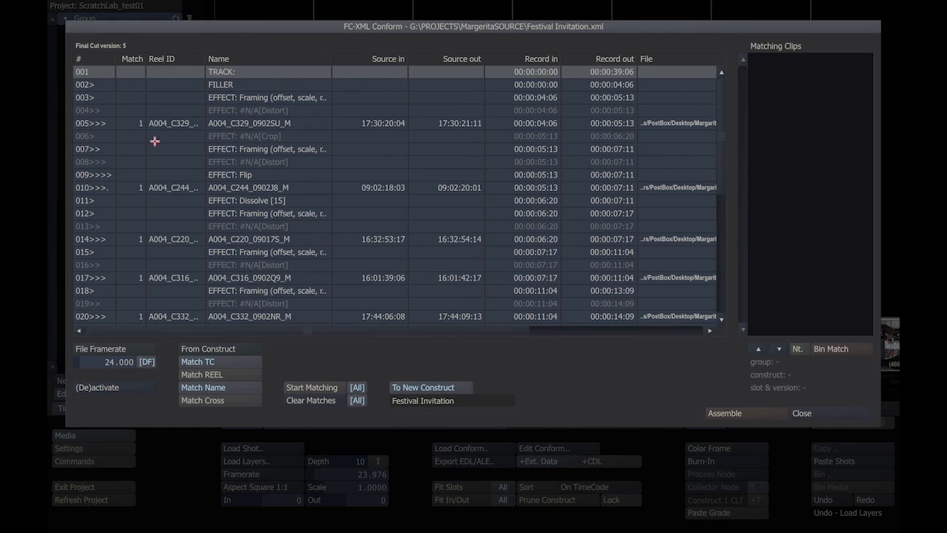
scroll(down, 3)
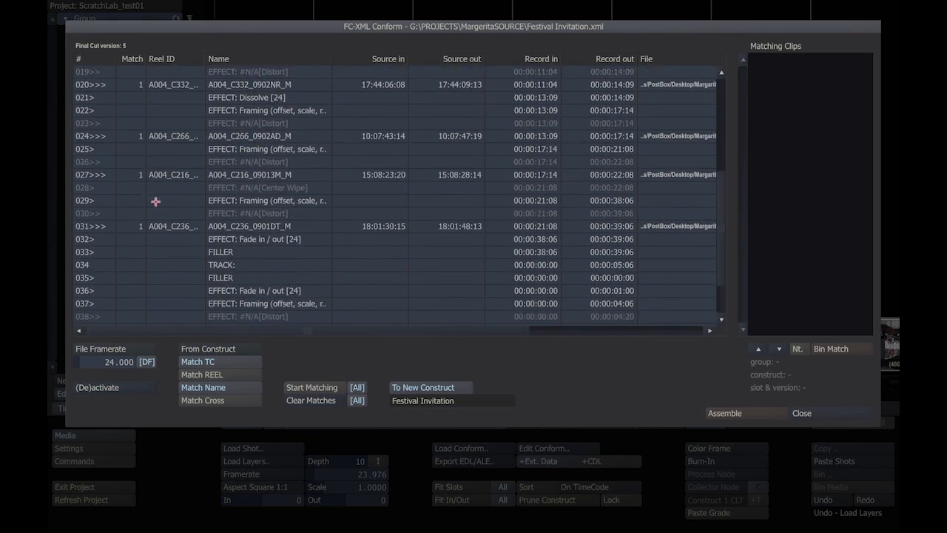
- Assemble the cut into a new Festival Invitation construct and view it in the project tree
click(171, 175)
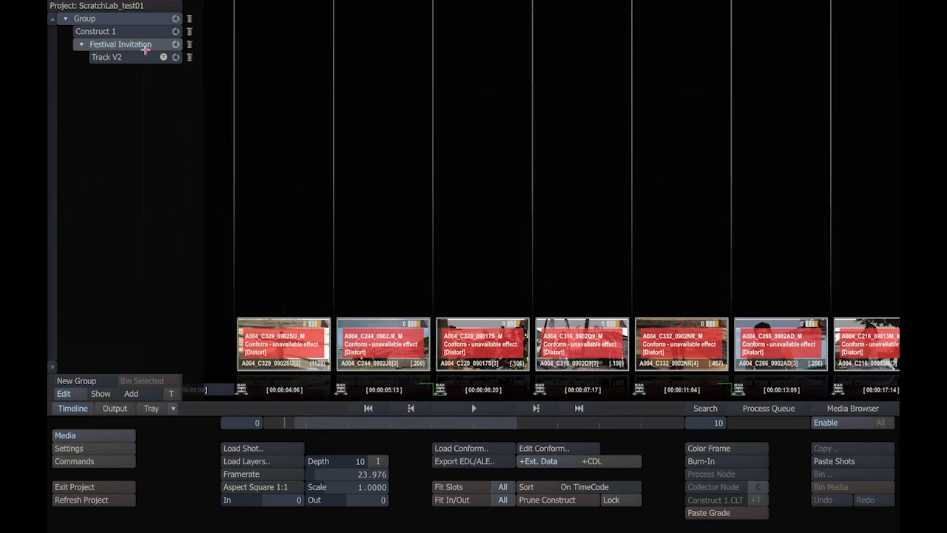
mouse_move(110, 57)
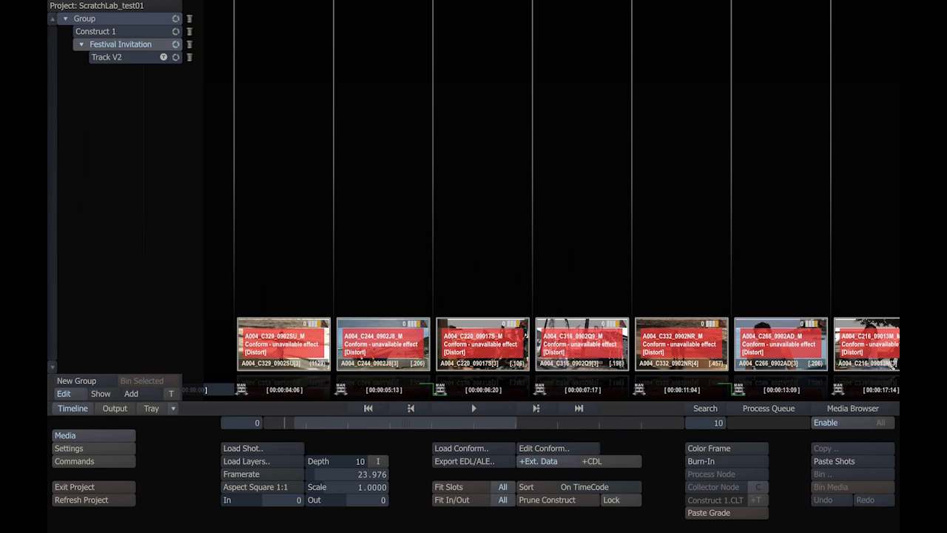
mouse_move(120, 66)
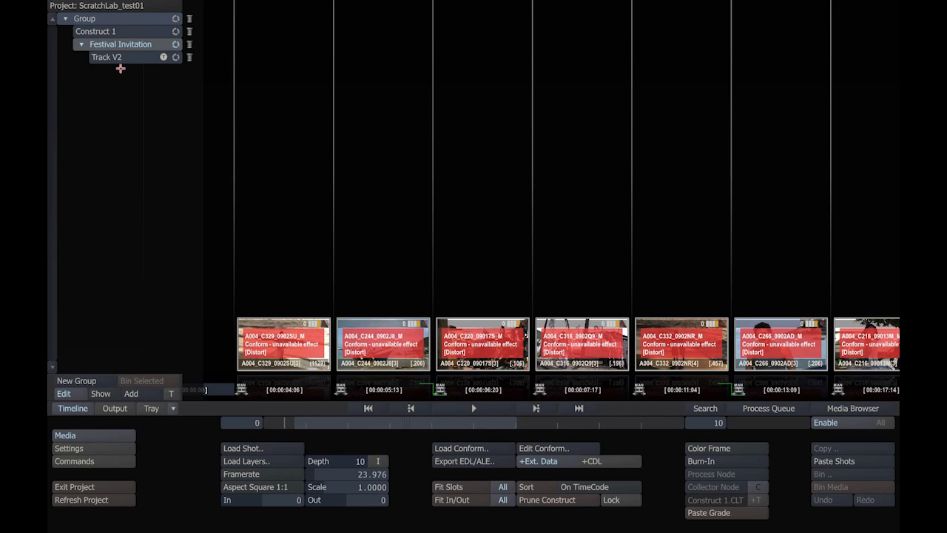
mouse_move(136, 57)
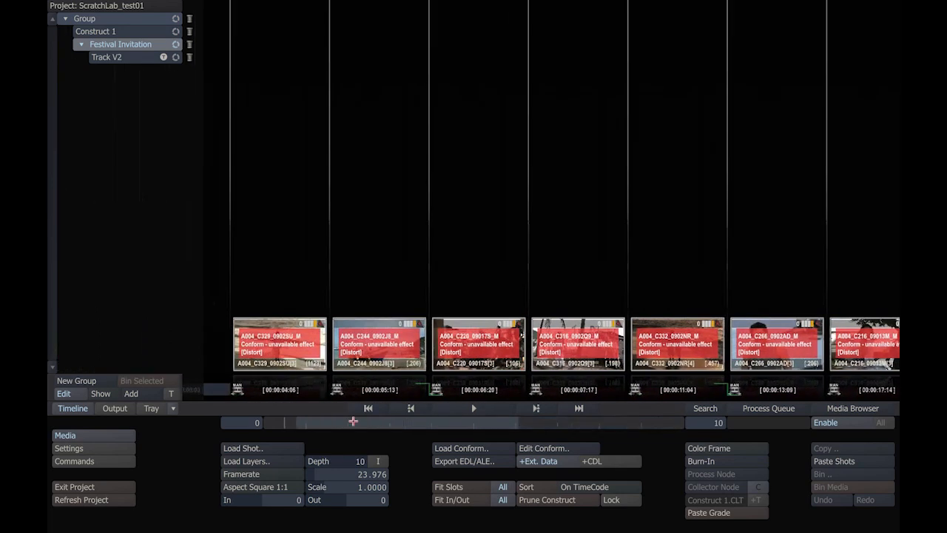
right_click(278, 344)
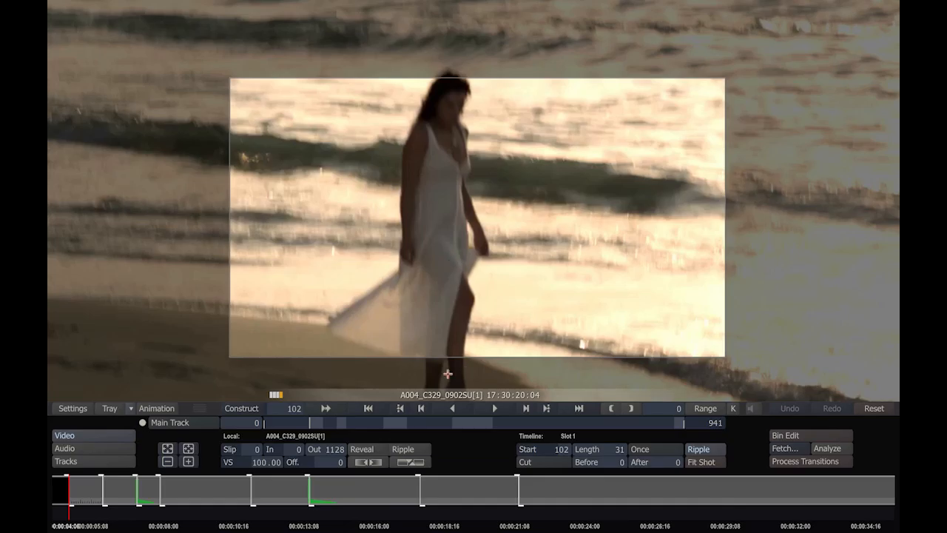
mouse_move(403, 379)
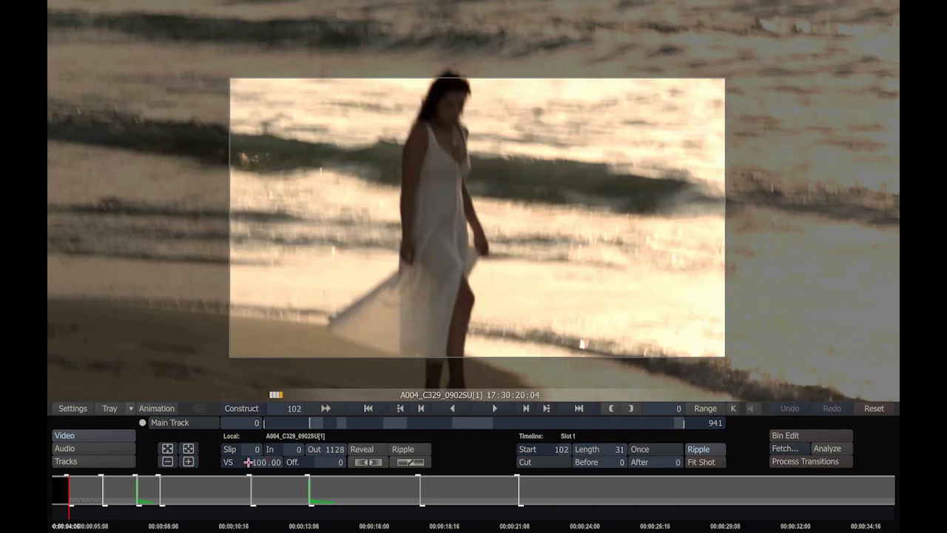
click(265, 462)
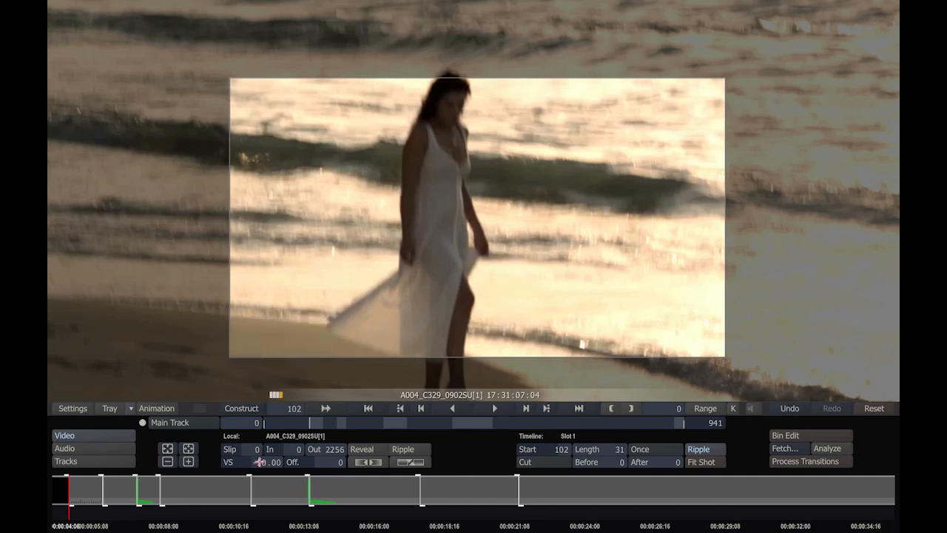
click(266, 462)
text(100)
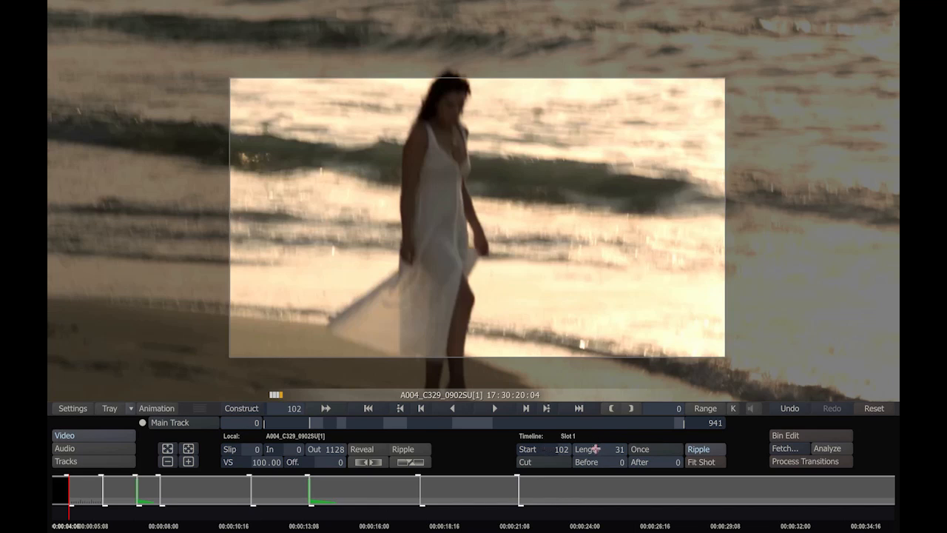
mouse_move(594, 489)
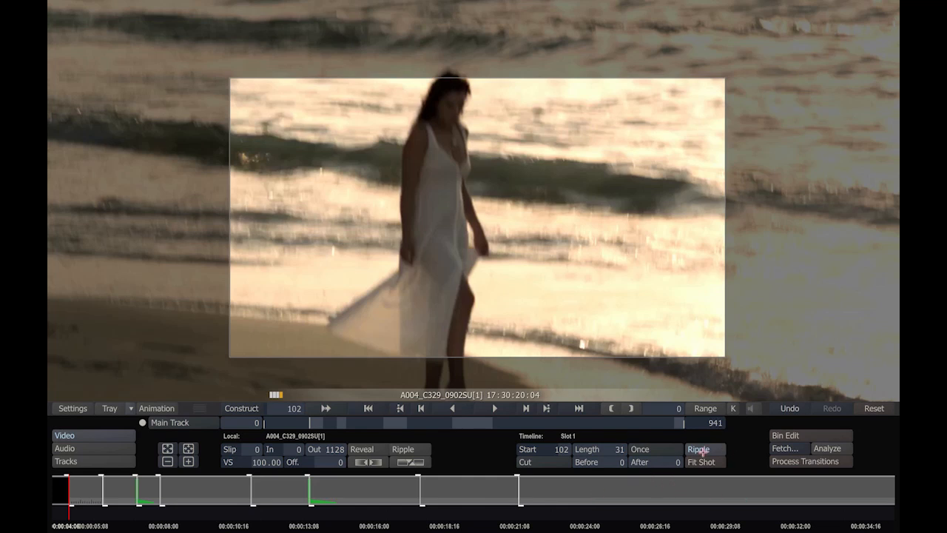
mouse_move(785, 429)
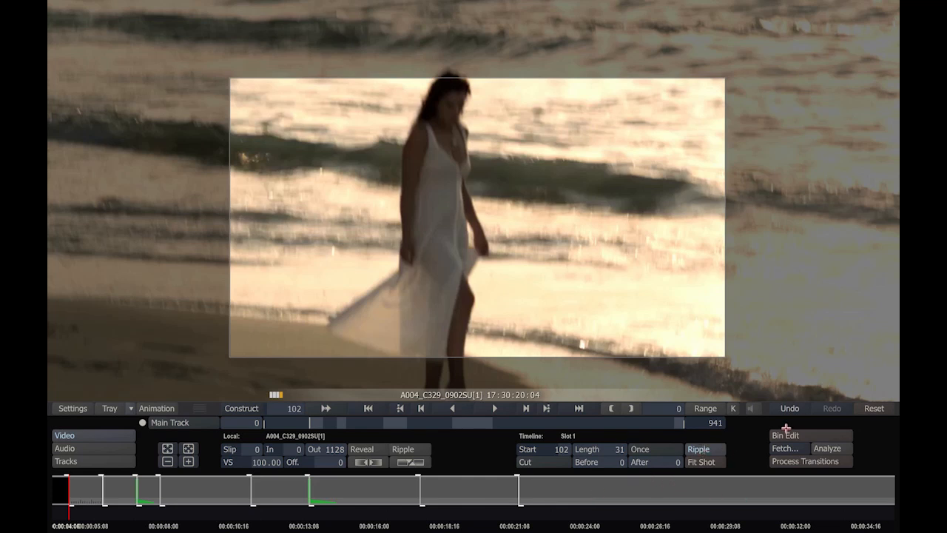
click(827, 446)
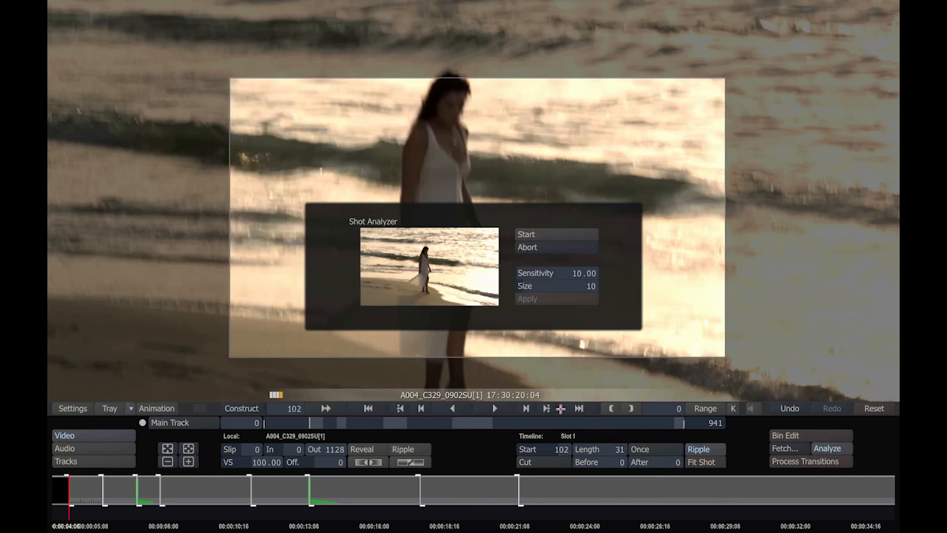
mouse_move(378, 287)
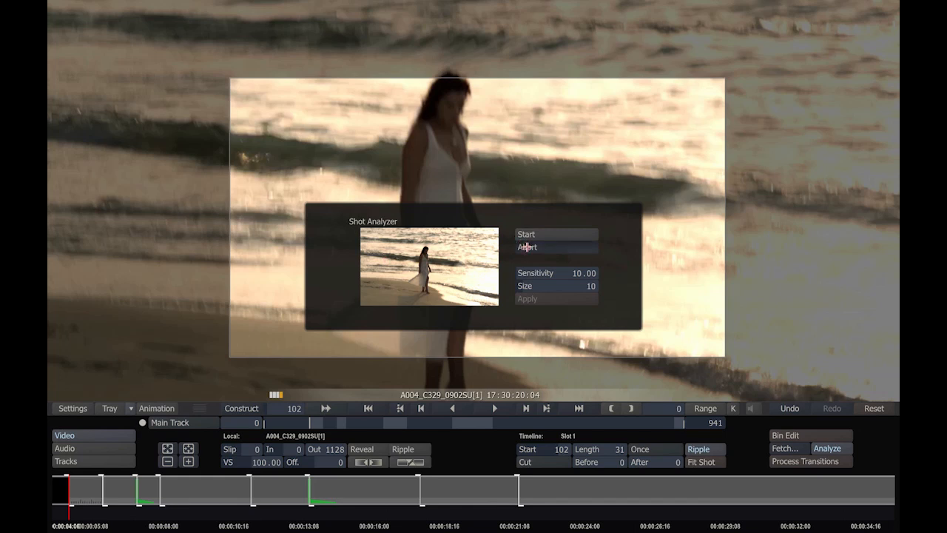
click(526, 247)
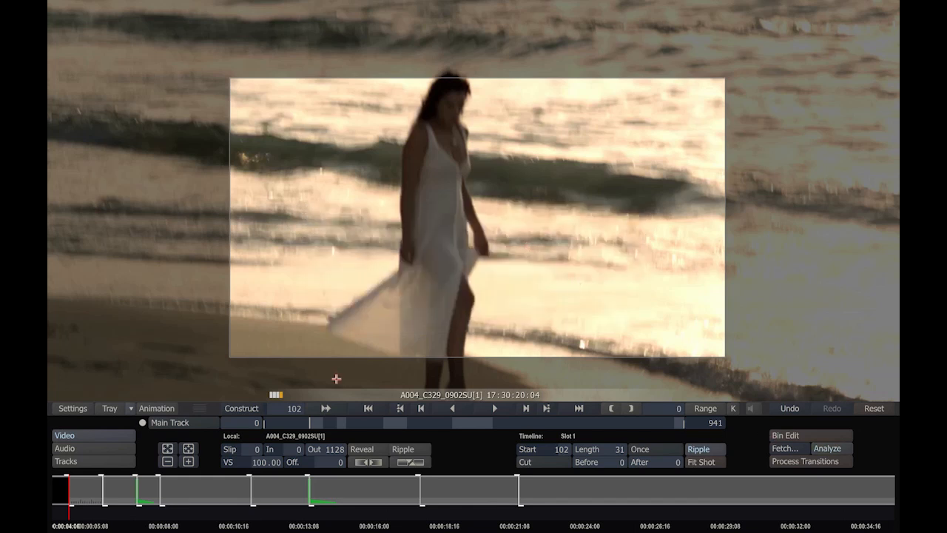
mouse_move(74, 449)
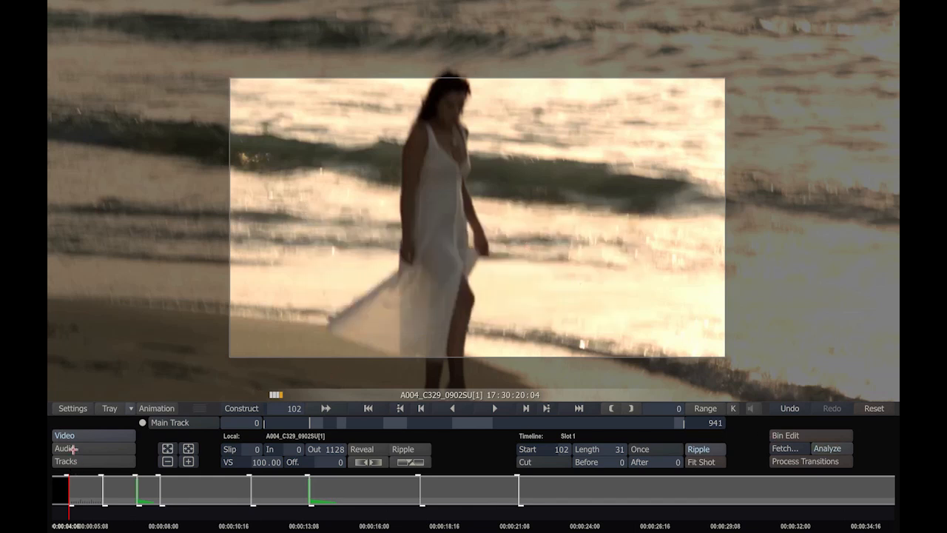
click(65, 447)
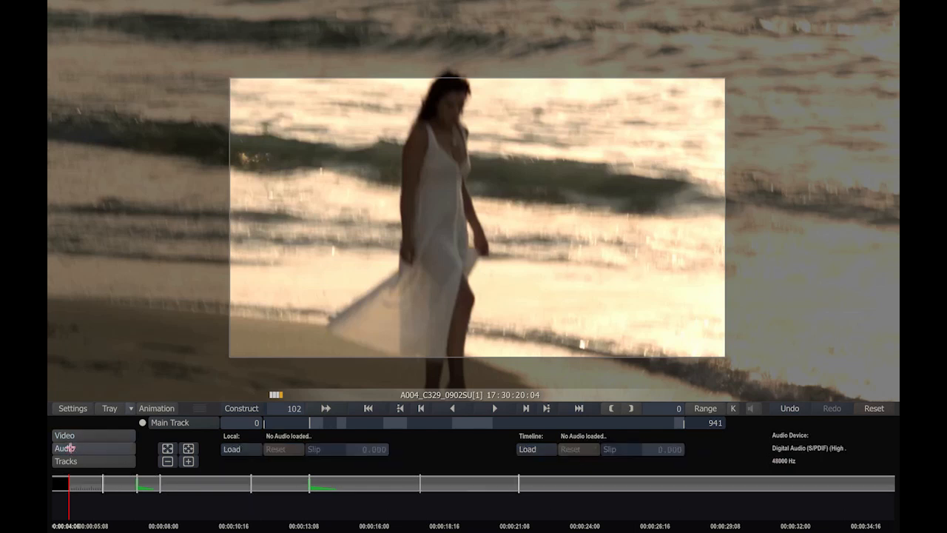
mouse_move(204, 362)
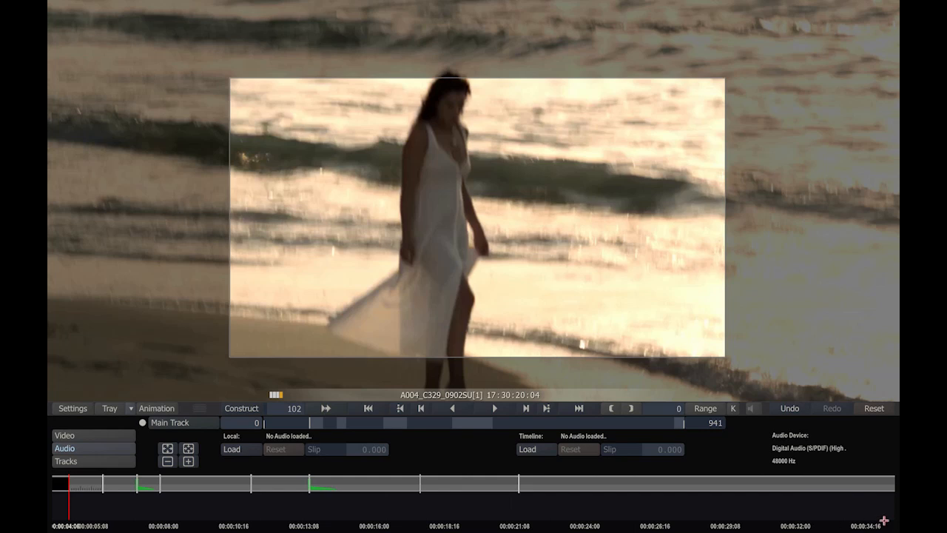
mouse_move(222, 453)
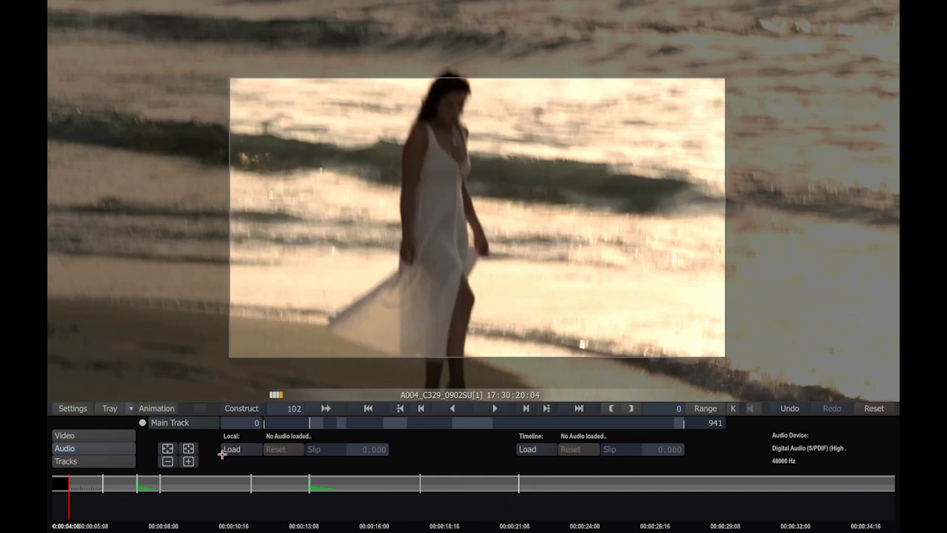
click(231, 450)
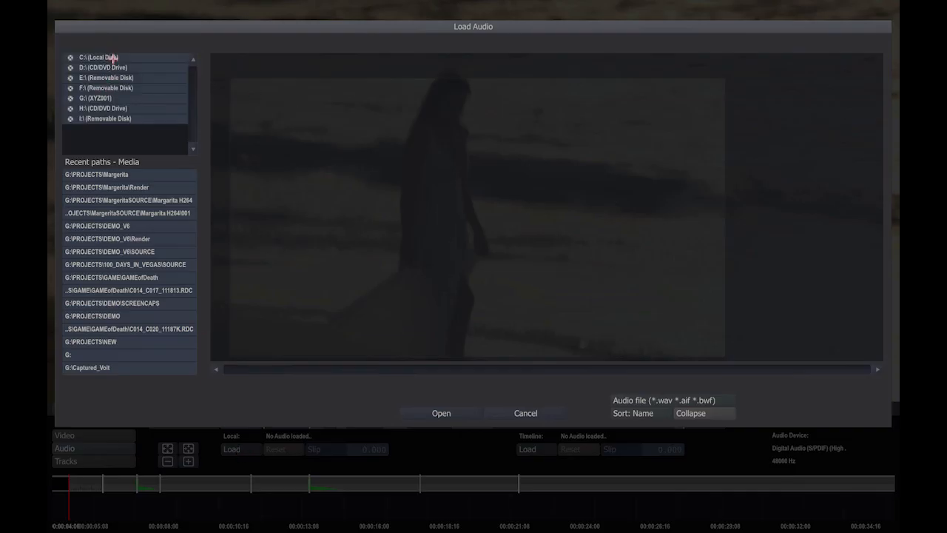
click(98, 56)
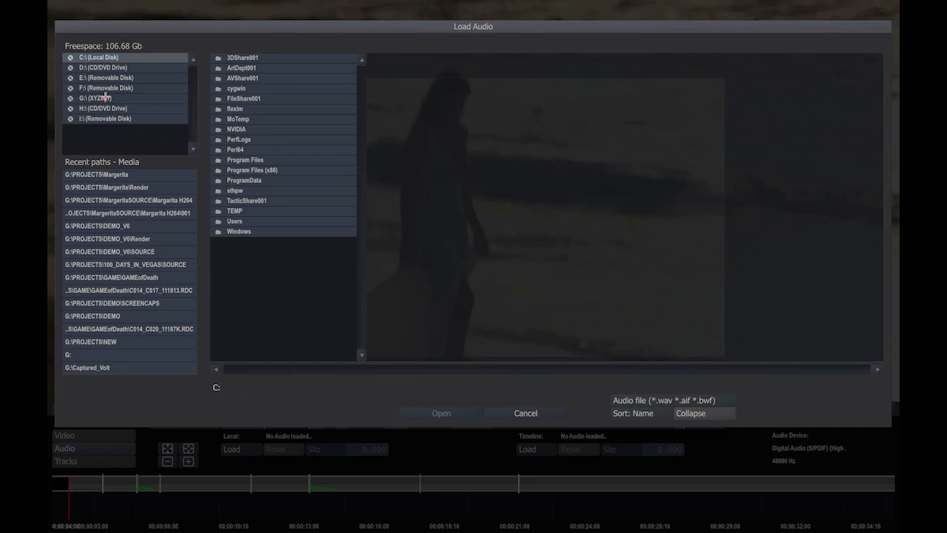
click(441, 413)
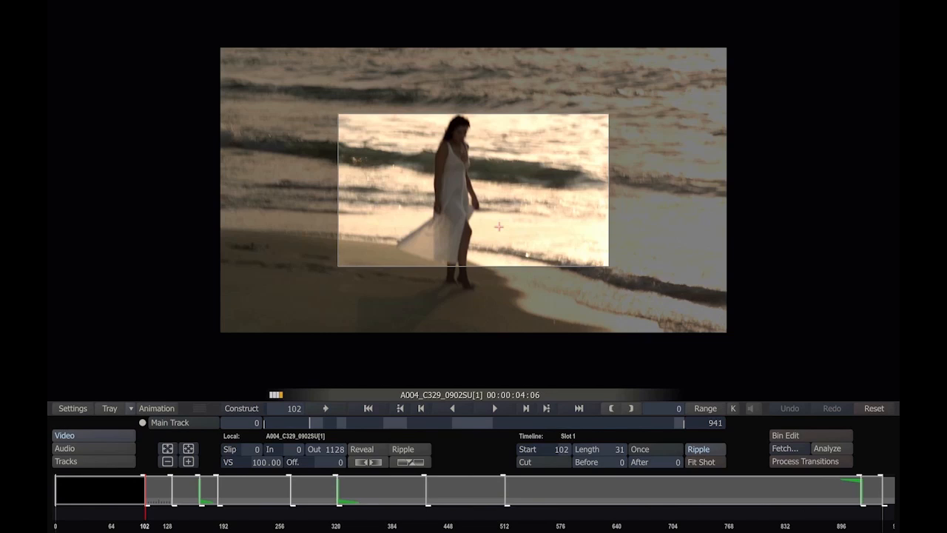
mouse_move(506, 346)
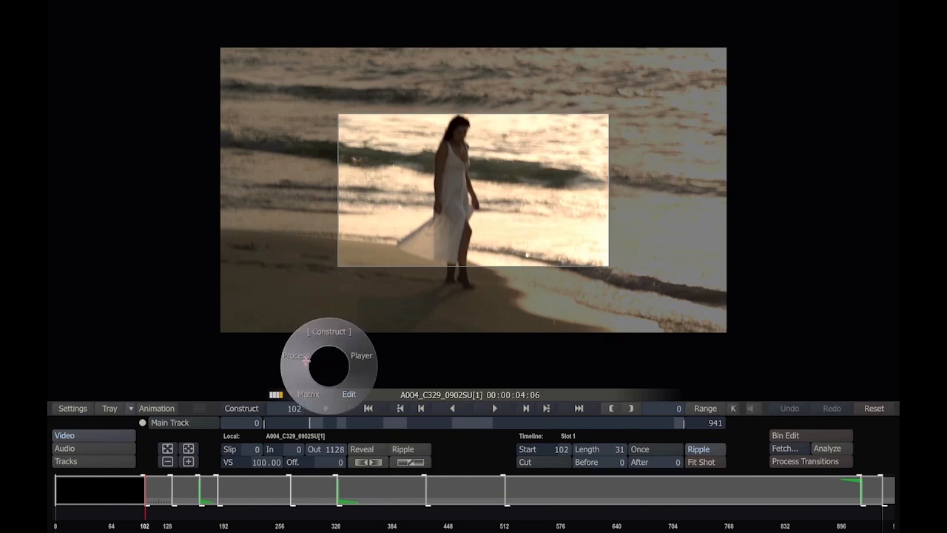
mouse_move(358, 373)
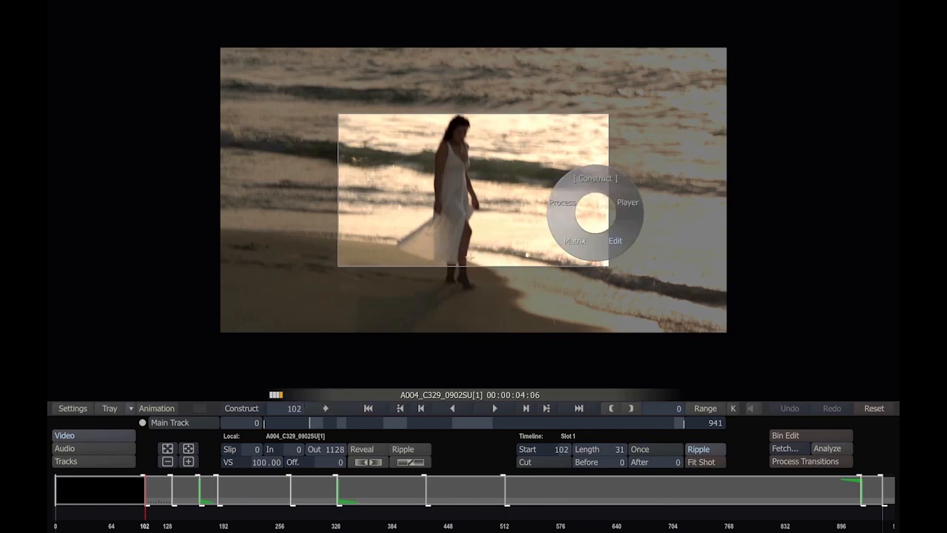
mouse_move(314, 299)
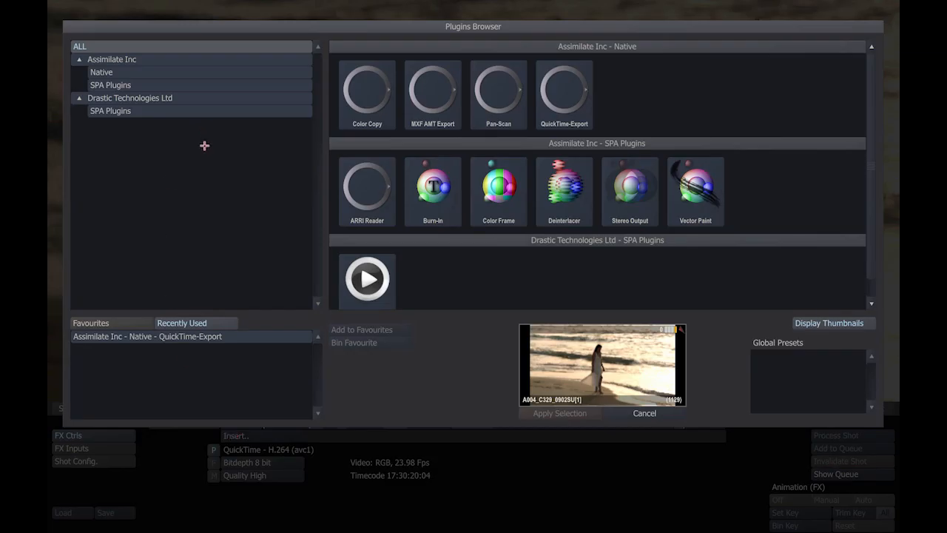
mouse_move(226, 195)
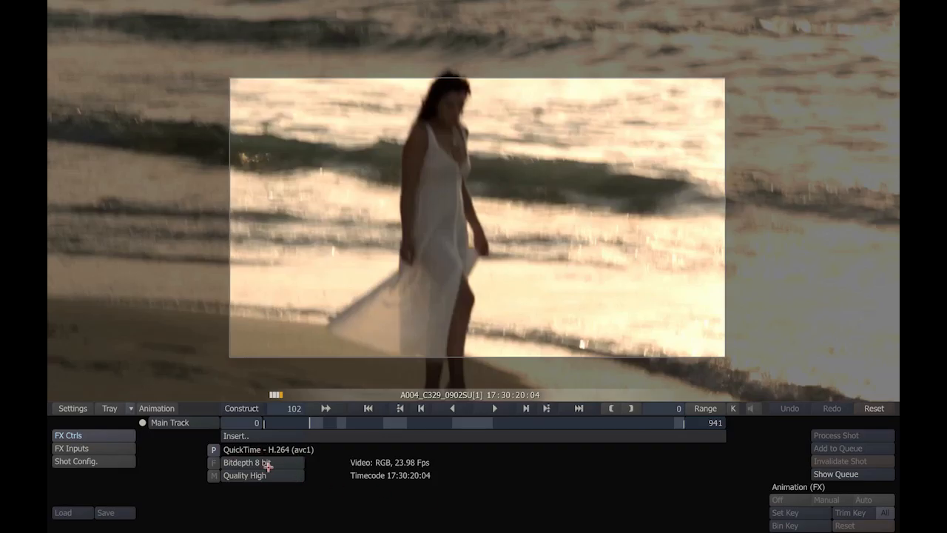
- Apply the QuickTime-Export output and set its Shot Config scaling to Fit Width
click(244, 474)
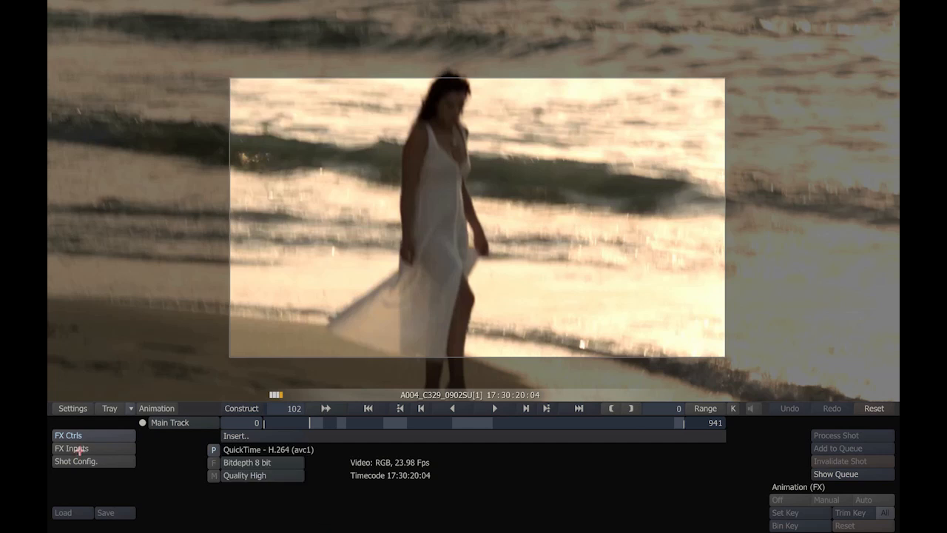
click(76, 462)
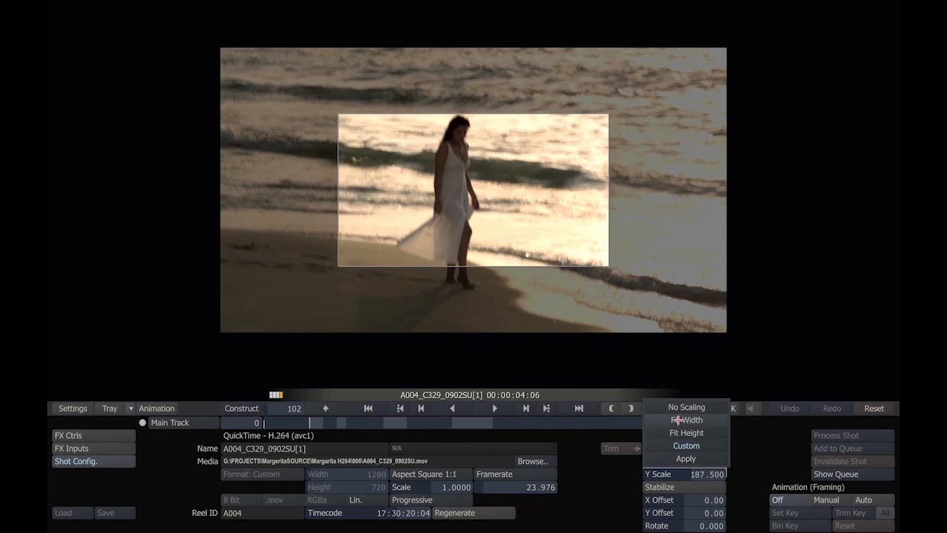
click(686, 406)
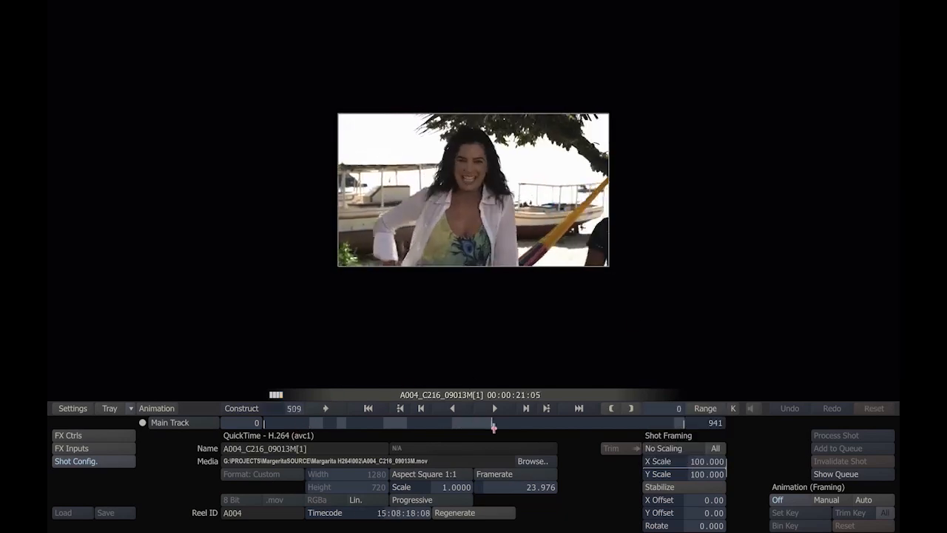
click(580, 408)
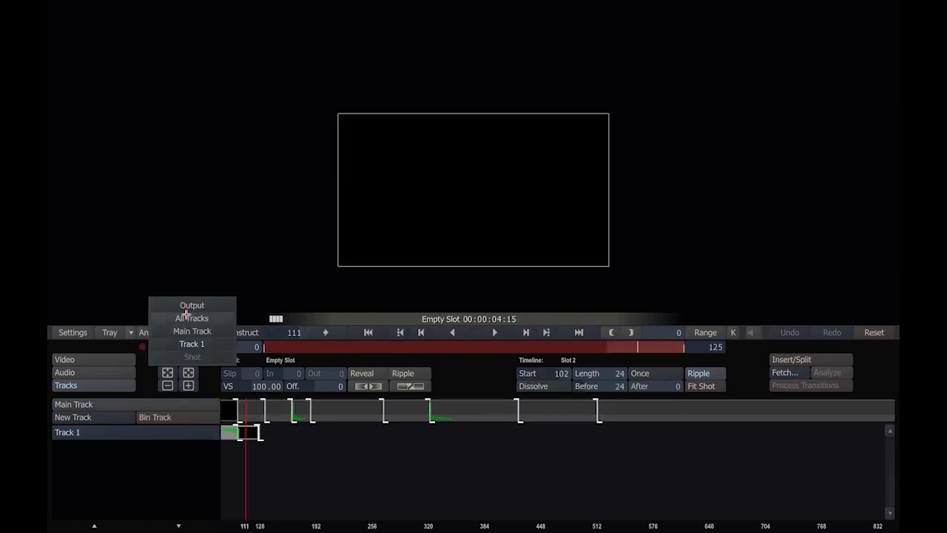
- Show all tracks so the construct timeline lists the main track of shots again
click(191, 316)
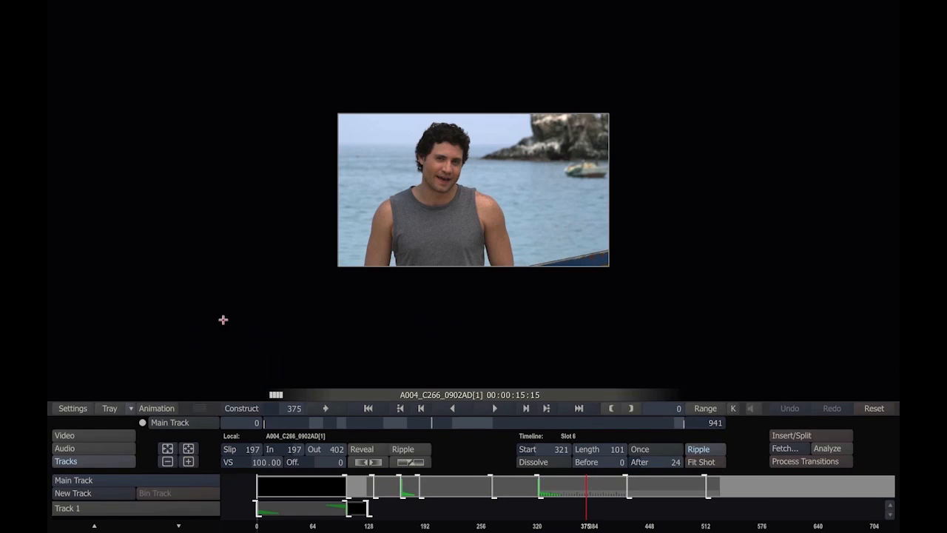
- In the beach shot's source settings, try Cam. Squared and Cam. to Rec709 remapping, then restore Linear
right_click(224, 320)
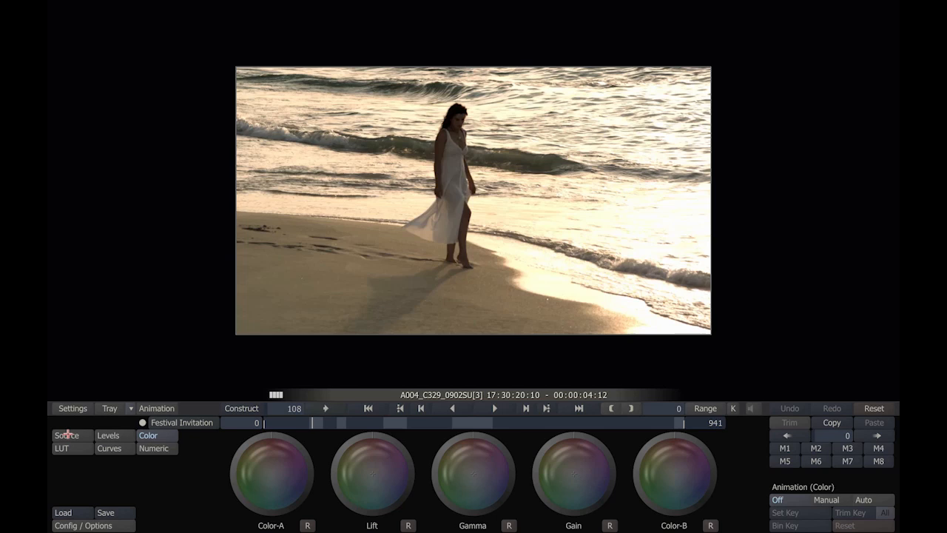
click(65, 435)
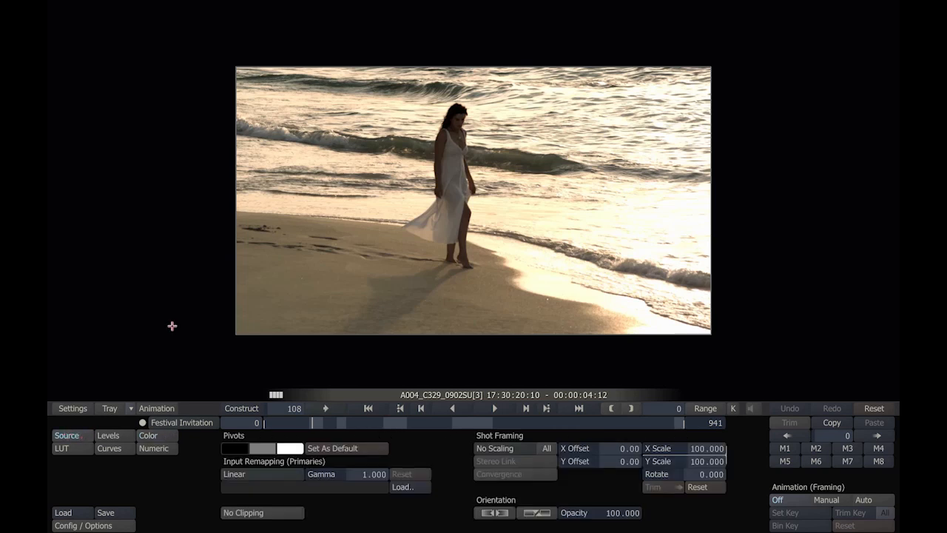
mouse_move(142, 456)
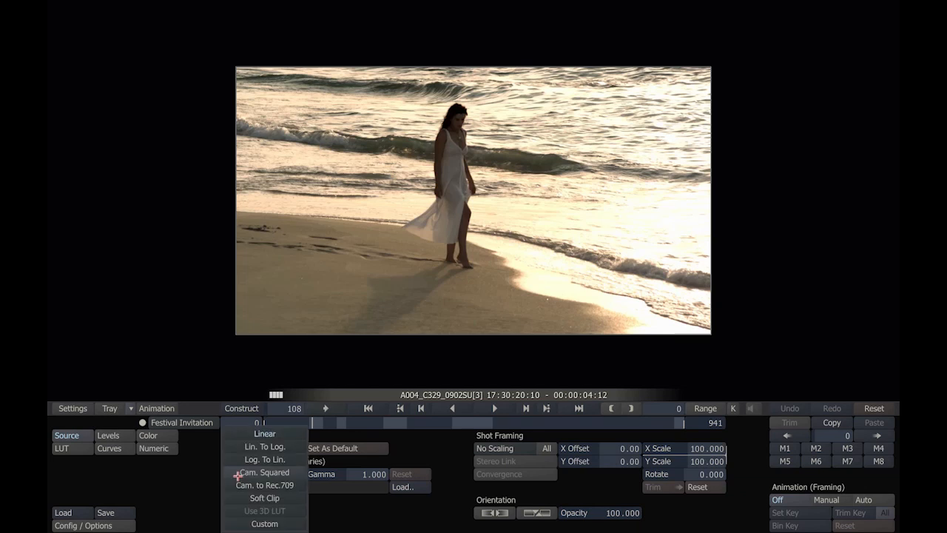
click(264, 472)
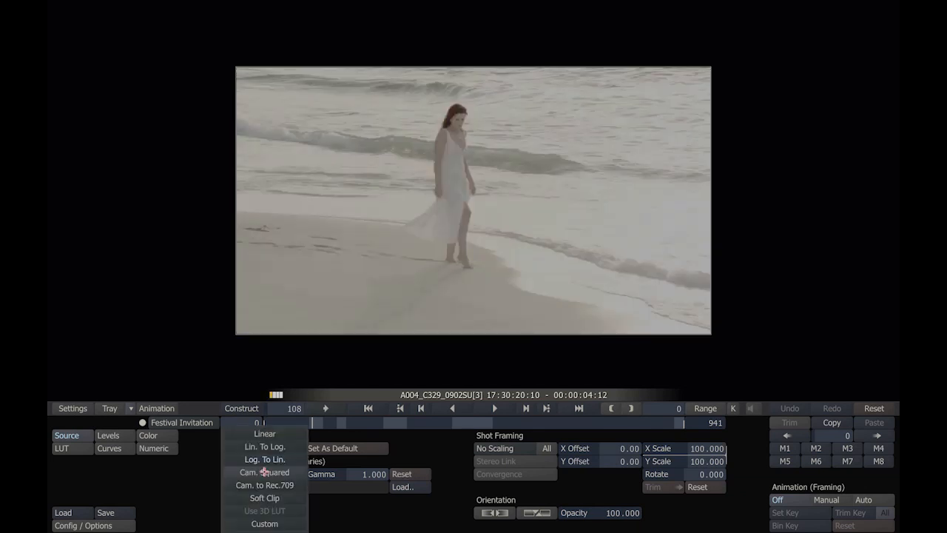
click(264, 485)
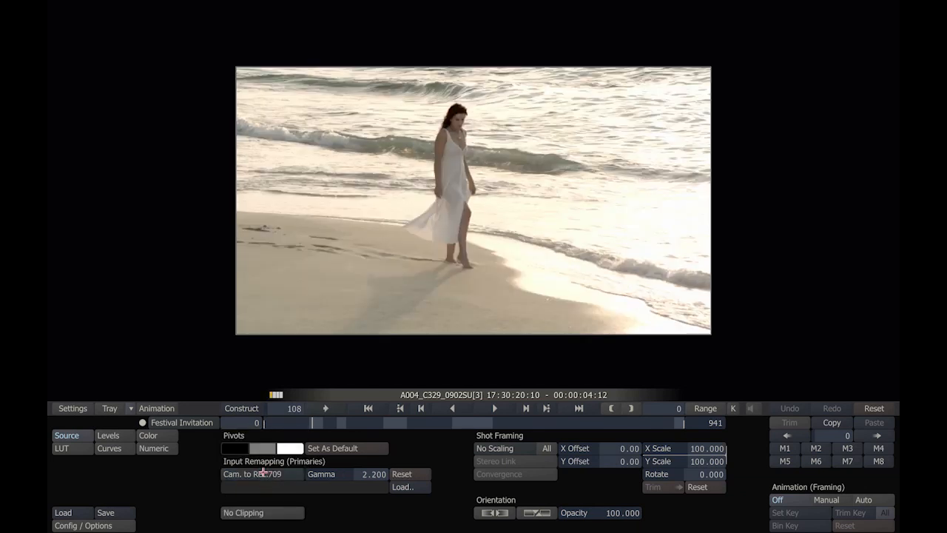
click(260, 474)
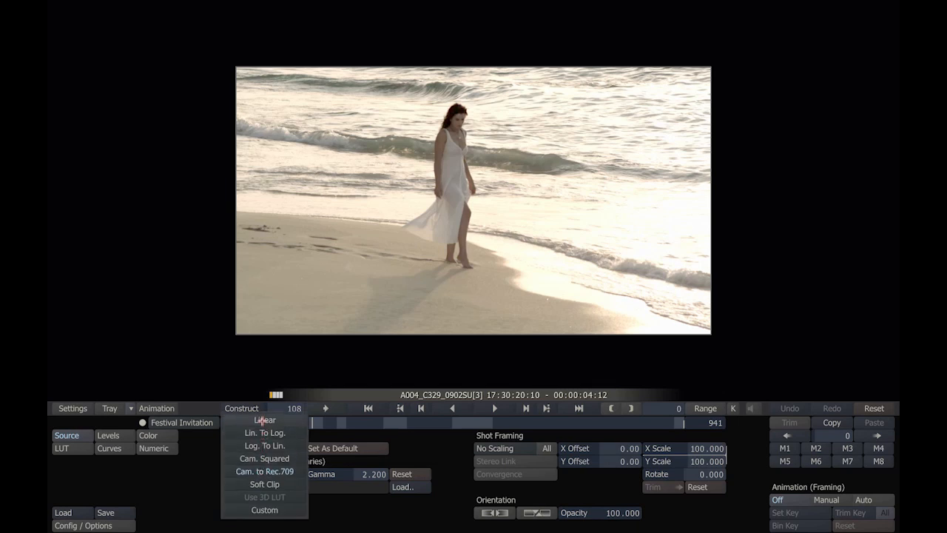
click(263, 420)
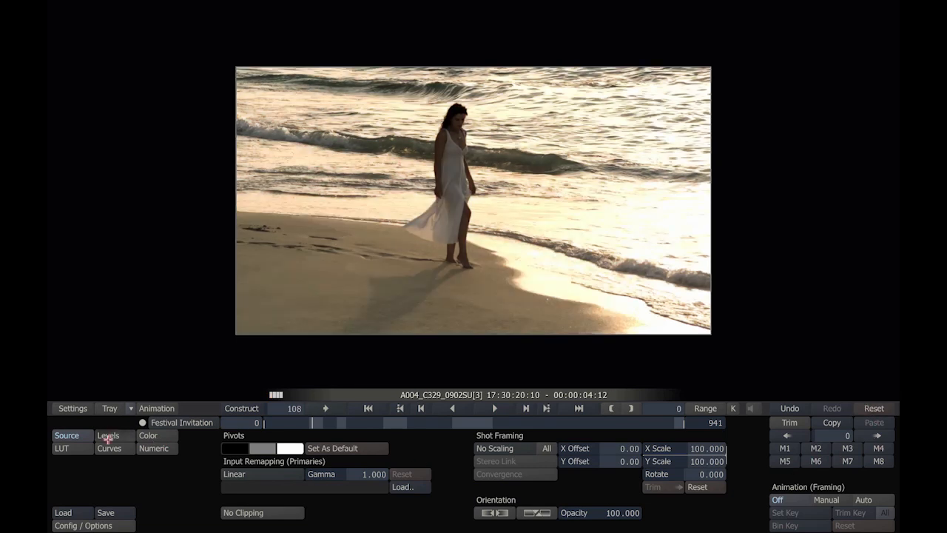
- Nudge the overall, red and green pre-gain levels, return them to 0.000, and show the colour wheels
click(148, 435)
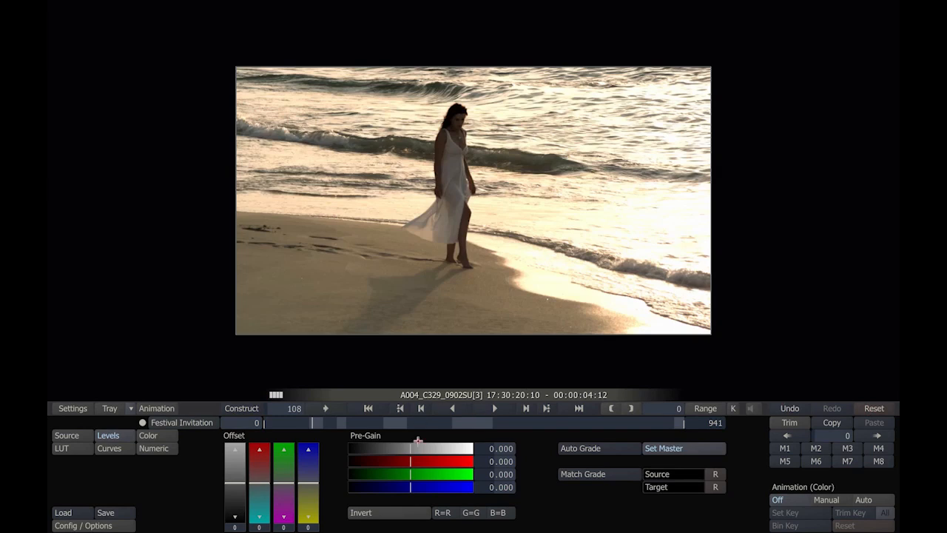
drag(417, 449, 398, 449)
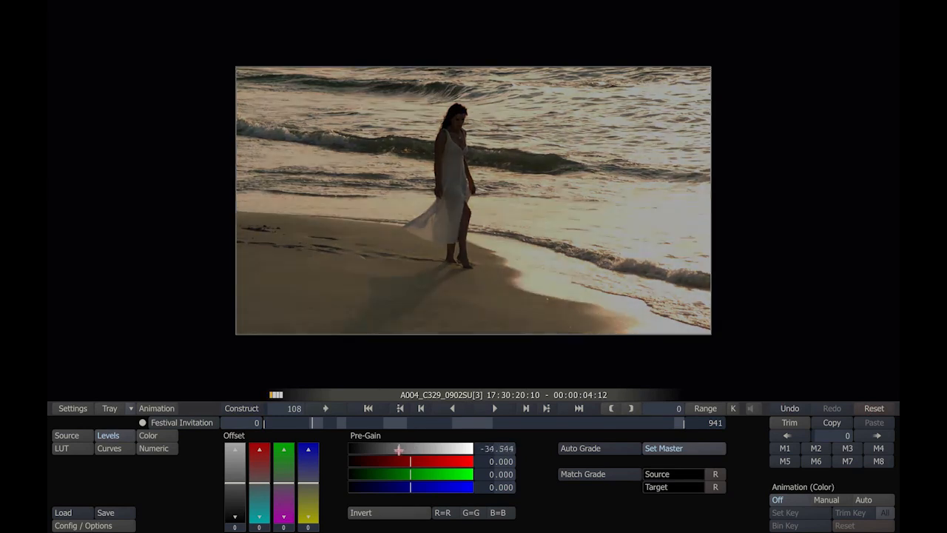
drag(398, 449, 411, 461)
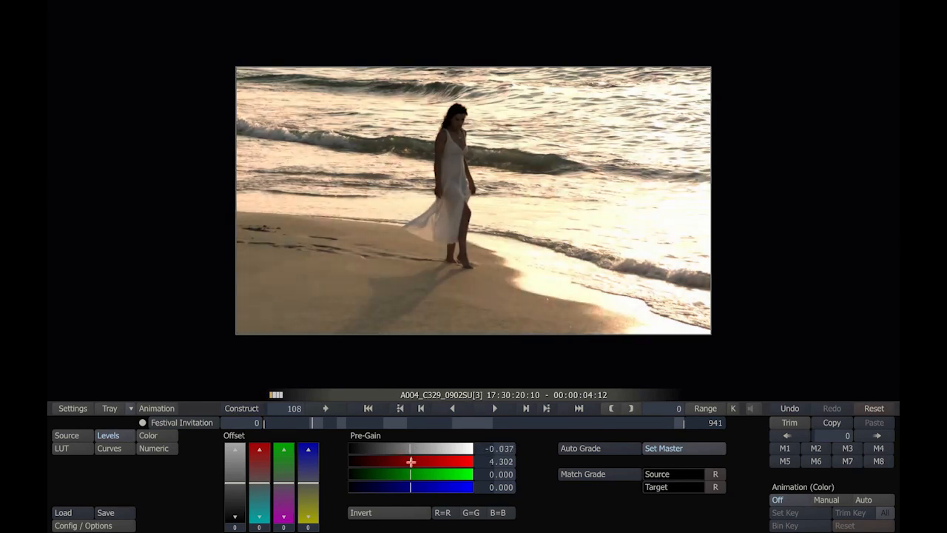
drag(411, 462, 411, 473)
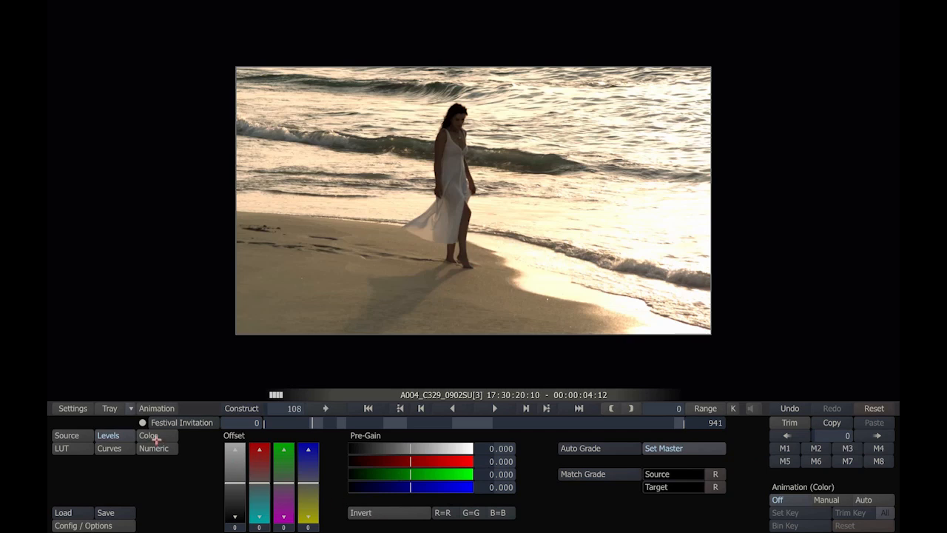
click(148, 435)
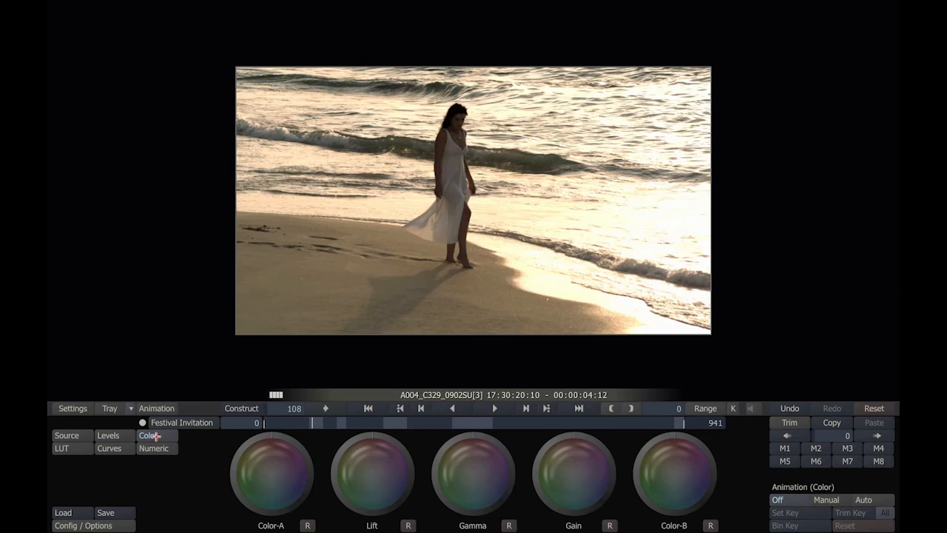
mouse_move(255, 453)
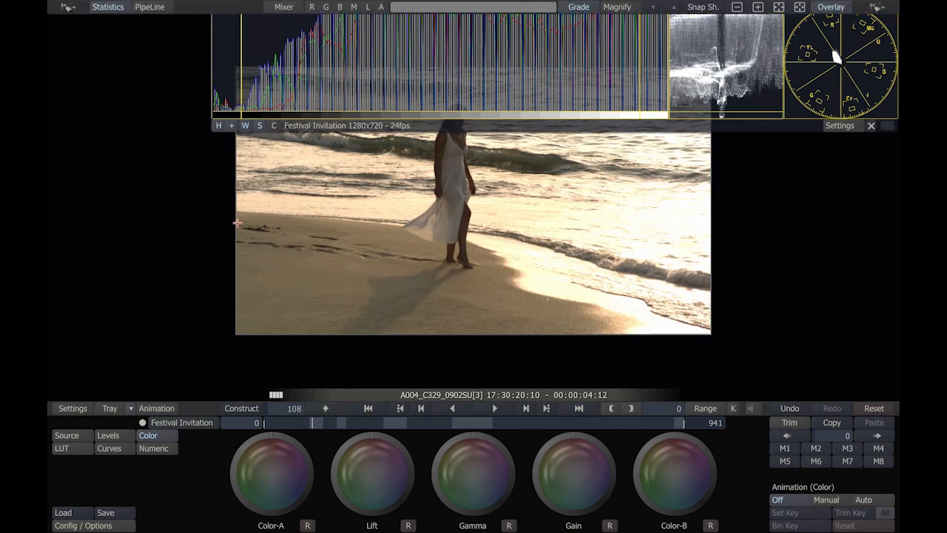
mouse_move(375, 6)
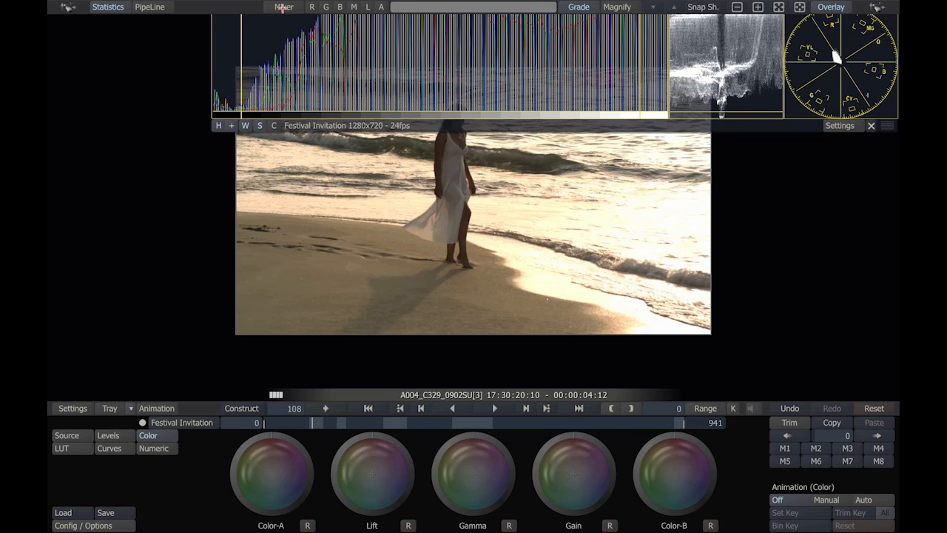
- Browse the audio mixer's detail and settings views, then return to the beach shot above the colour wheels
click(284, 6)
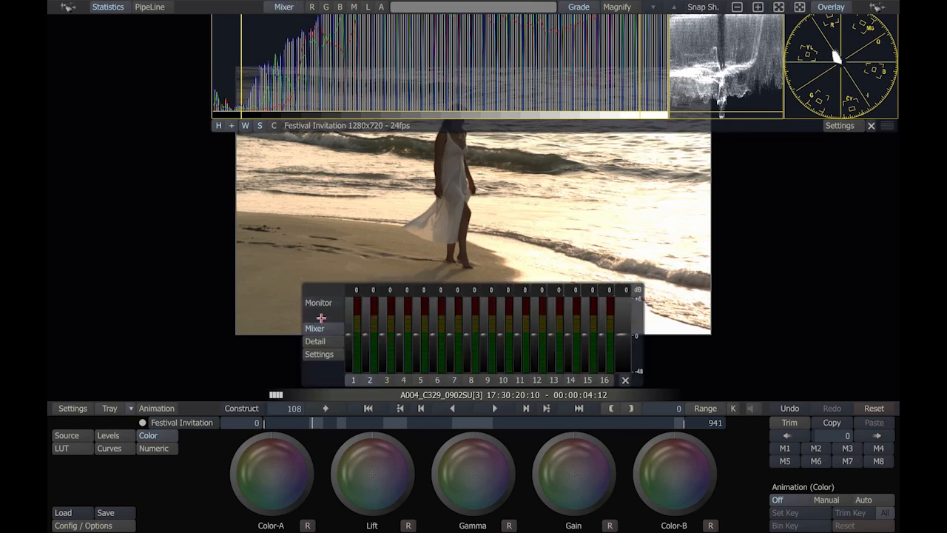
mouse_move(324, 342)
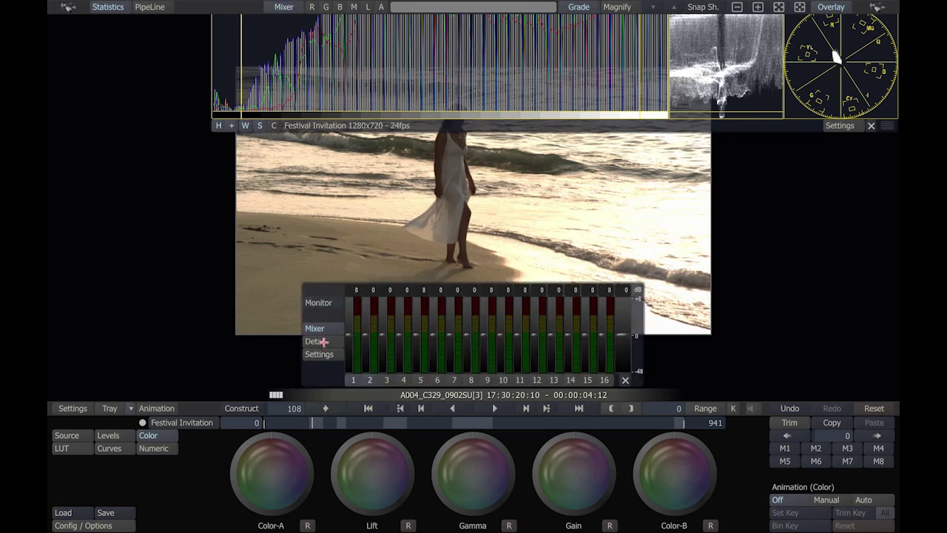
click(315, 340)
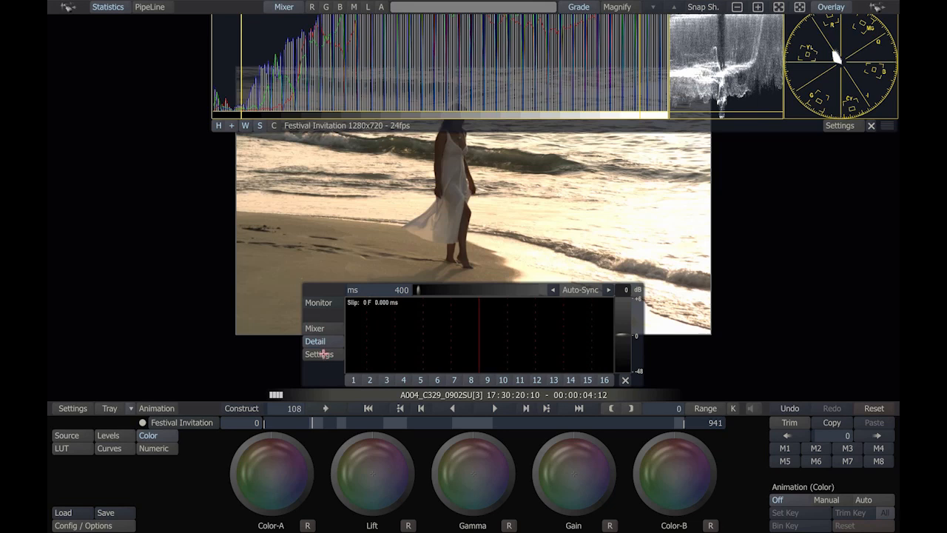
click(319, 354)
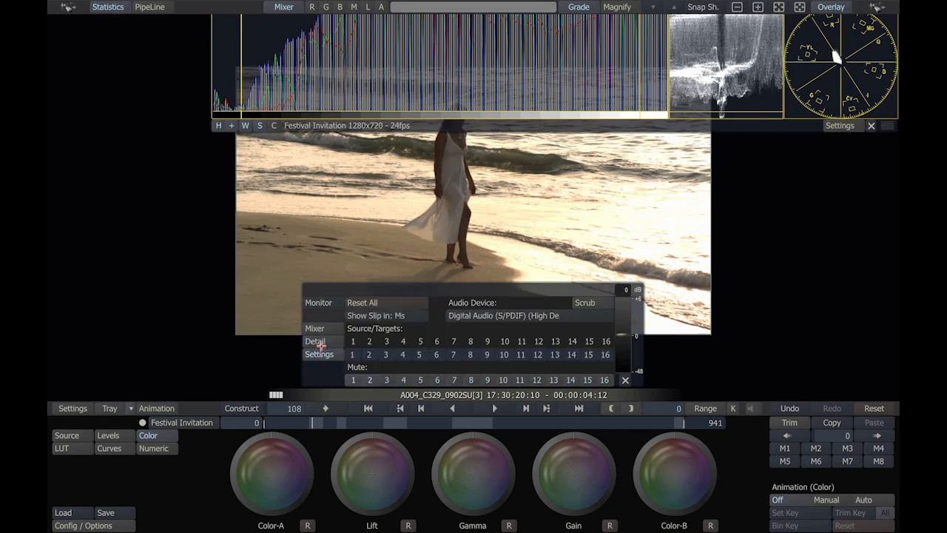
click(313, 329)
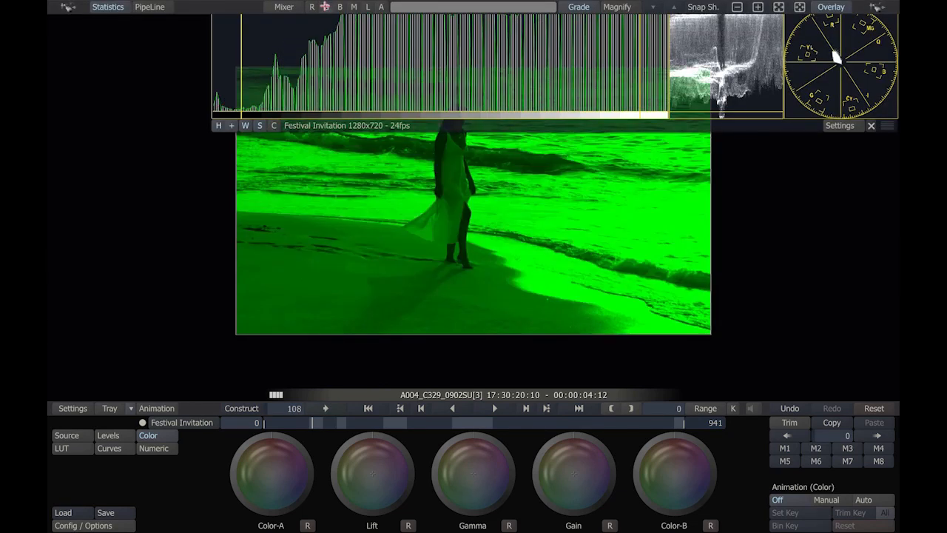
click(332, 5)
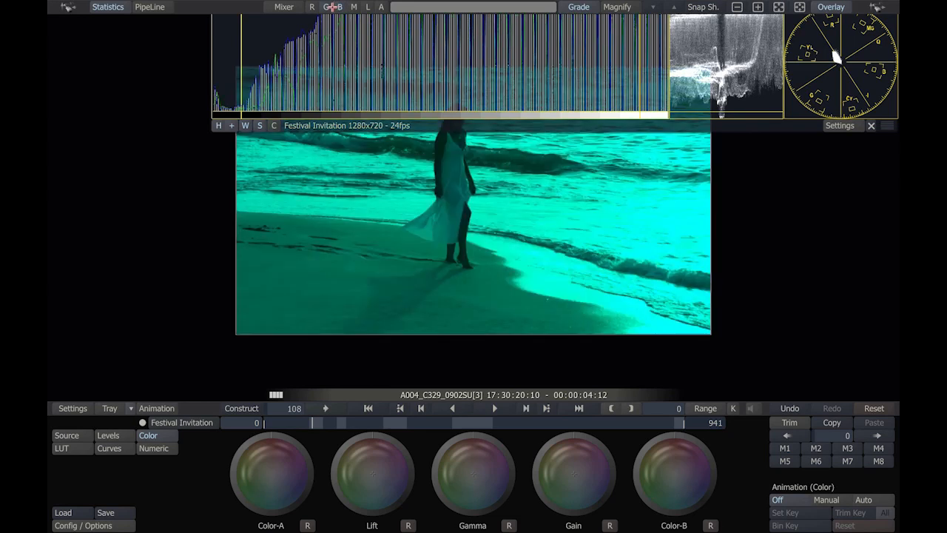
click(341, 6)
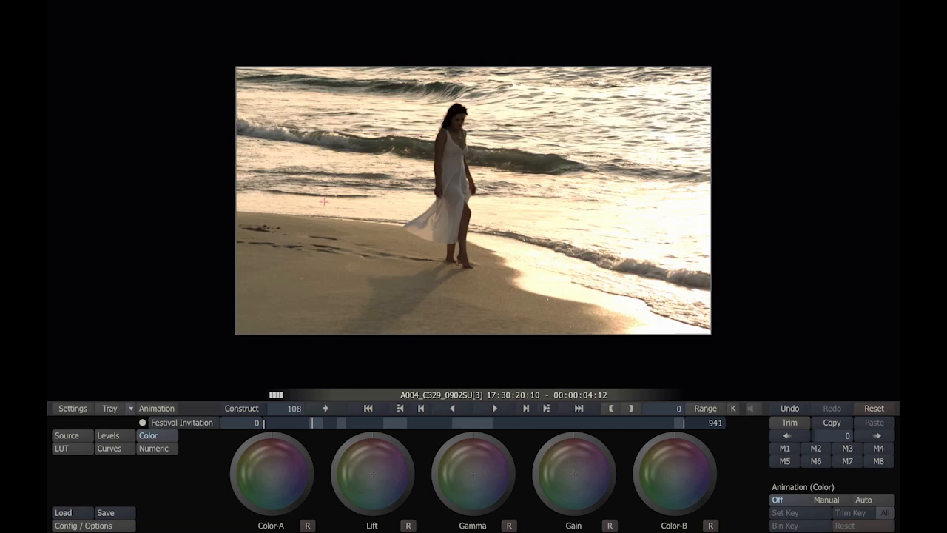
mouse_move(358, 260)
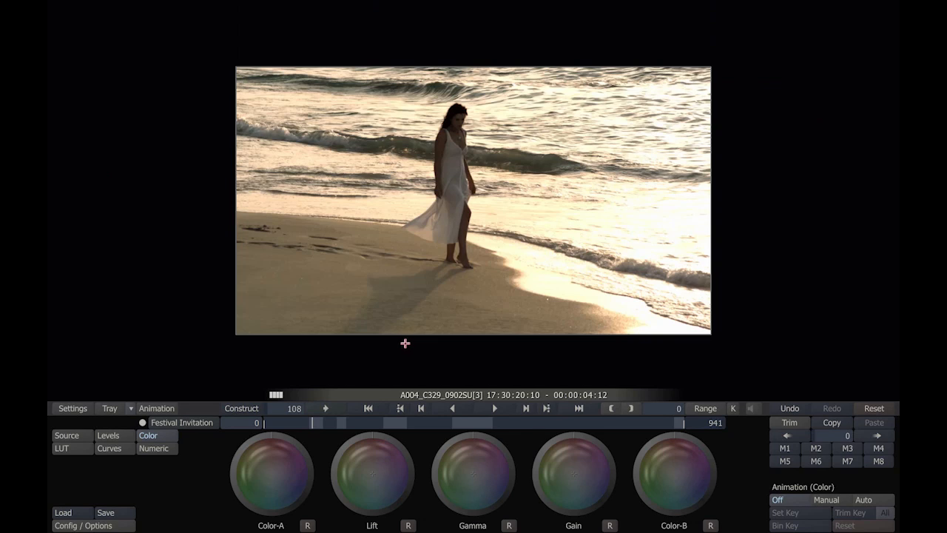
mouse_move(465, 429)
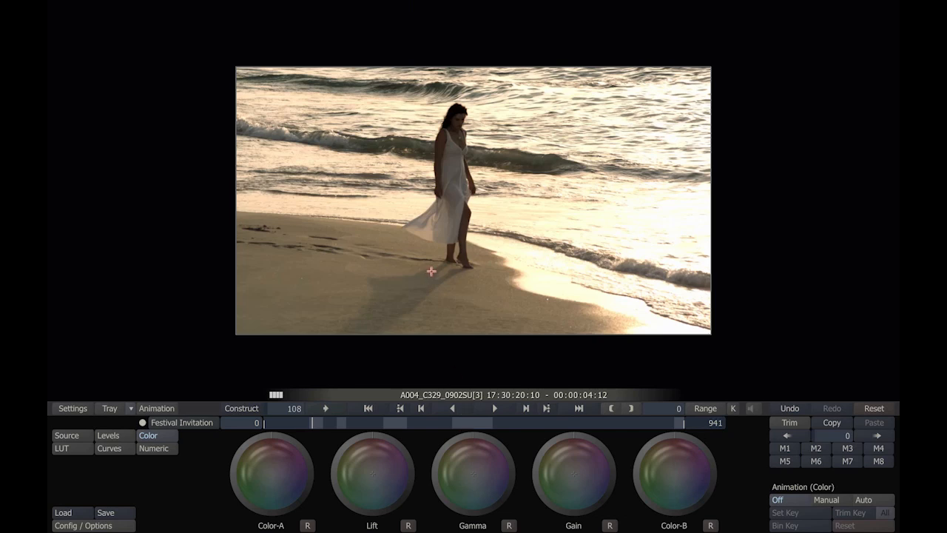
mouse_move(432, 282)
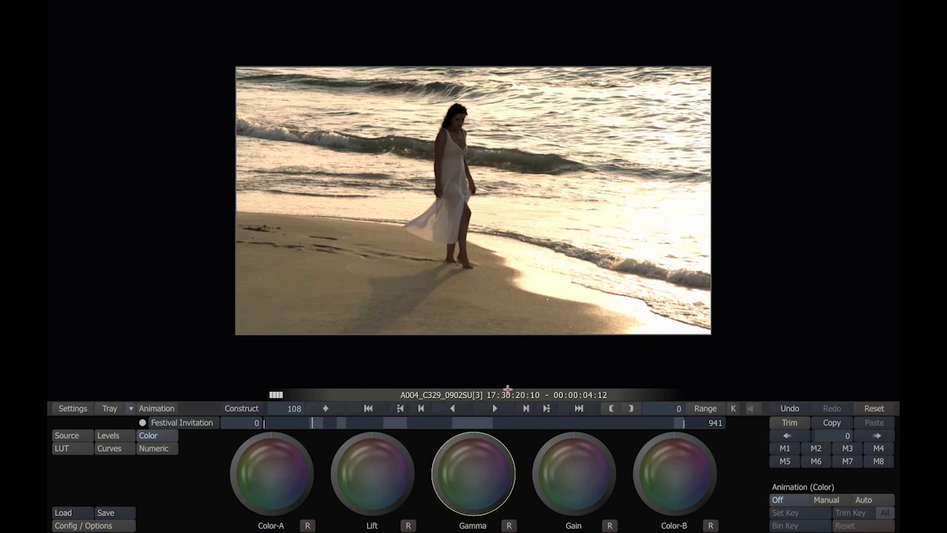
mouse_move(518, 336)
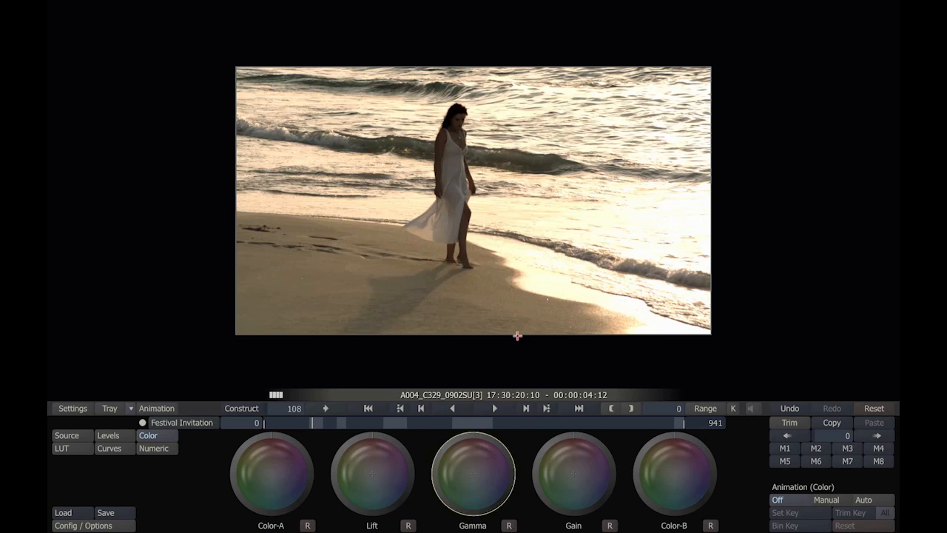
mouse_move(494, 349)
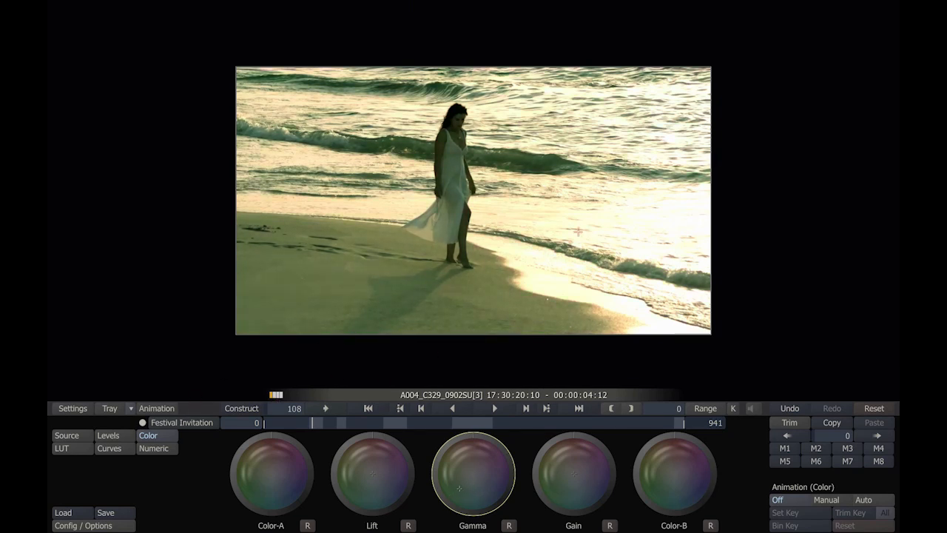
mouse_move(541, 279)
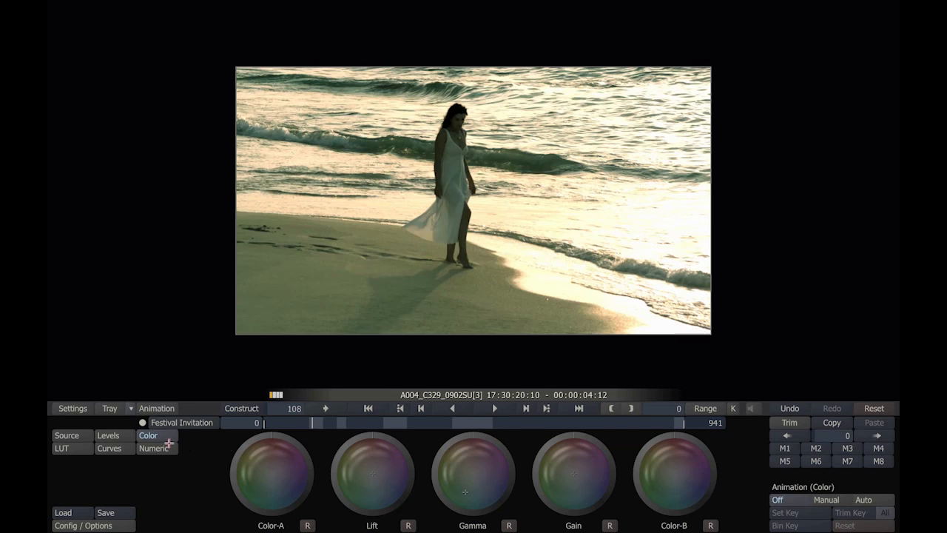
- In Numeric view set Color-A saturation to about 104 and Color-B saturation to about 87
click(154, 447)
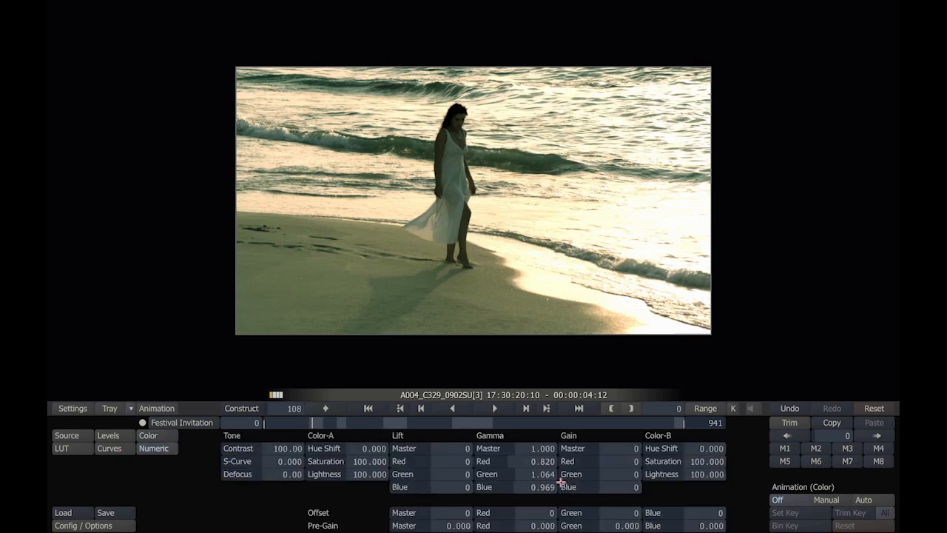
mouse_move(679, 511)
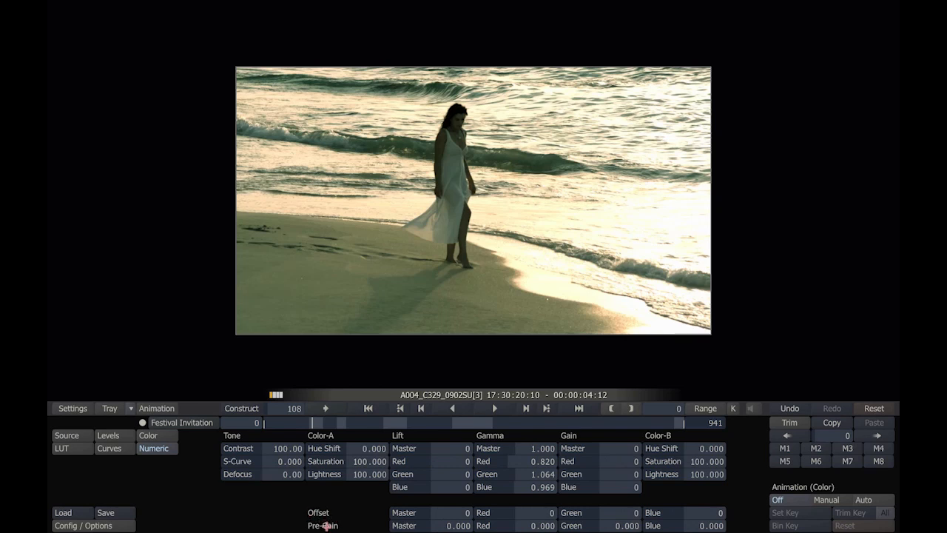
mouse_move(606, 464)
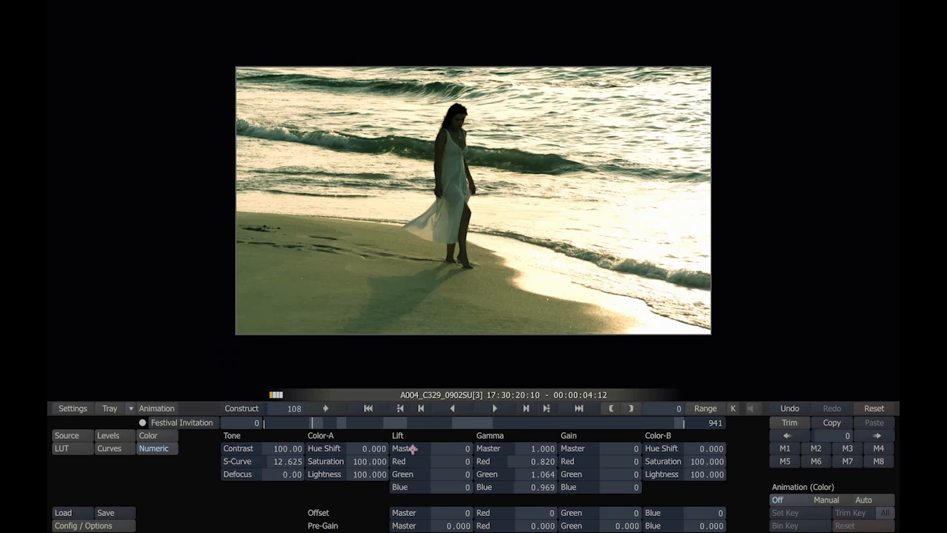
mouse_move(346, 461)
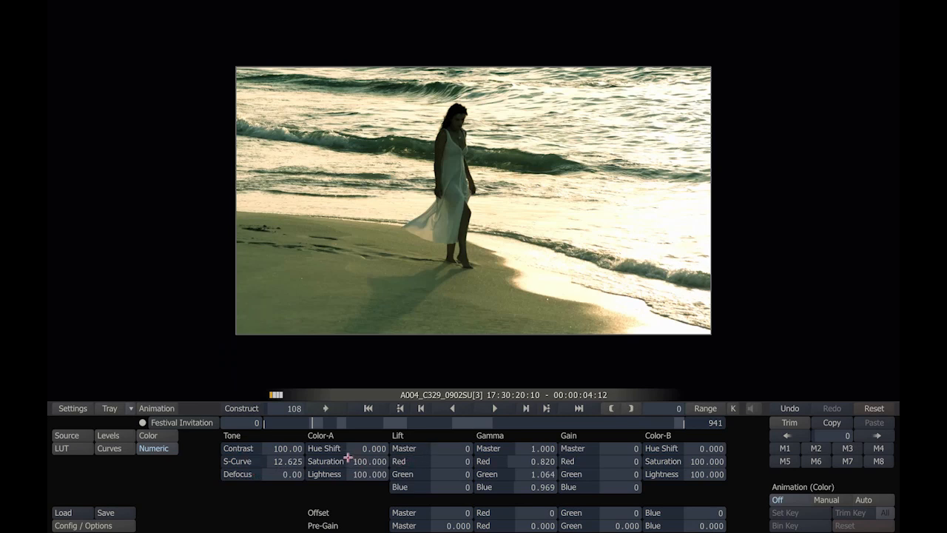
drag(362, 461, 348, 462)
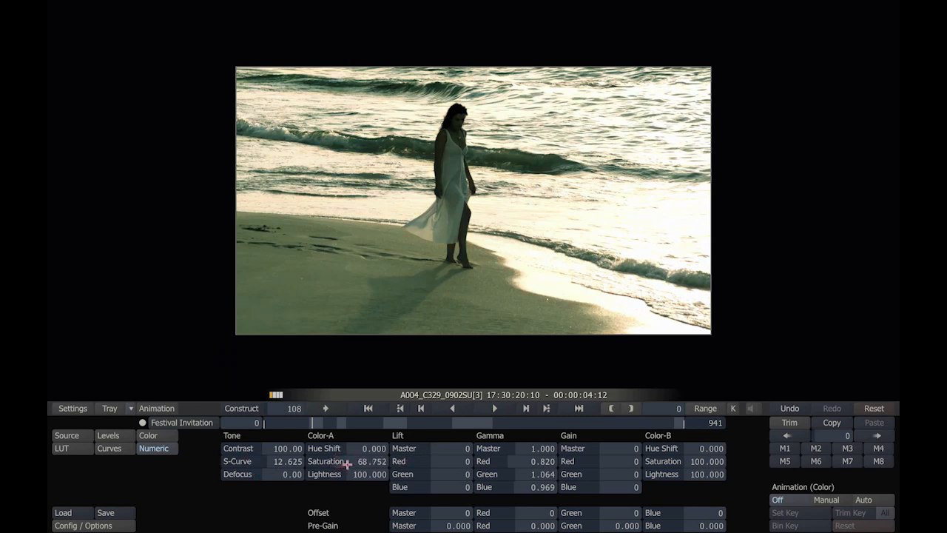
drag(370, 461, 384, 461)
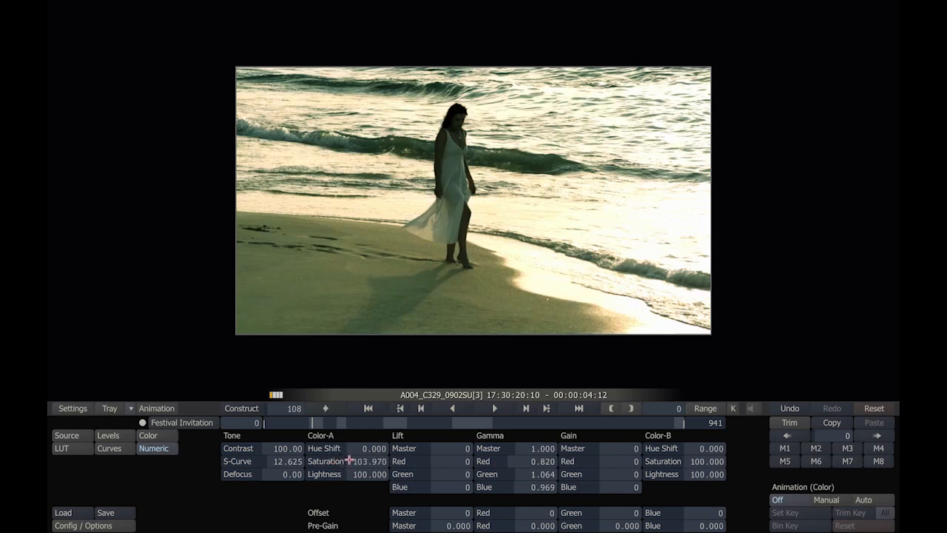
mouse_move(651, 468)
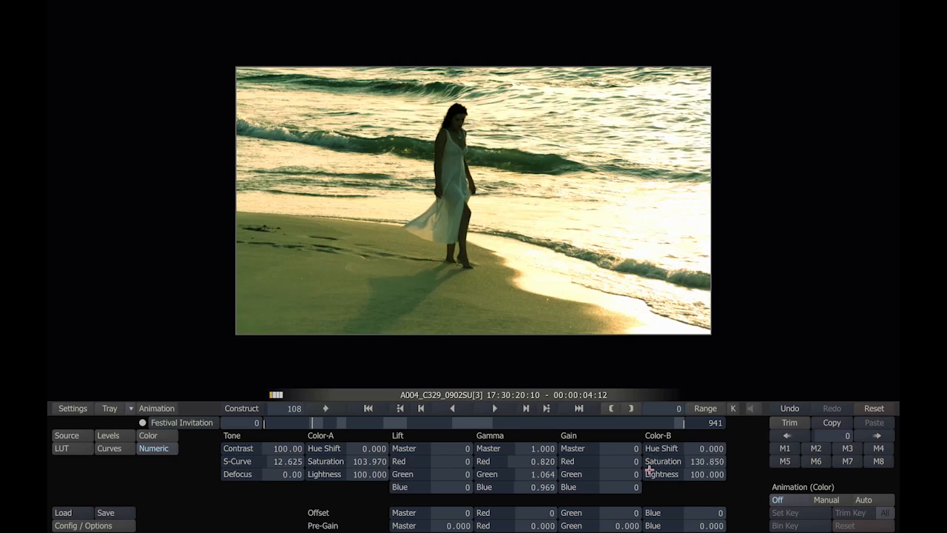
drag(681, 462, 669, 462)
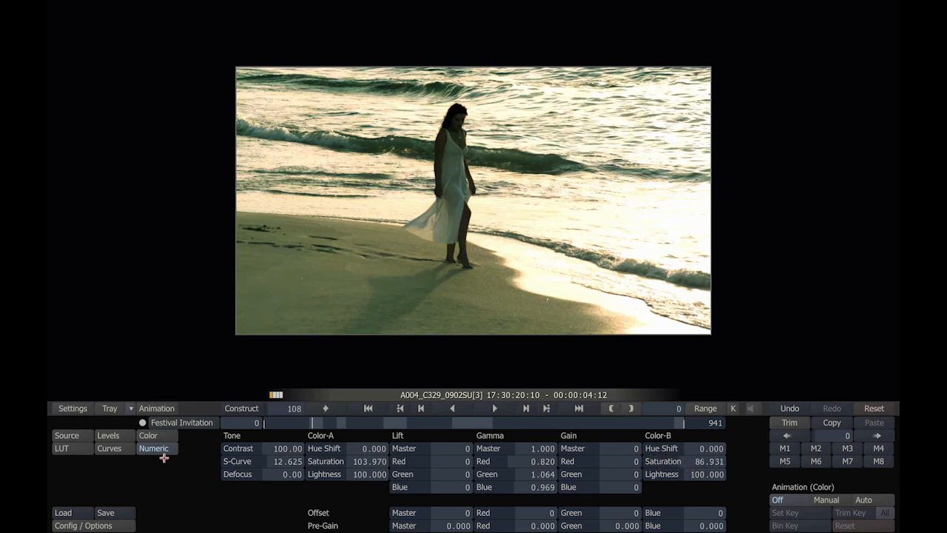
click(109, 447)
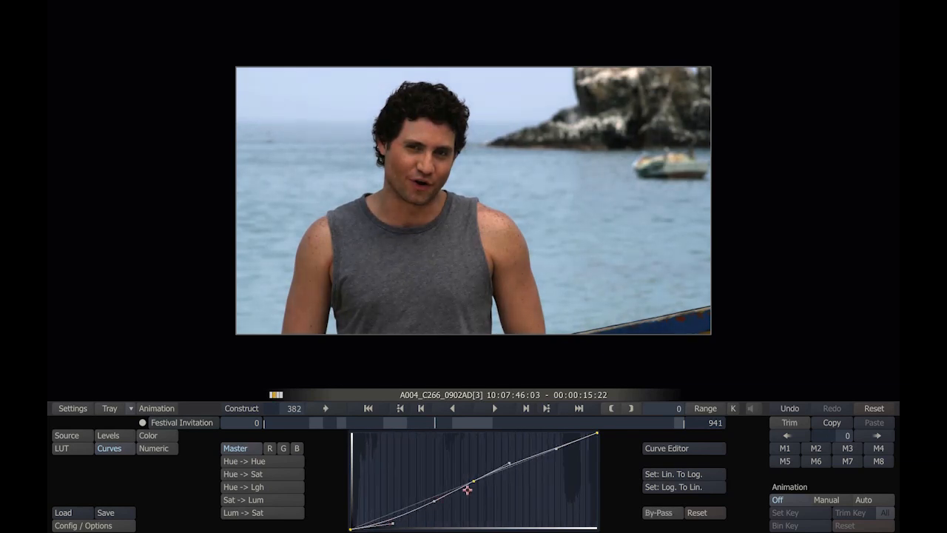
- Bend the master curve into an S by lowering shadows and lifting highlights, then return to the construct view
drag(466, 490, 547, 455)
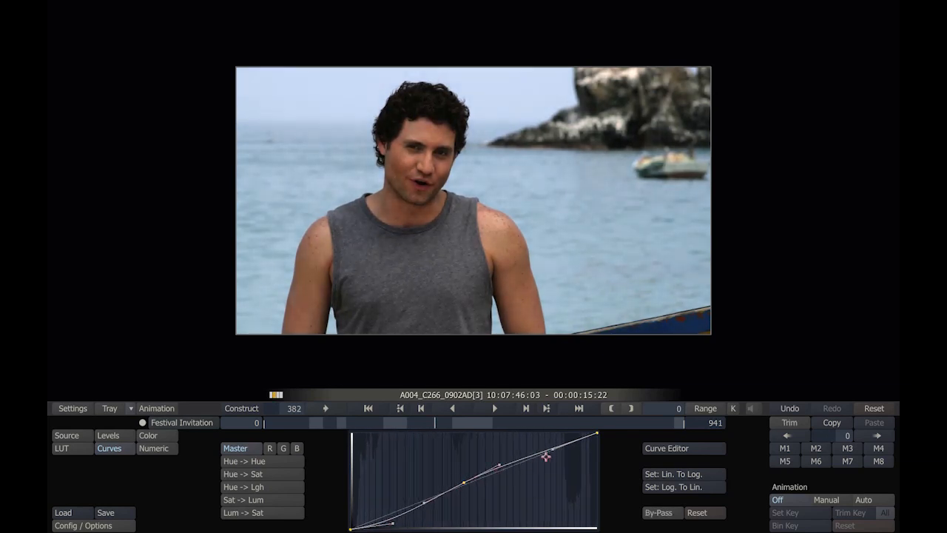
drag(547, 457, 554, 447)
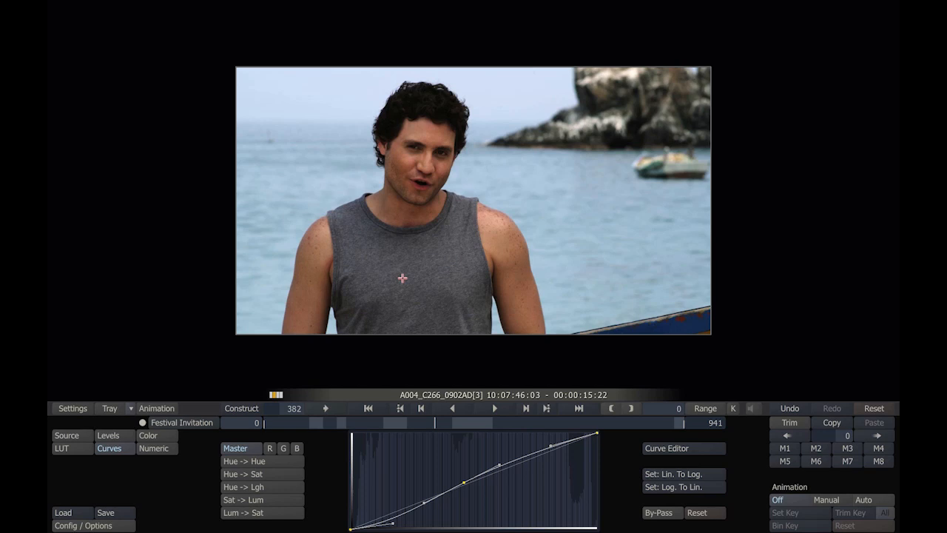
mouse_move(399, 367)
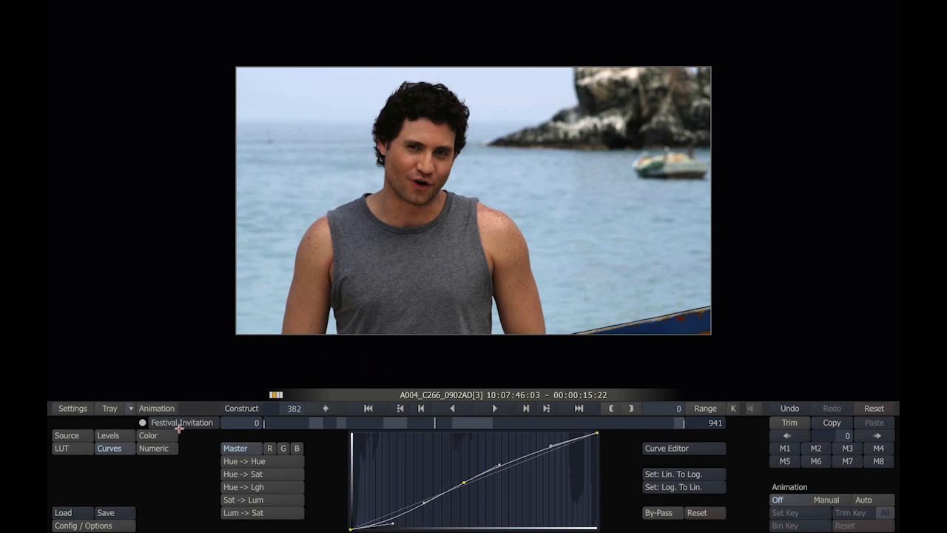
click(148, 435)
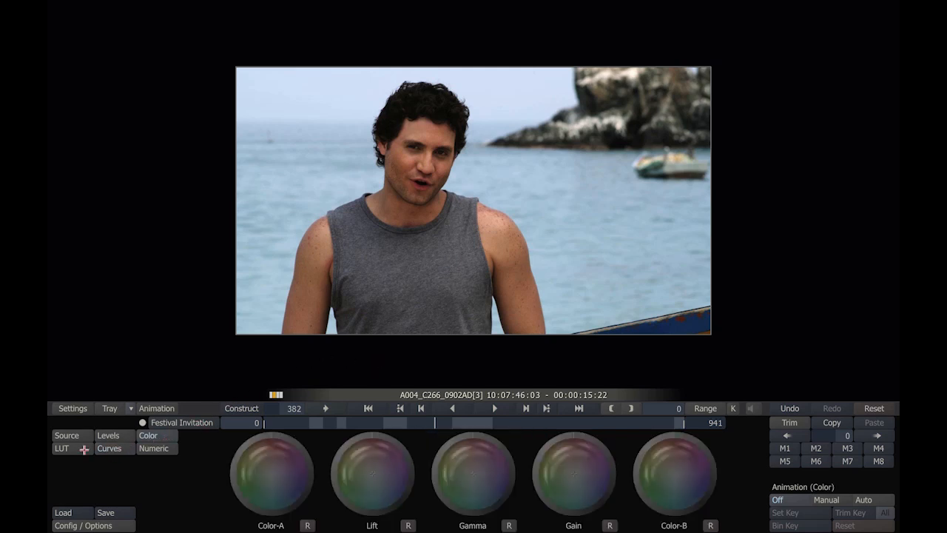
click(154, 446)
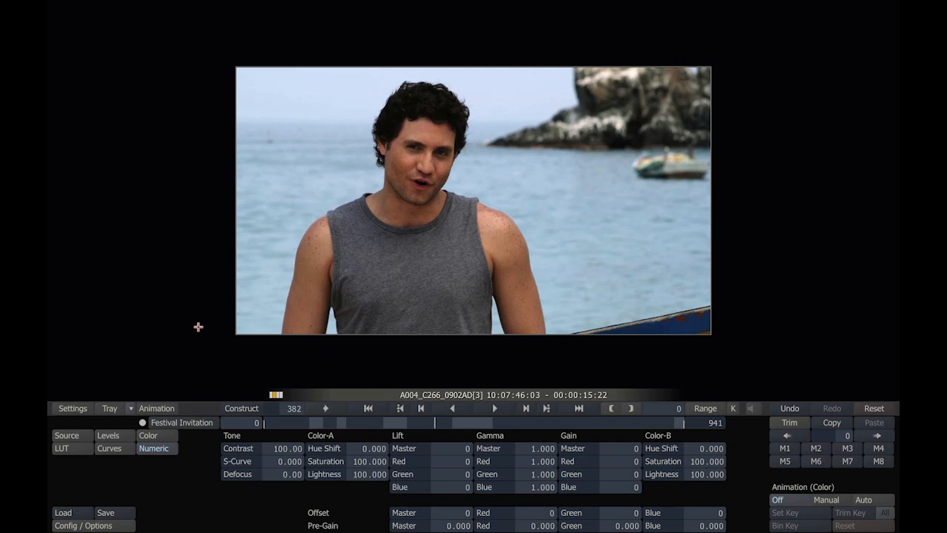
mouse_move(586, 370)
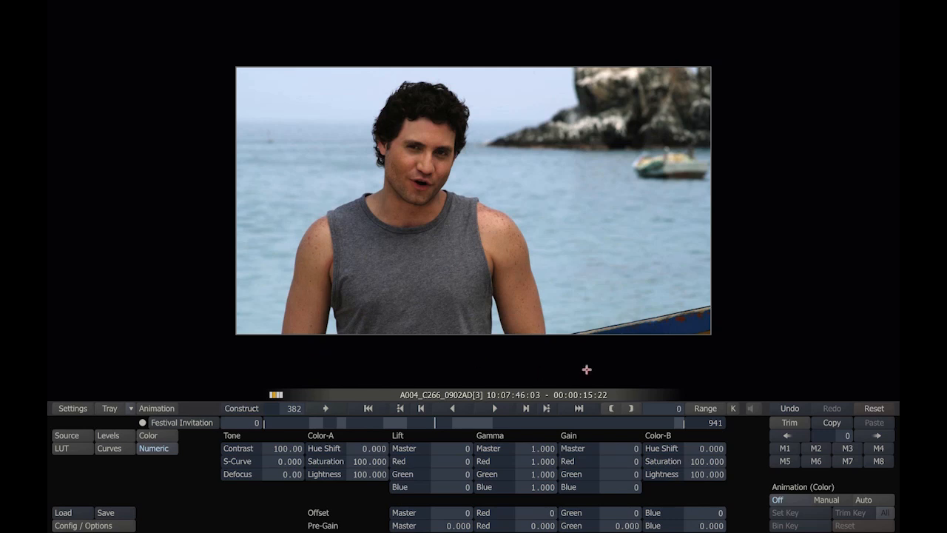
mouse_move(594, 362)
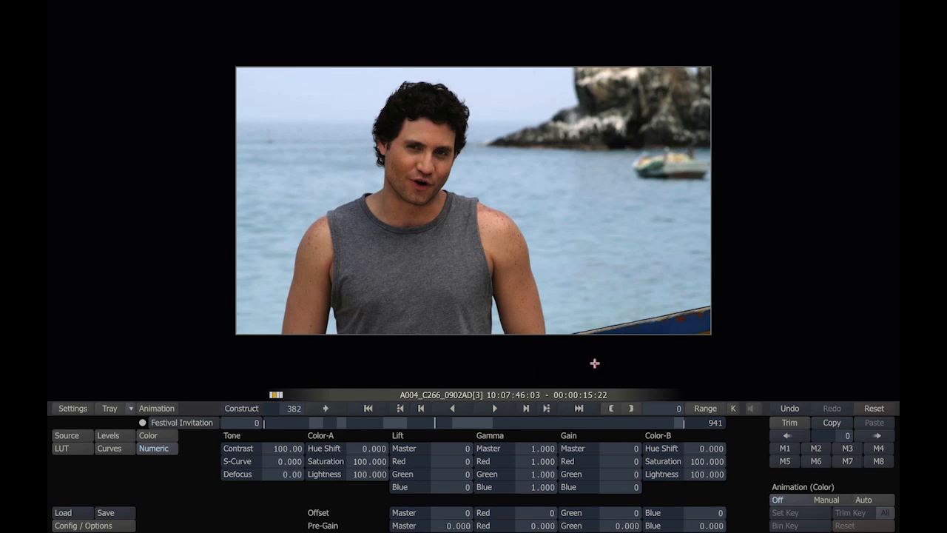
click(157, 408)
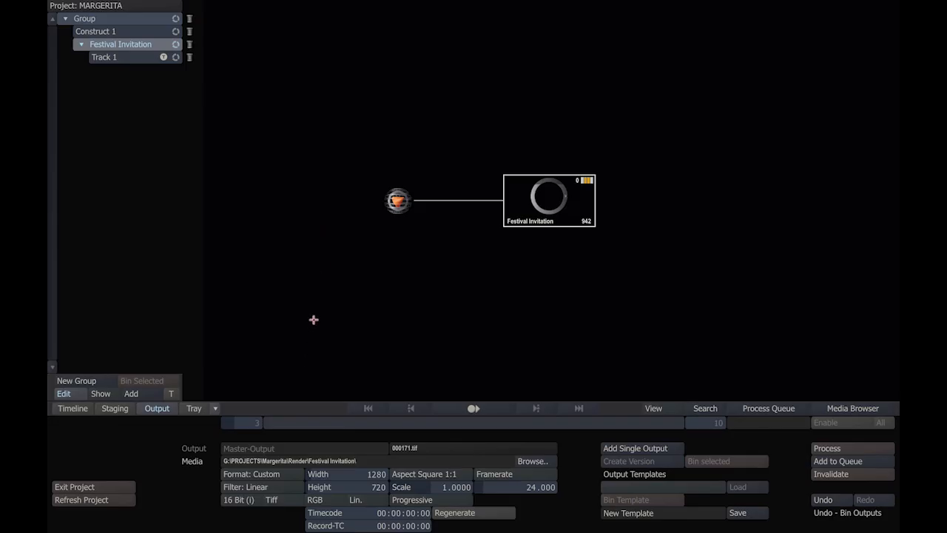
mouse_move(293, 412)
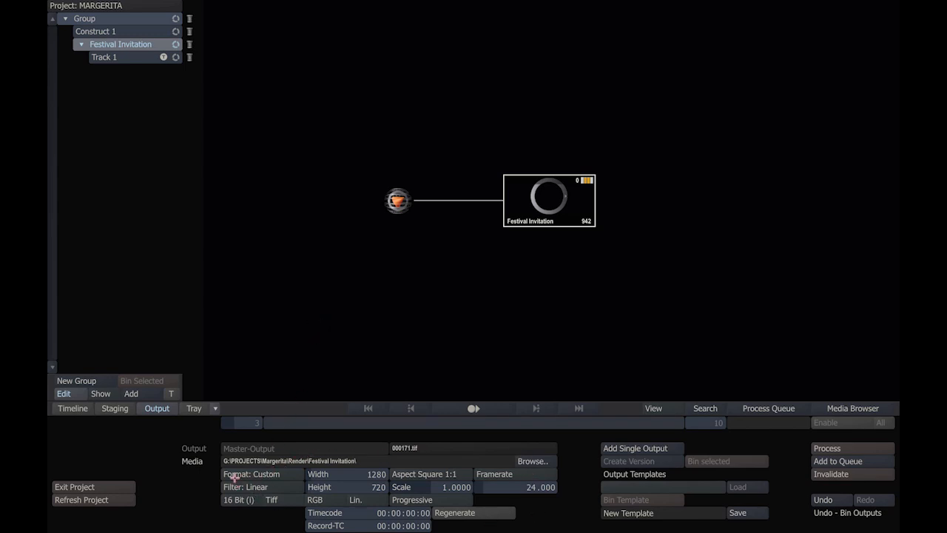
- Add a second output node, set the first output's format to 10 Bit DPX, and select the second output
click(255, 487)
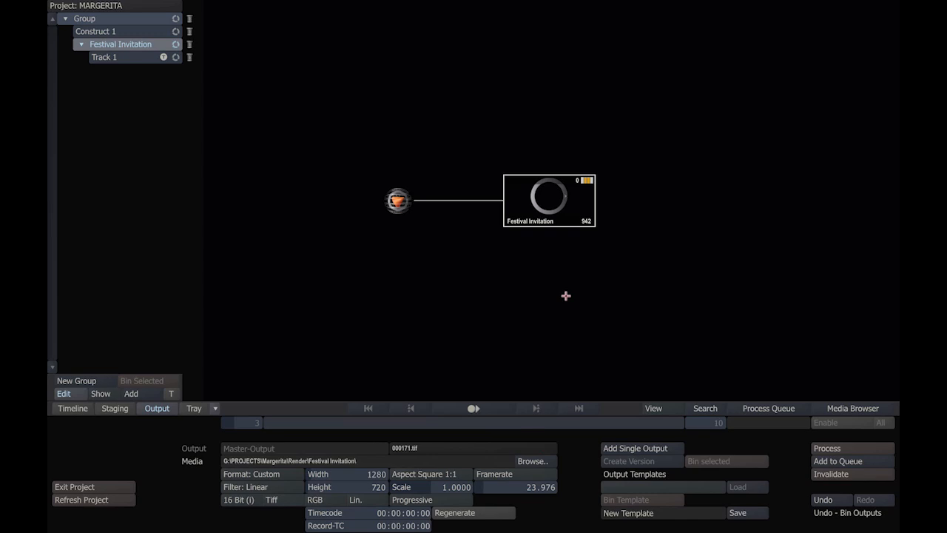
mouse_move(559, 204)
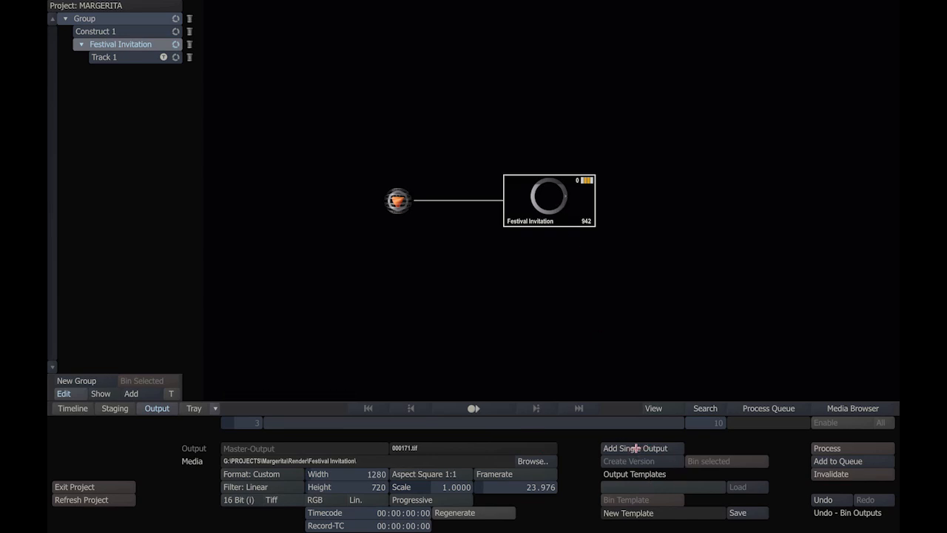
click(633, 447)
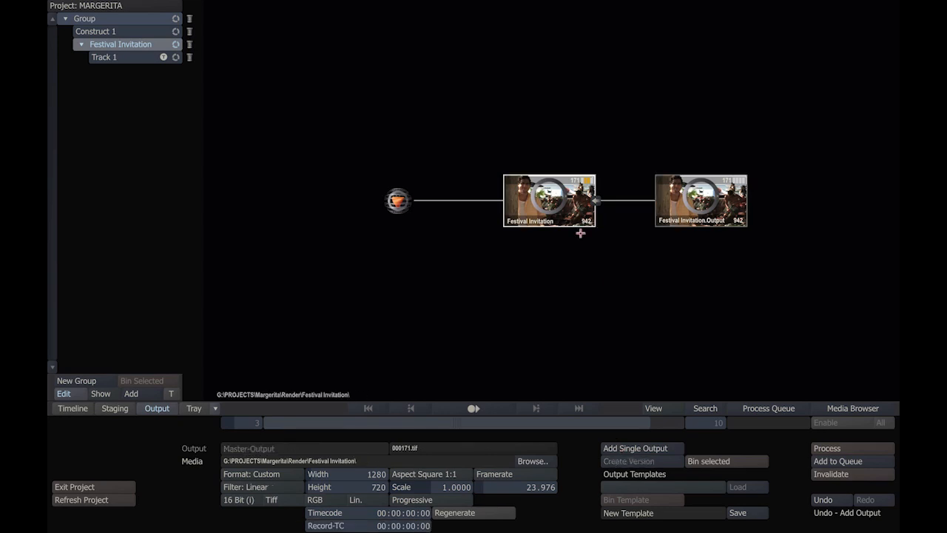
click(634, 446)
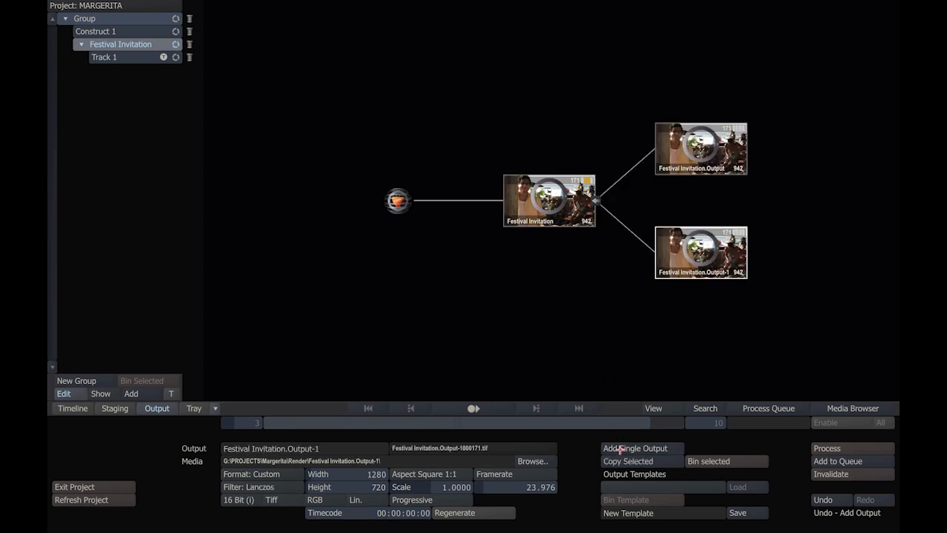
mouse_move(711, 197)
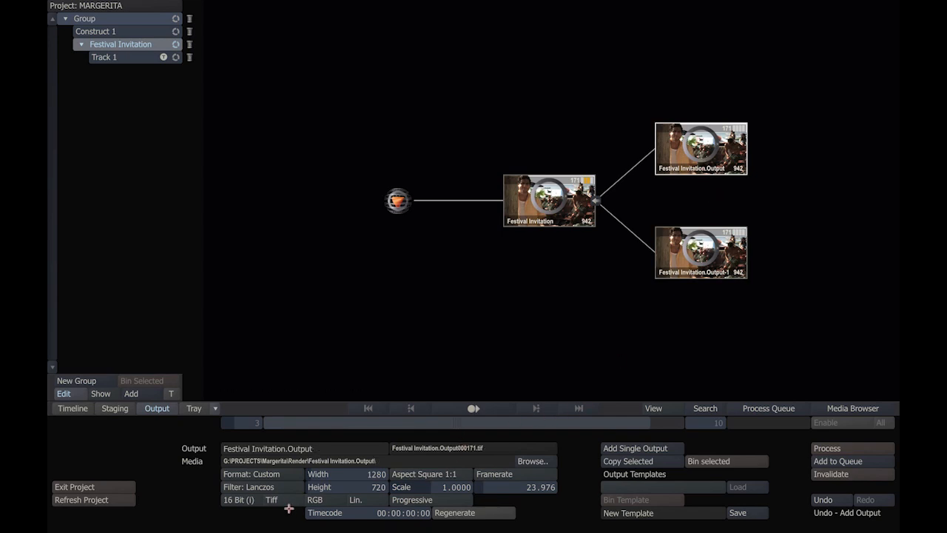
click(271, 486)
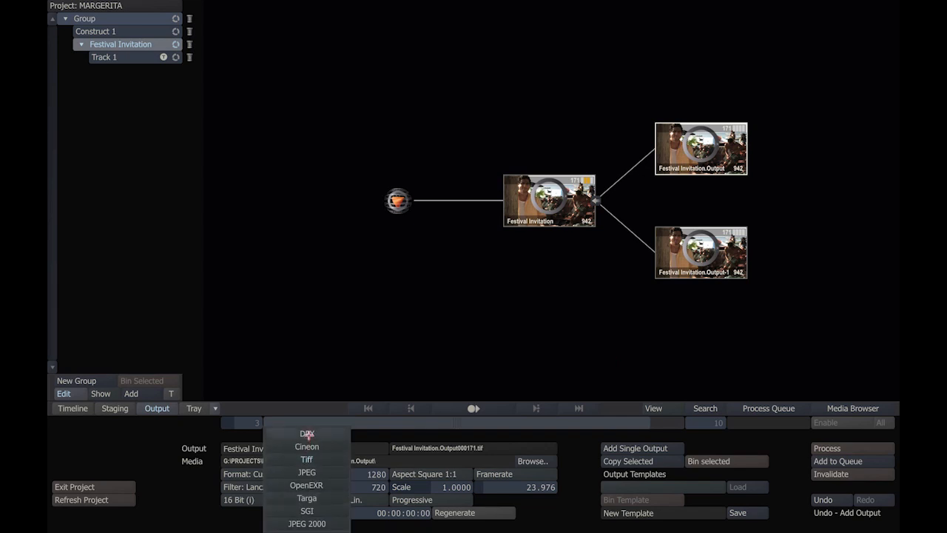
click(307, 434)
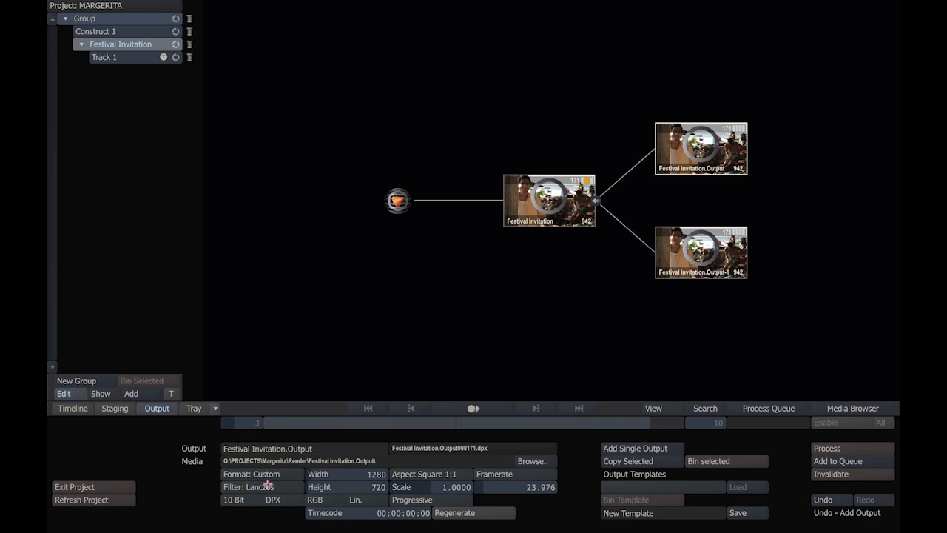
click(698, 261)
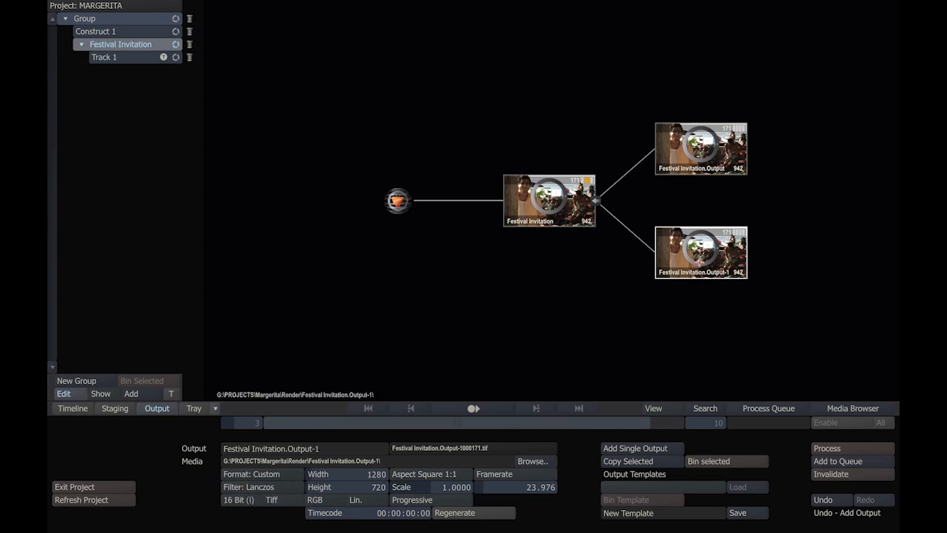
mouse_move(657, 337)
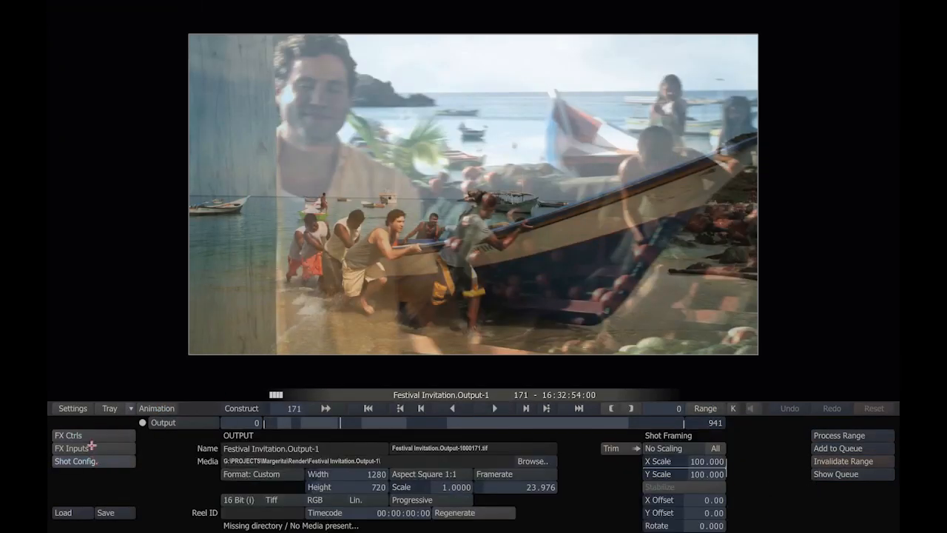
- Insert the QuickTime-Export plug-in on the second output with H.264 compression
click(157, 408)
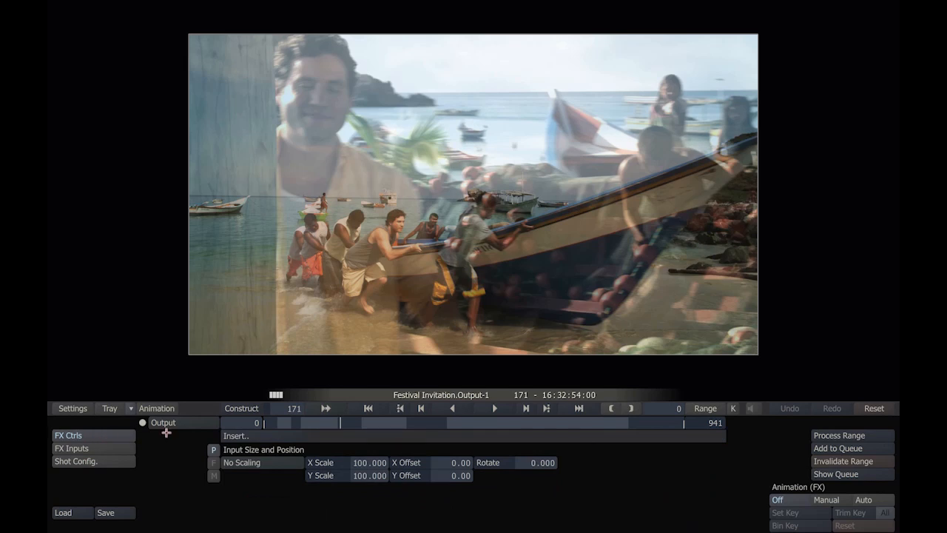
mouse_move(244, 435)
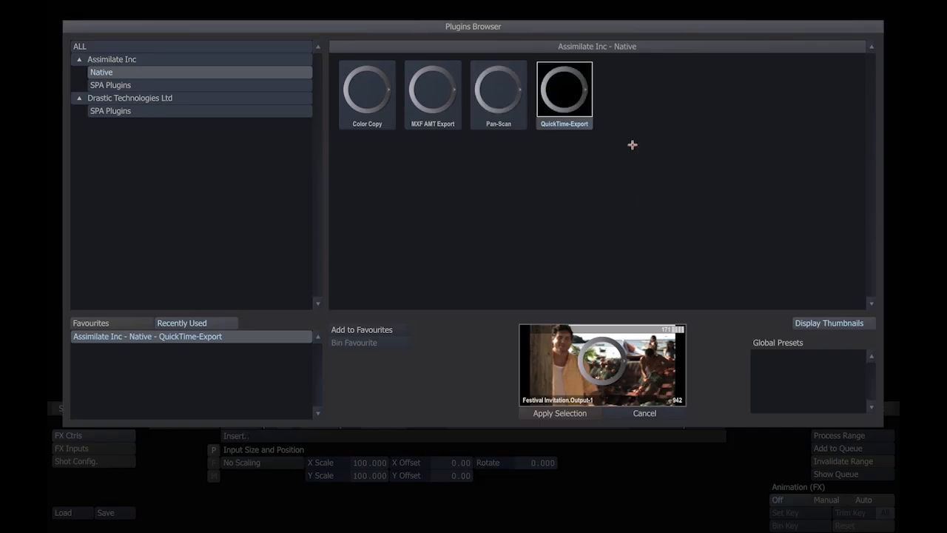
mouse_move(536, 120)
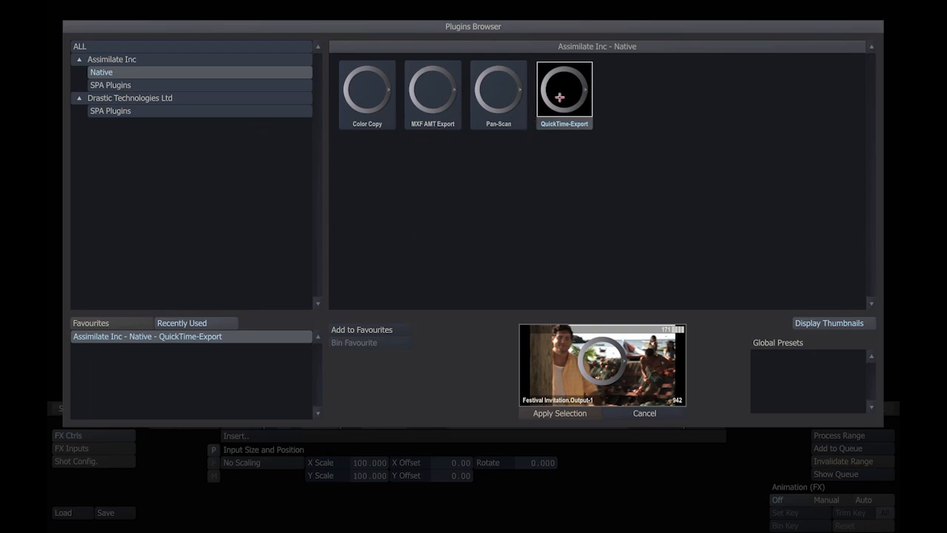
click(559, 413)
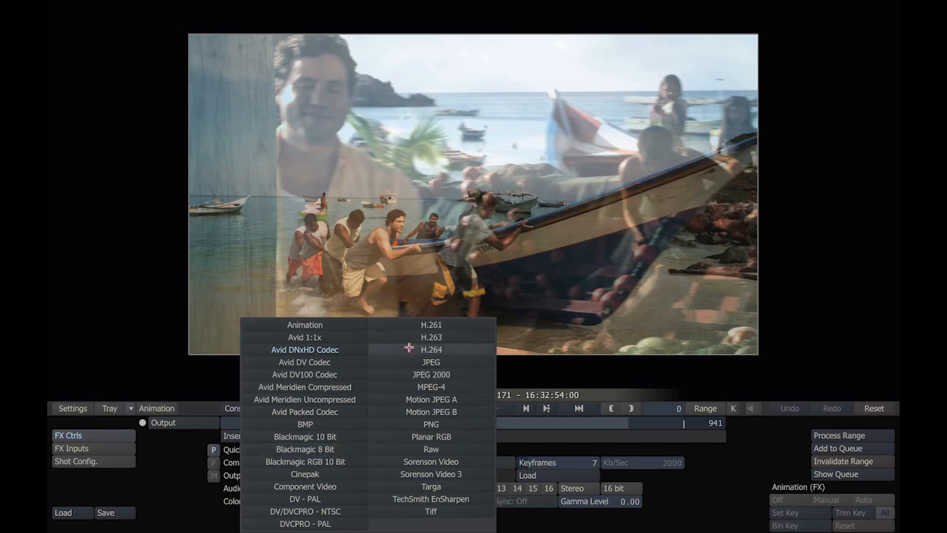
click(430, 349)
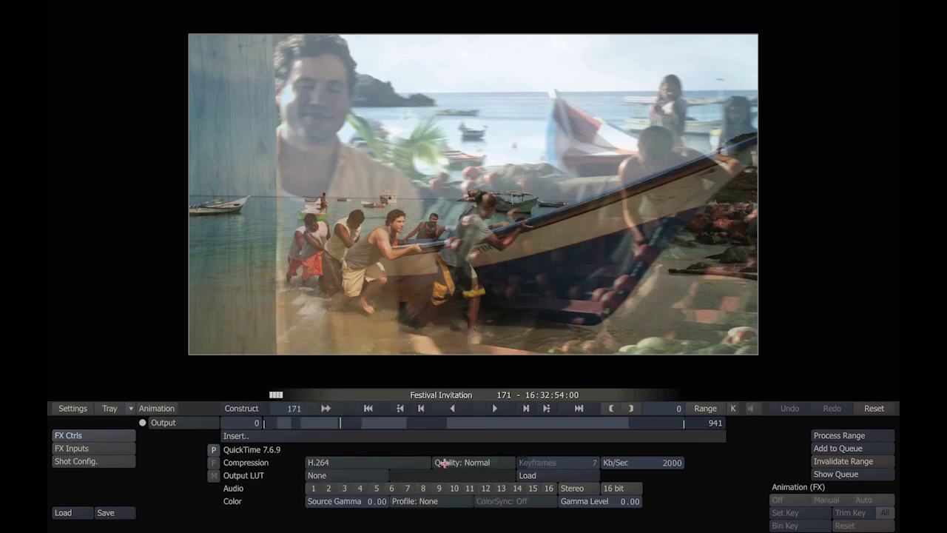
mouse_move(683, 438)
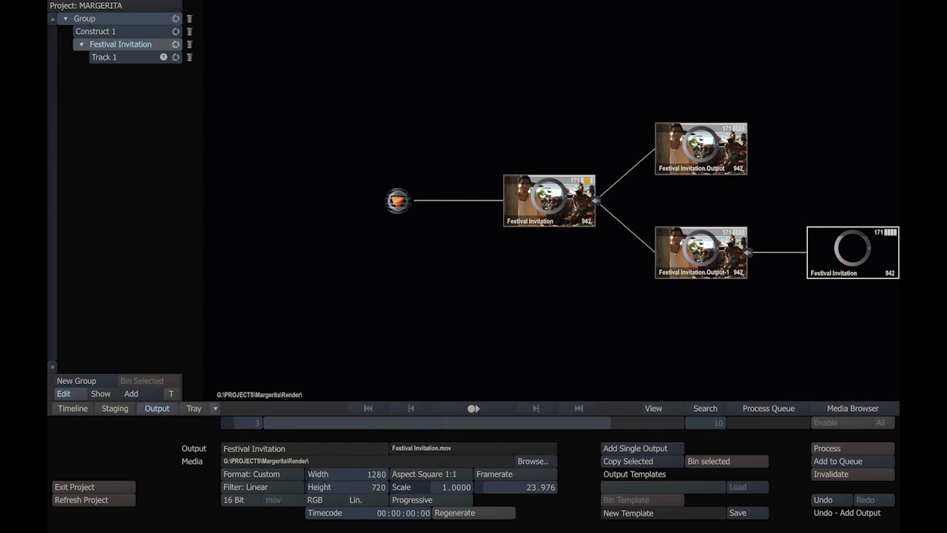
mouse_move(804, 185)
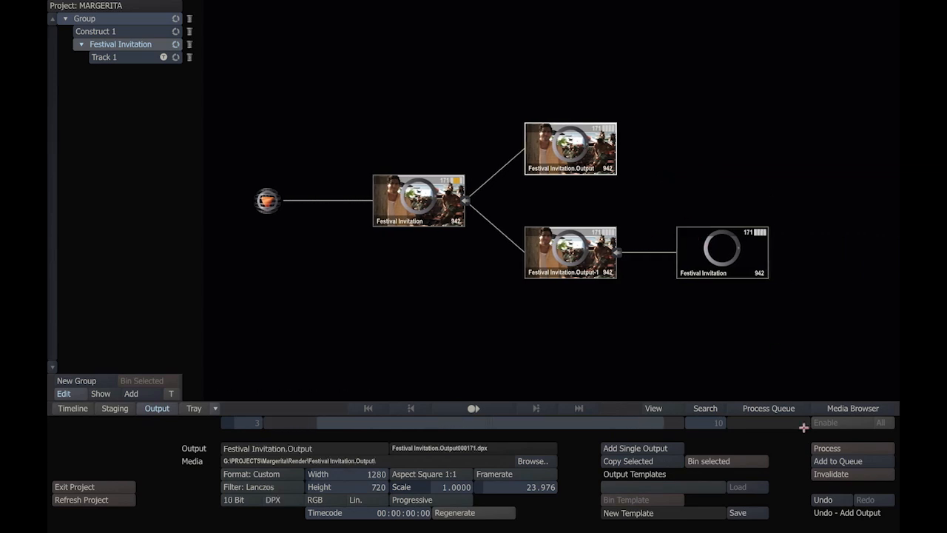
mouse_move(736, 281)
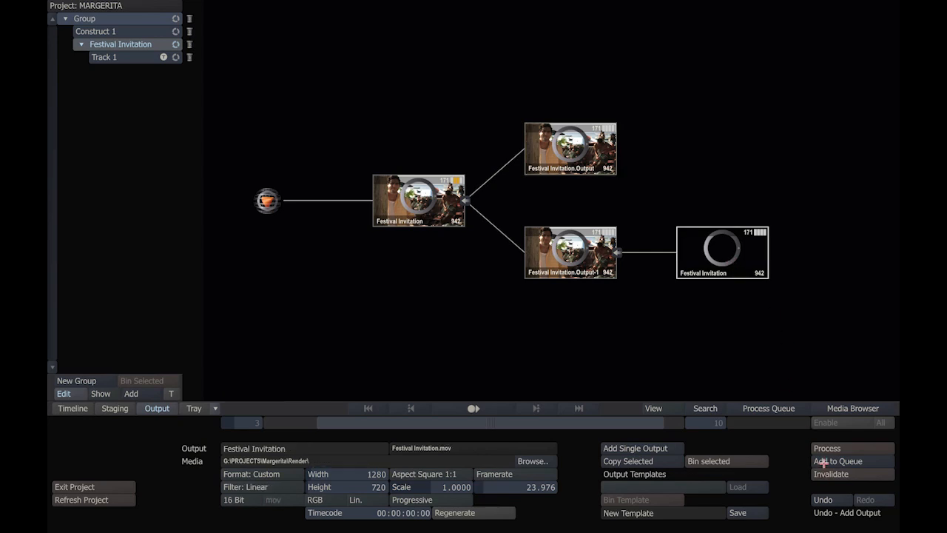
mouse_move(768, 408)
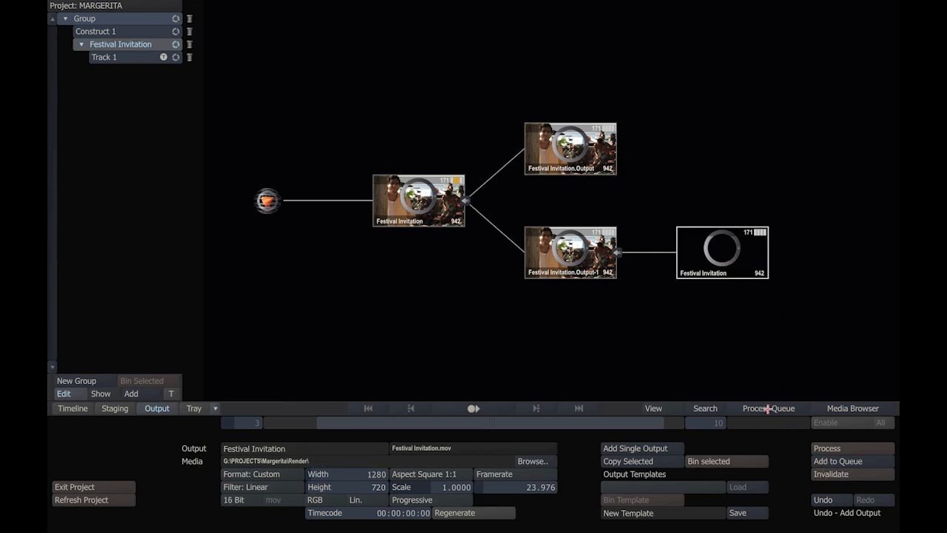
- Start the process queue rendering both 942-frame outputs
click(768, 409)
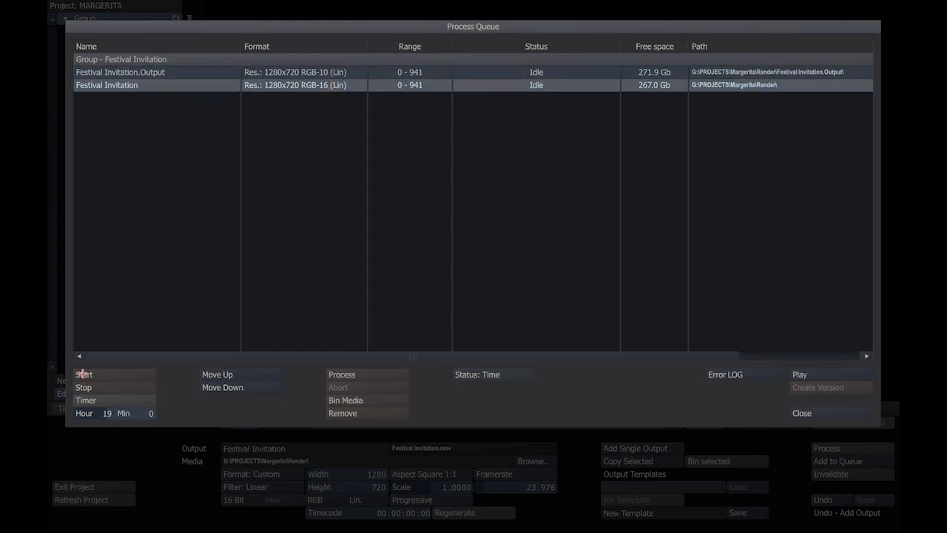
click(83, 375)
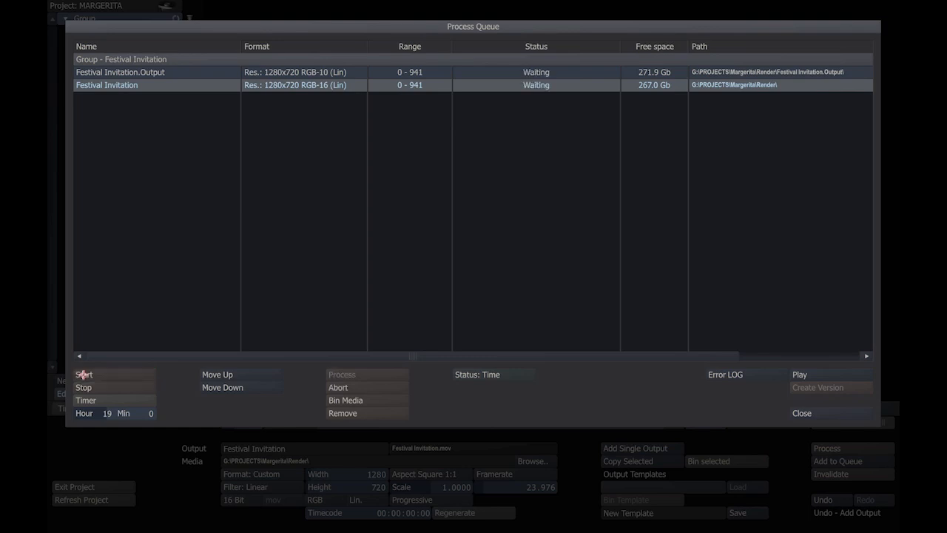
click(83, 375)
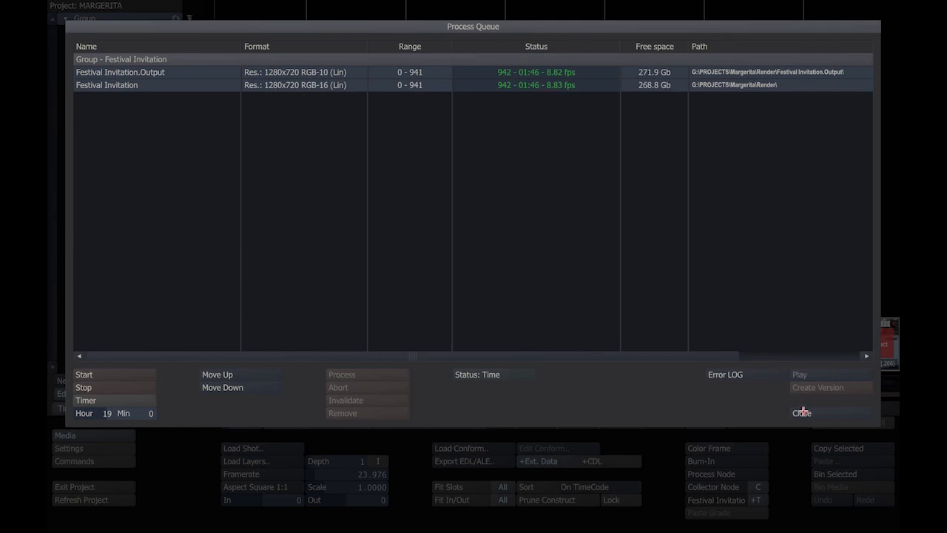
- Close the queue and load the clips from G:\PROJECTS\MARGERITA\Render into the Rendered construct
click(802, 411)
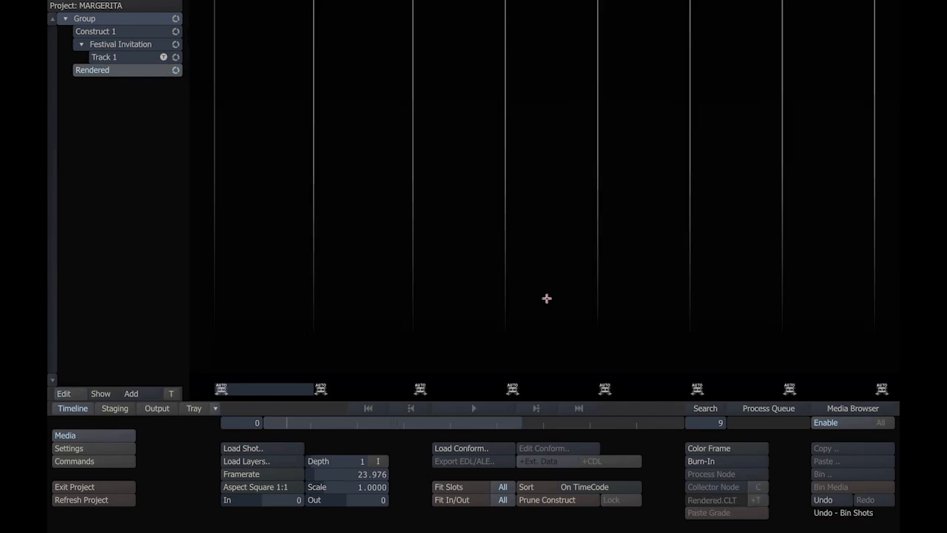
mouse_move(240, 461)
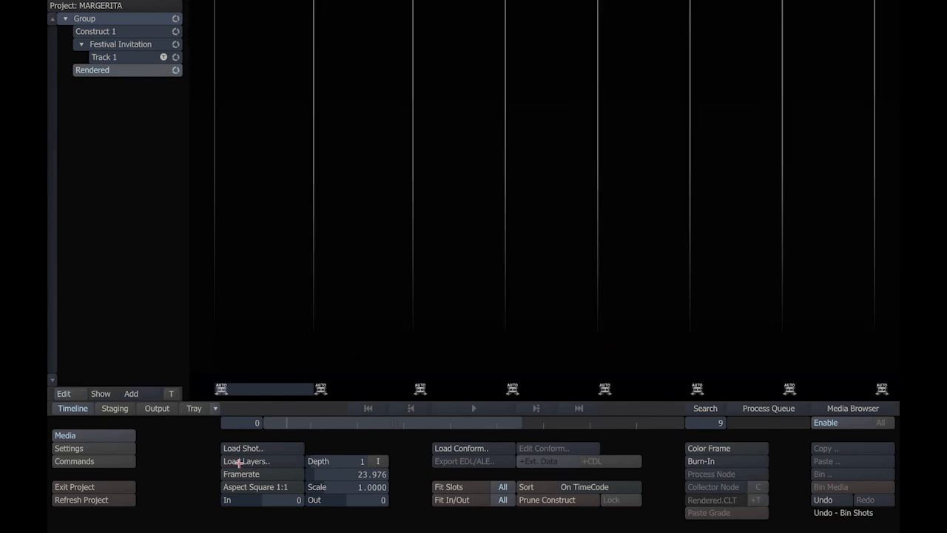
click(245, 462)
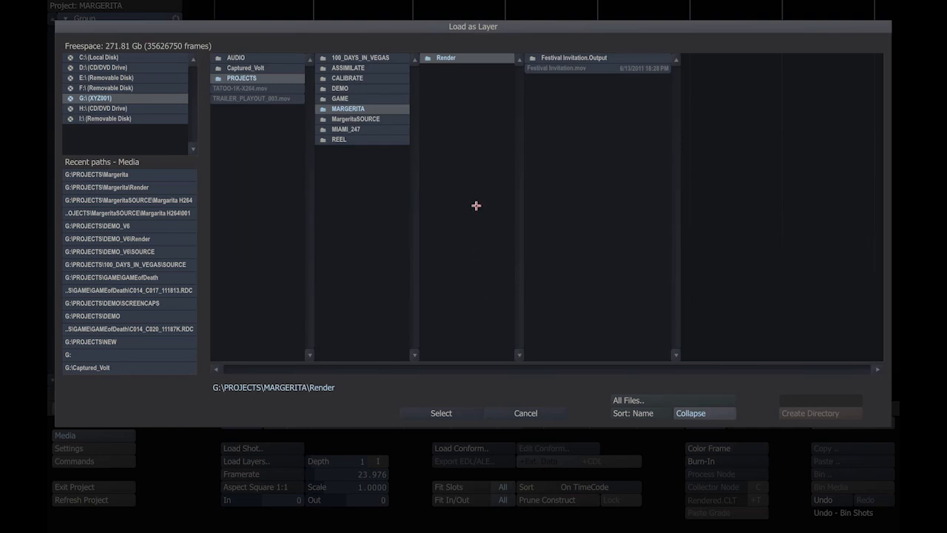
mouse_move(473, 59)
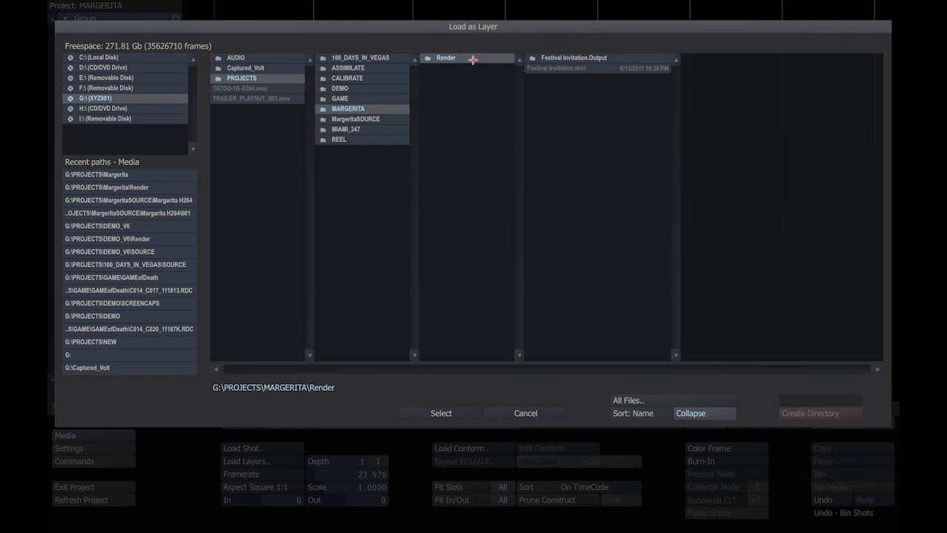
mouse_move(431, 61)
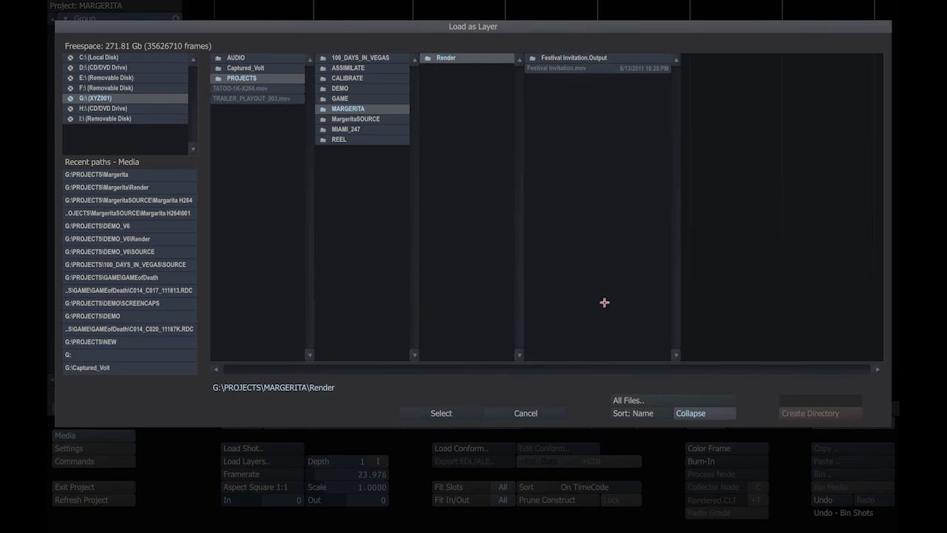
mouse_move(539, 405)
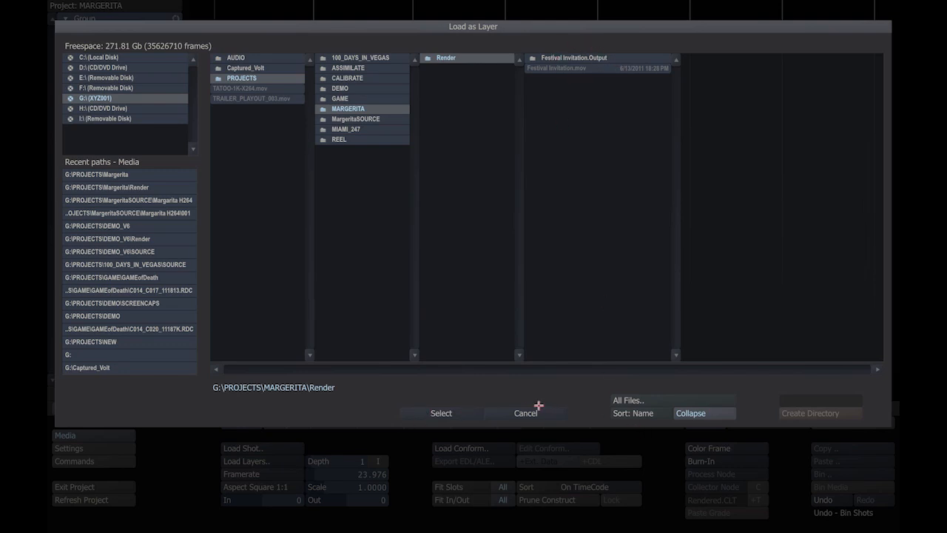
click(440, 412)
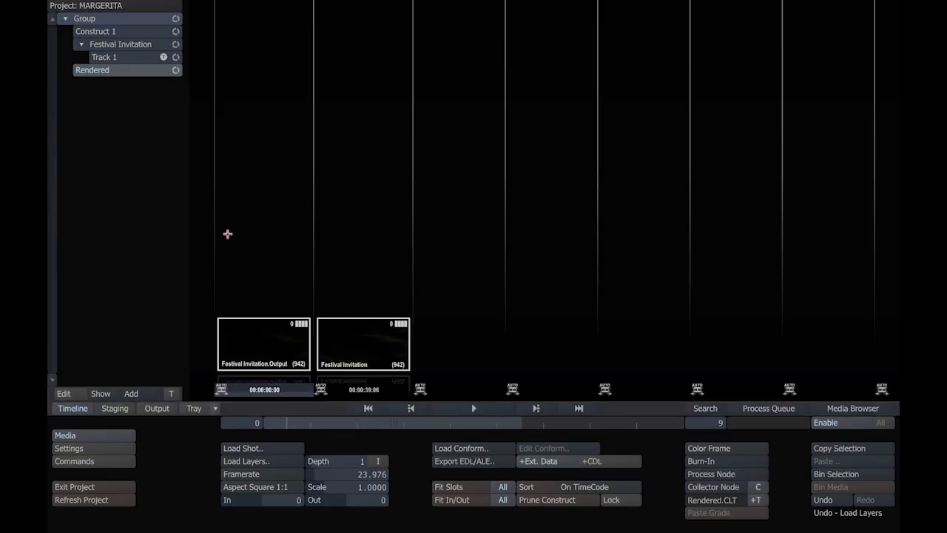